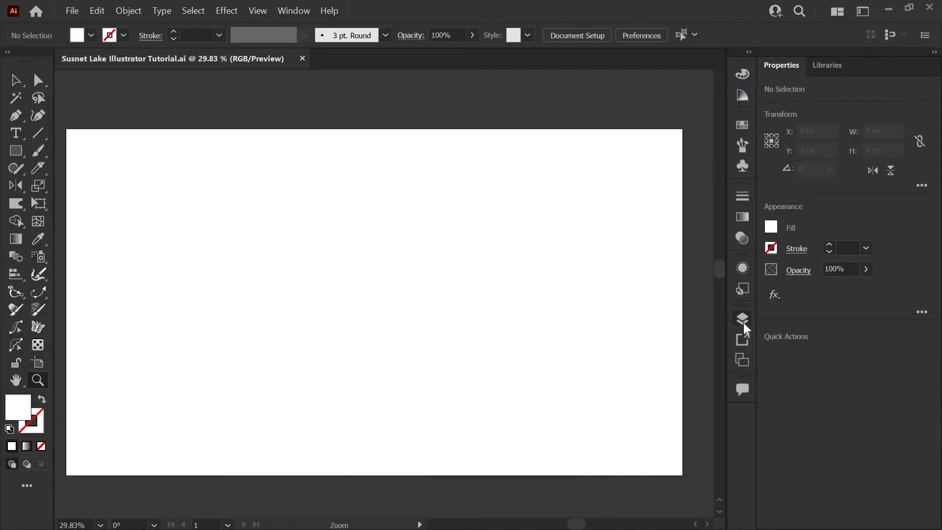
pyautogui.moveTo(742, 324)
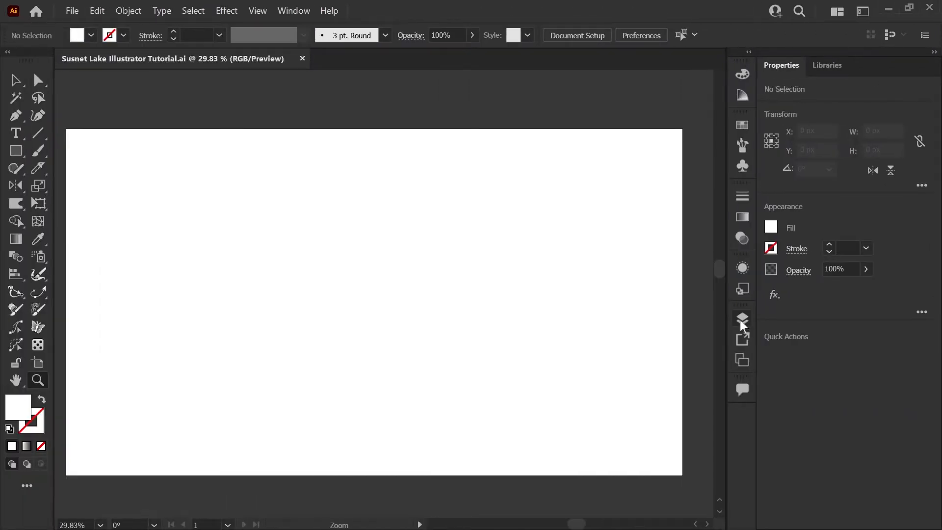
# Step: Select the Sky layer's full-artboard rectangle from Layers and bring up the swatches
pyautogui.click(741, 319)
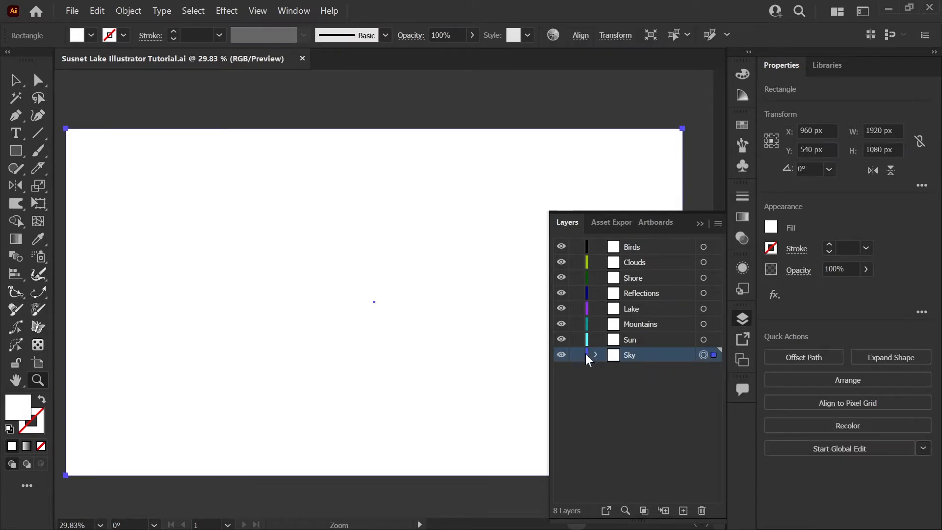
pyautogui.click(595, 354)
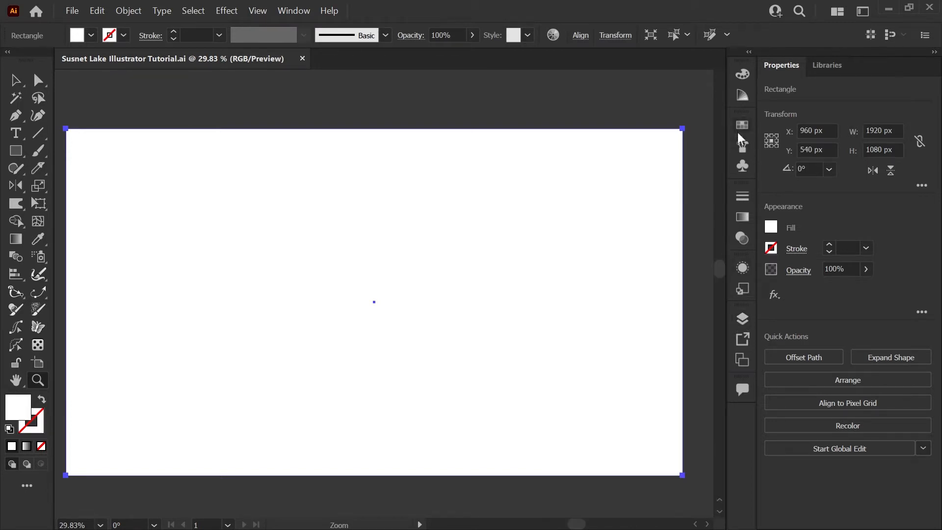
pyautogui.click(741, 125)
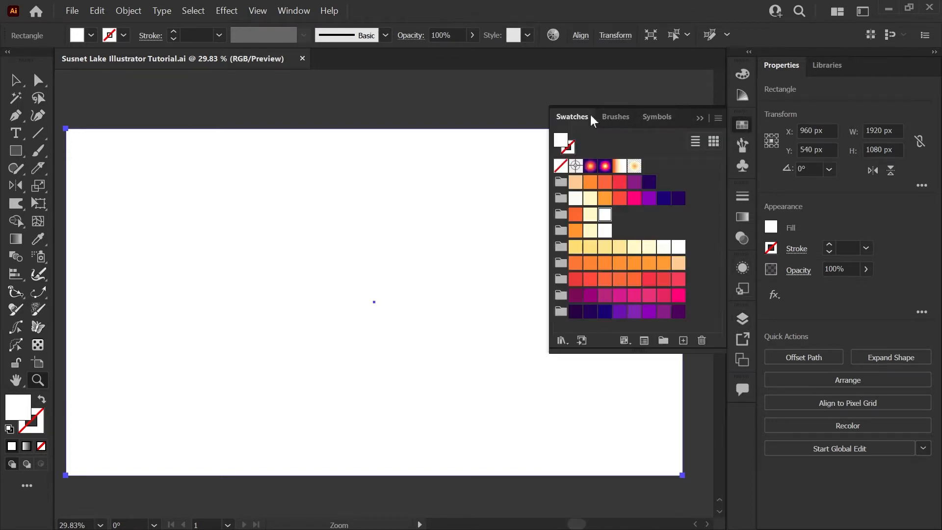
pyautogui.moveTo(619, 171)
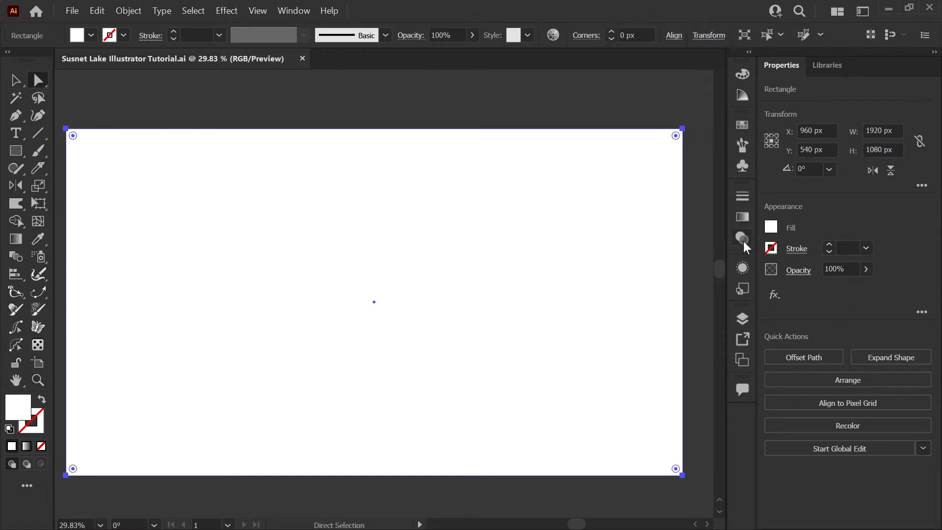
# Step: Give the sky rectangle a radial gradient and add extra colour stops
pyautogui.click(742, 217)
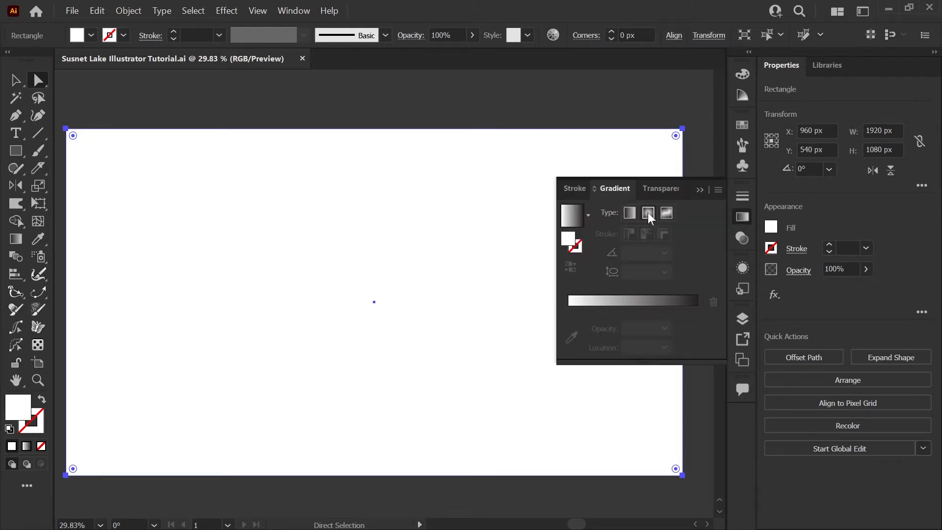
pyautogui.click(647, 213)
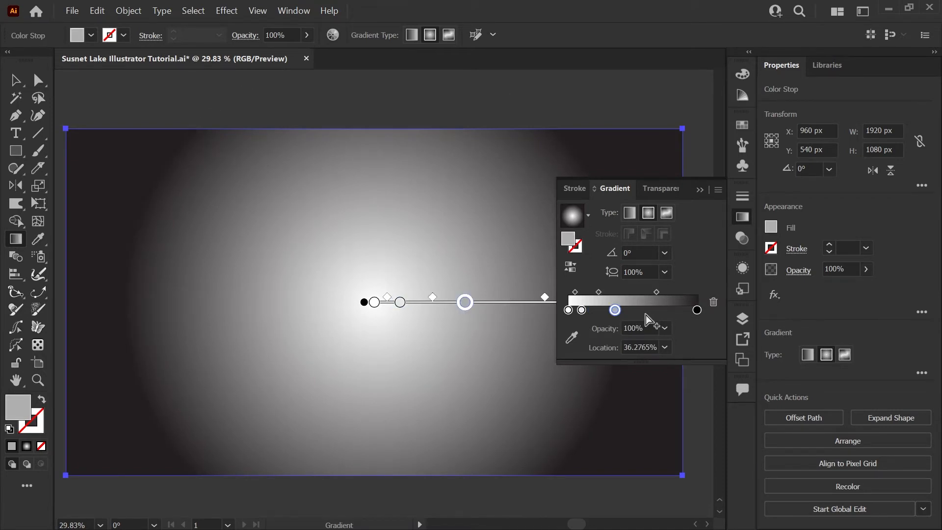
pyautogui.moveTo(614, 309); pyautogui.dragTo(643, 309)
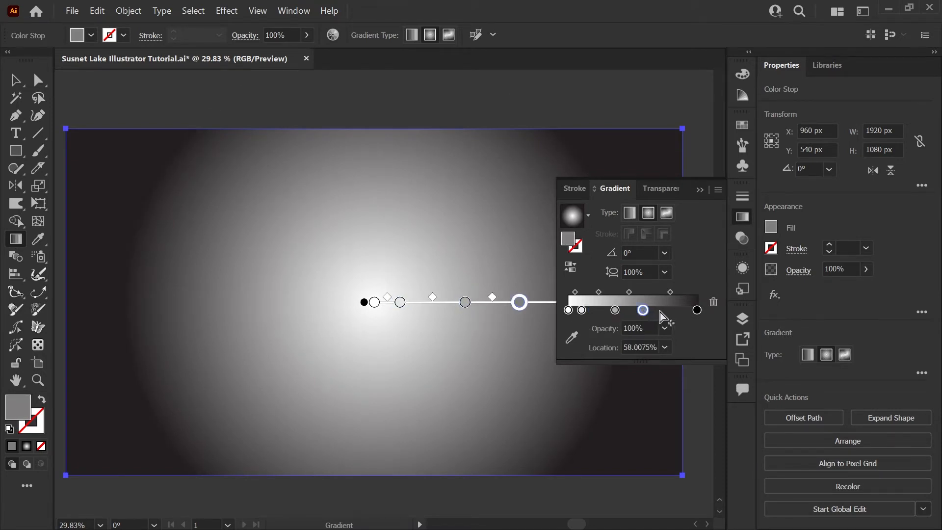
pyautogui.moveTo(642, 310); pyautogui.dragTo(671, 310)
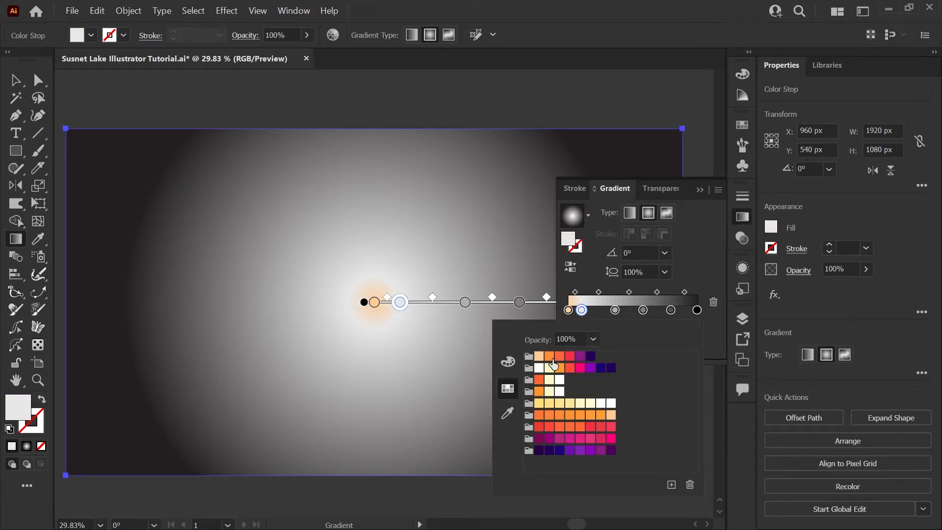
# Step: Colour the stops orange, deeper orange, reddish pink, purple and dark indigo
pyautogui.click(554, 356)
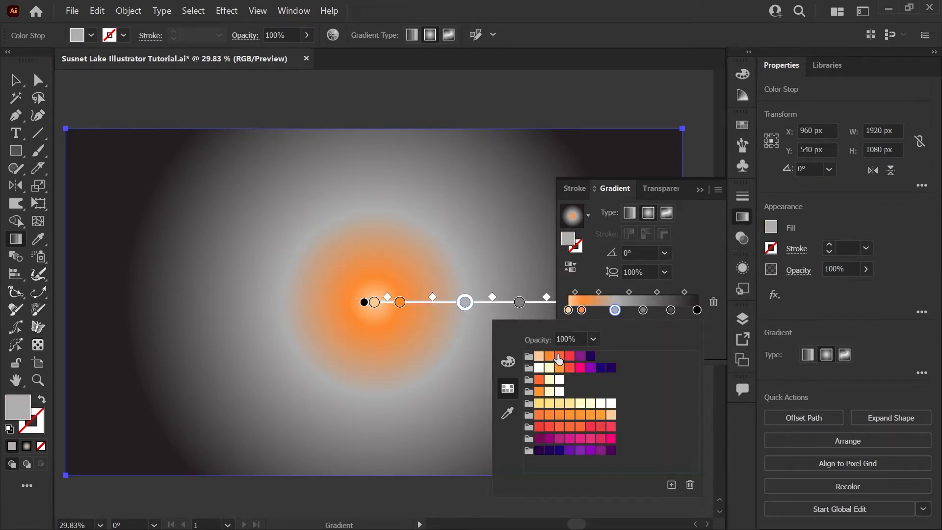
pyautogui.click(559, 356)
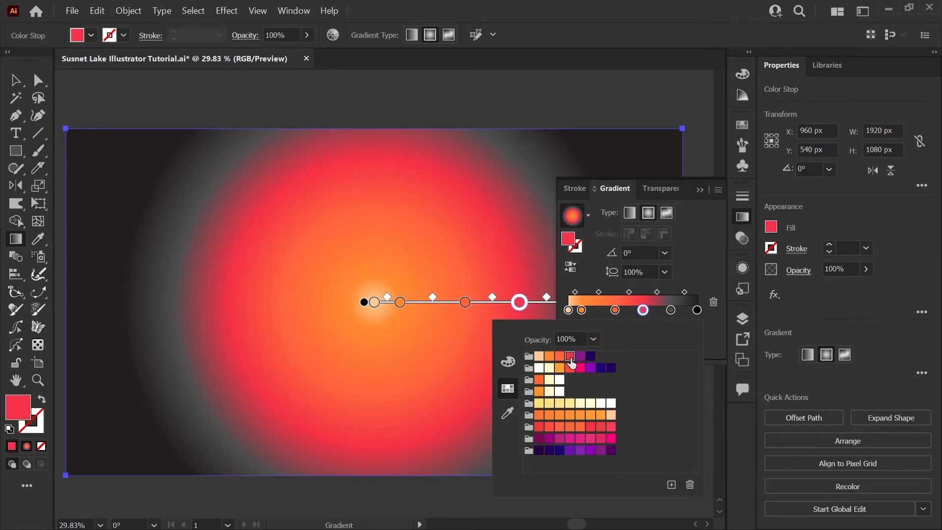
pyautogui.click(580, 356)
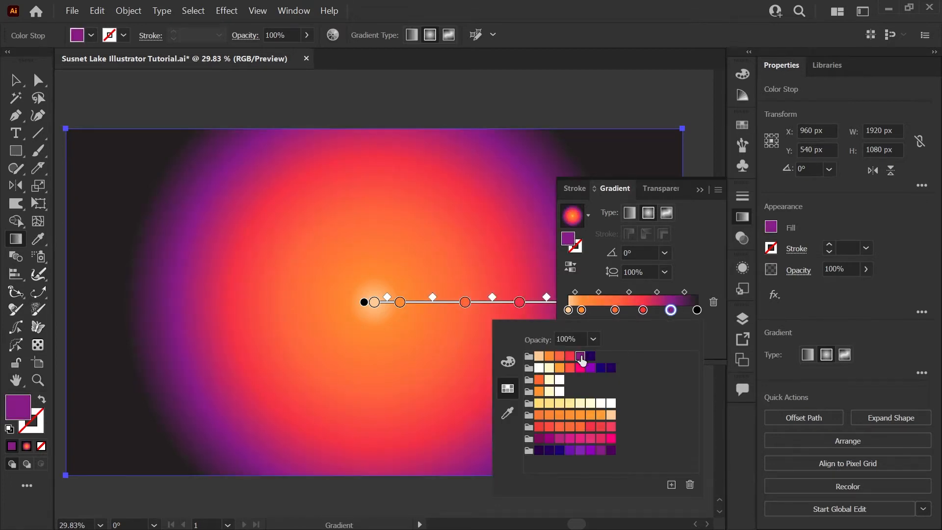
pyautogui.click(590, 356)
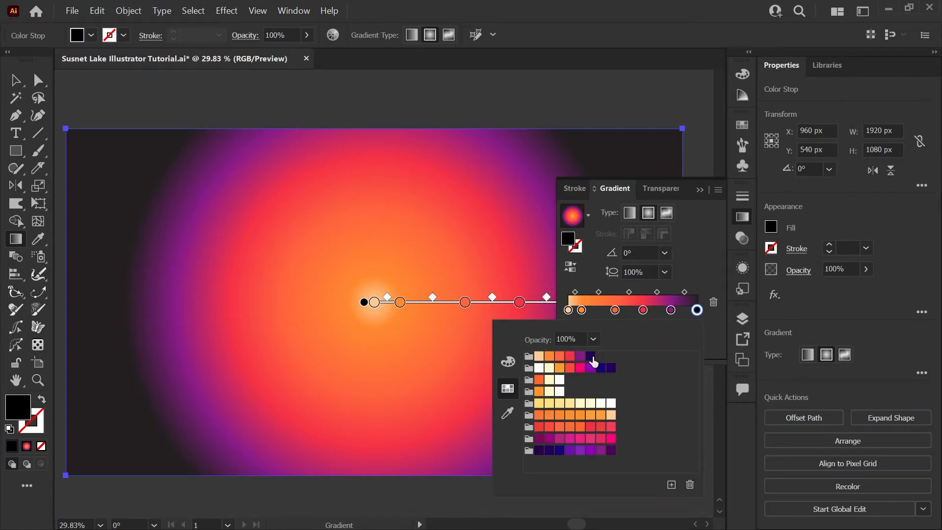
pyautogui.click(590, 356)
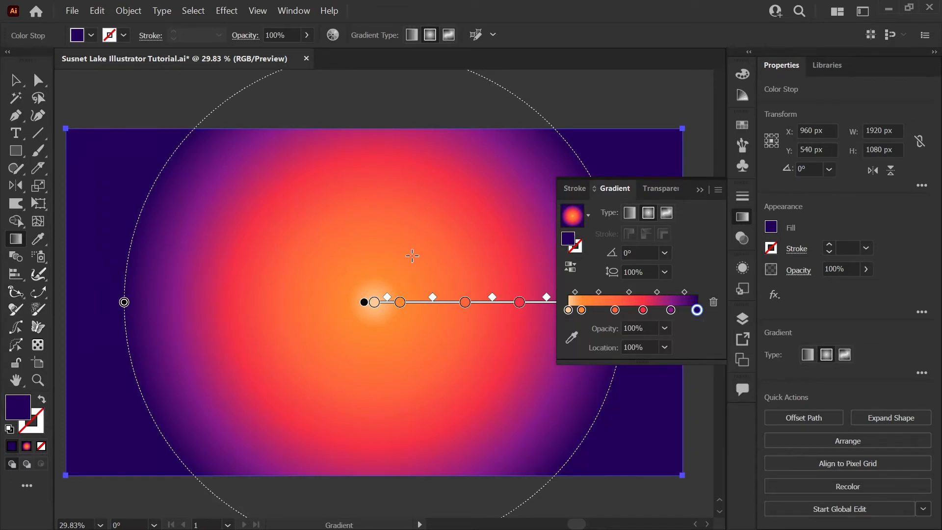
pyautogui.moveTo(349, 260)
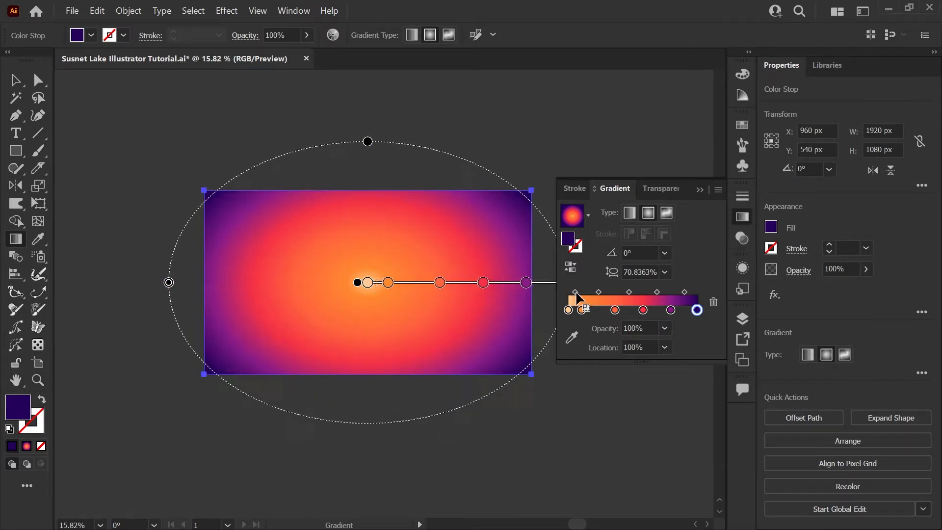
# Step: Extend the gradient to the corners, push orange, red and purple bands outward, and widen the pale centre
pyautogui.moveTo(526, 282); pyautogui.dragTo(550, 282)
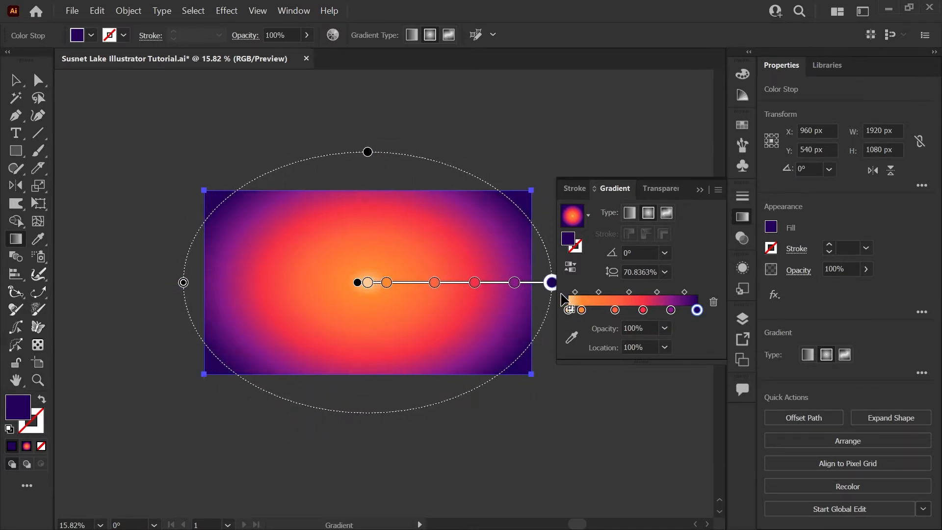
pyautogui.moveTo(417, 289)
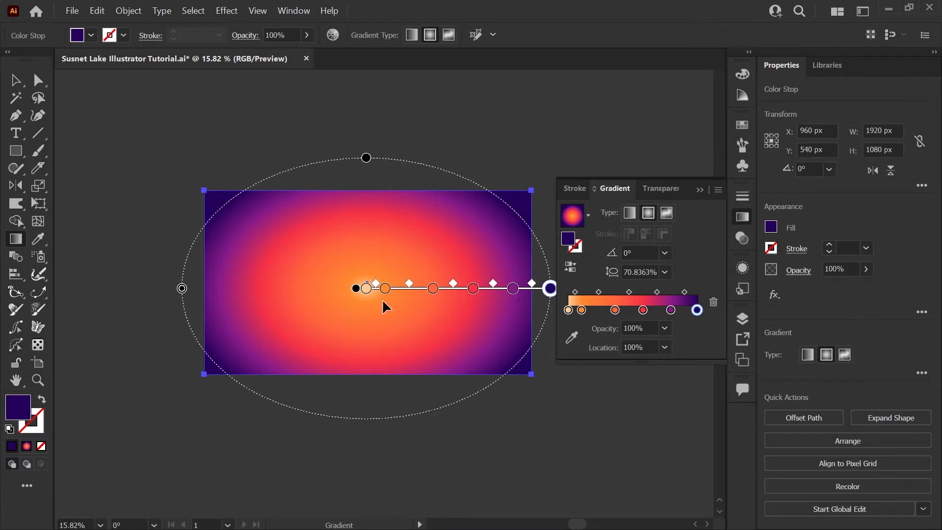
pyautogui.moveTo(510, 289); pyautogui.dragTo(477, 289)
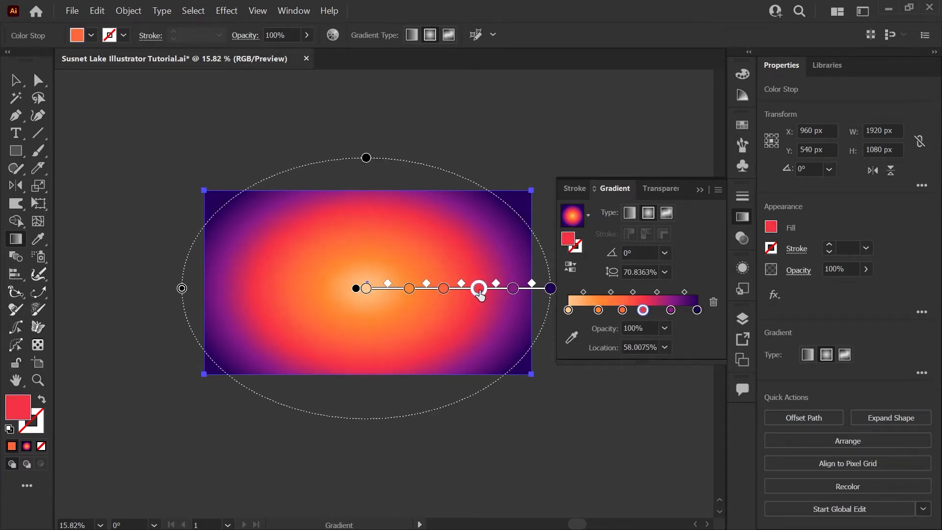
pyautogui.moveTo(479, 289); pyautogui.dragTo(439, 288)
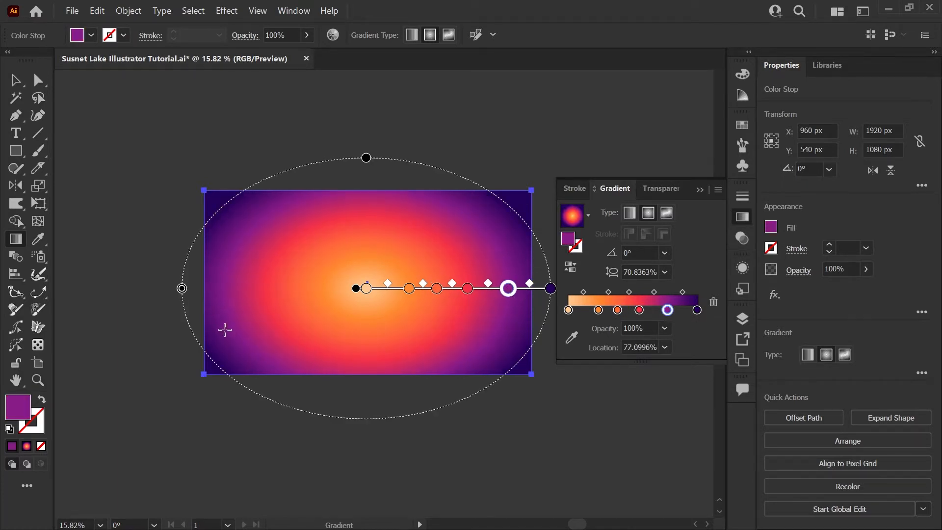
pyautogui.click(366, 289)
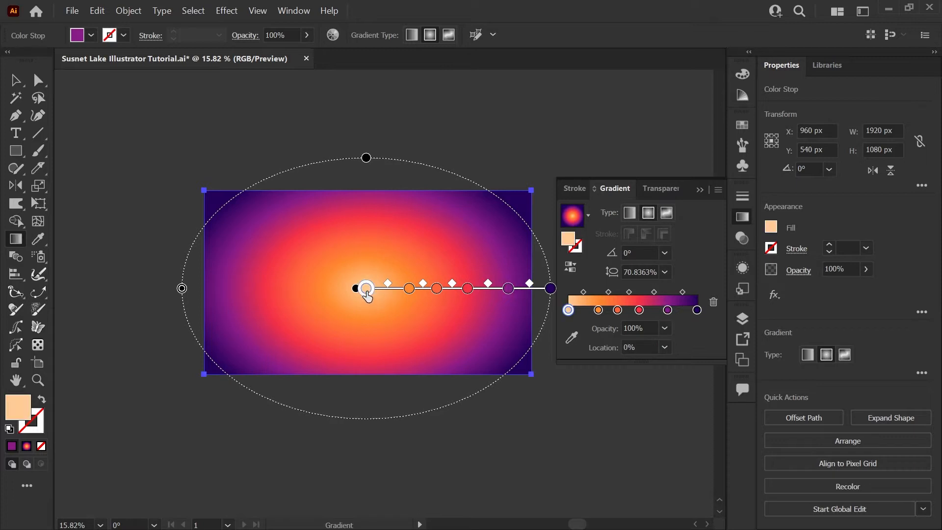
pyautogui.moveTo(365, 289); pyautogui.dragTo(388, 288)
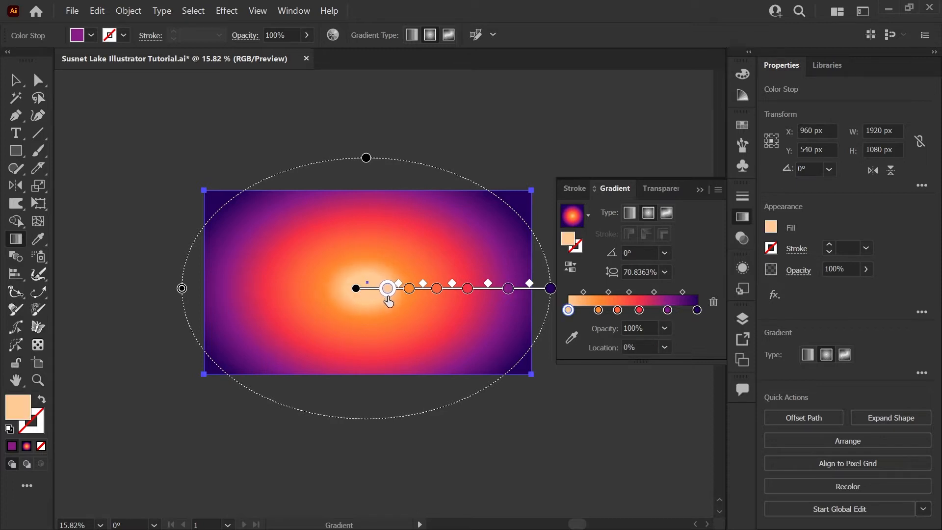
pyautogui.moveTo(387, 288); pyautogui.dragTo(409, 288)
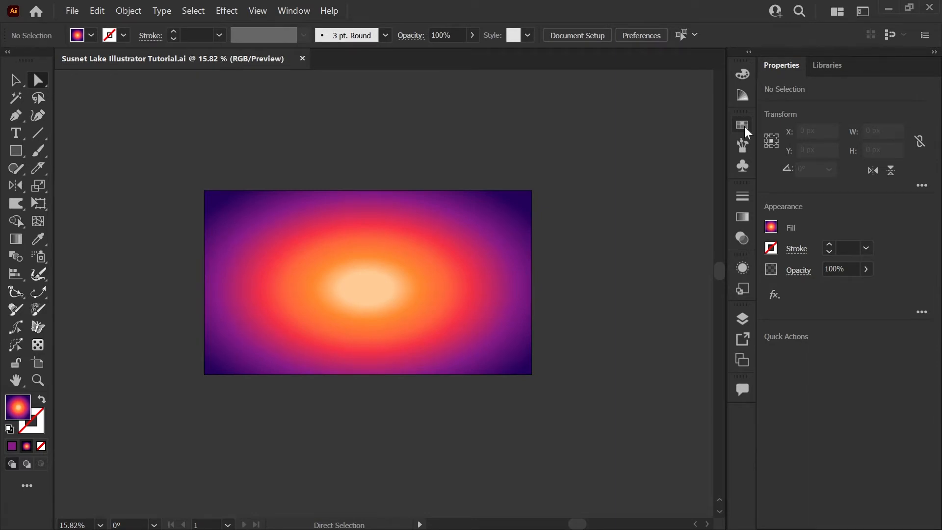
# Step: Draw a proportional 450 px sun circle and move it lower in the sky
pyautogui.click(741, 125)
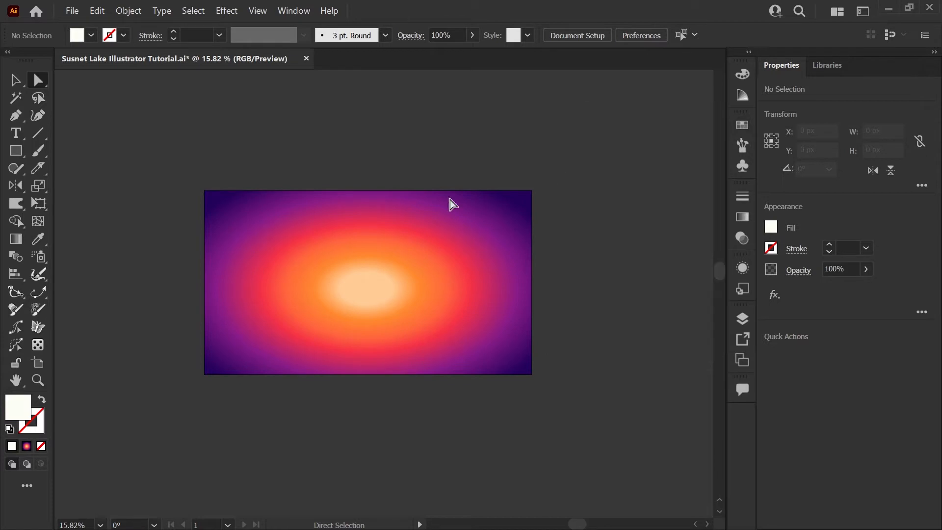
pyautogui.click(15, 150)
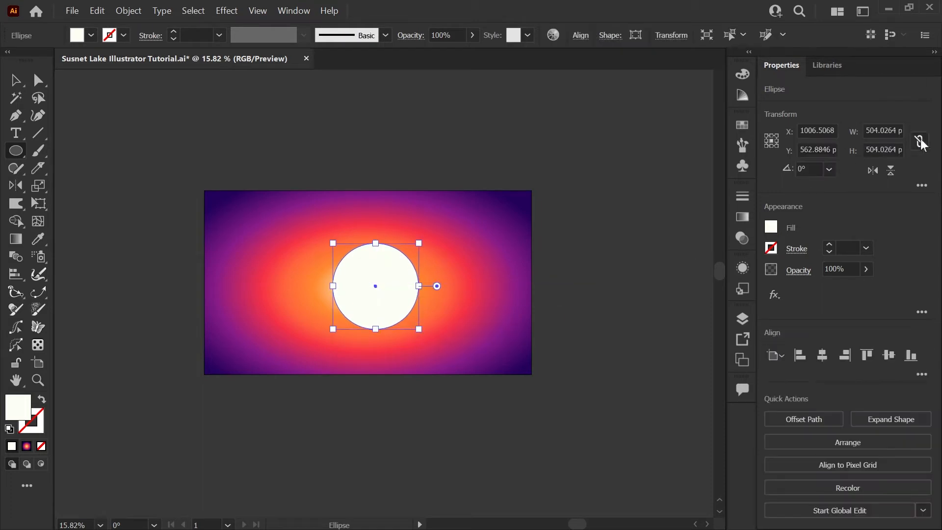
pyautogui.click(882, 130)
pyautogui.write('450')
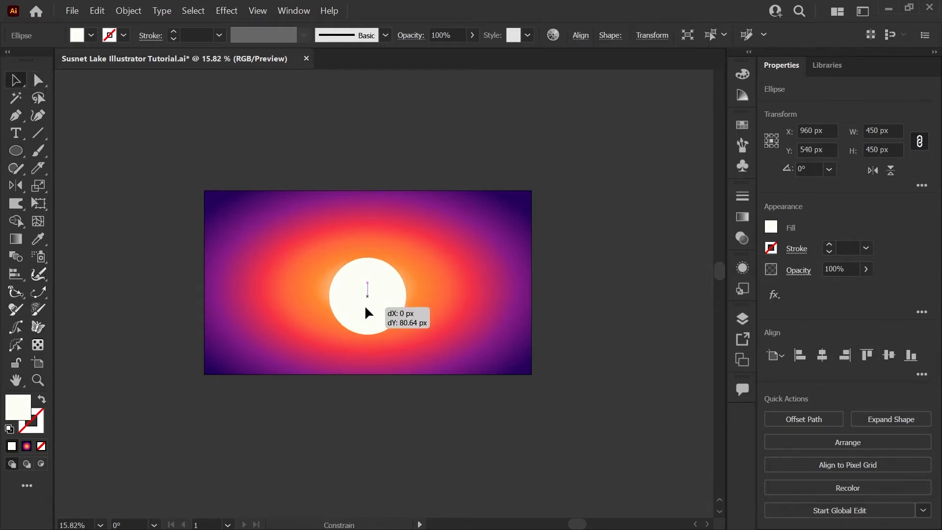
pyautogui.moveTo(368, 289); pyautogui.dragTo(367, 291)
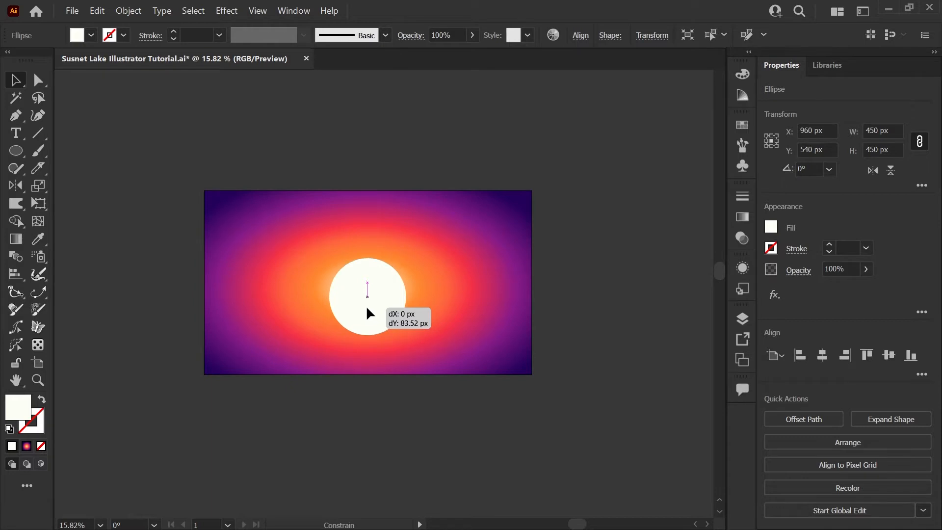
pyautogui.moveTo(367, 288); pyautogui.dragTo(368, 297)
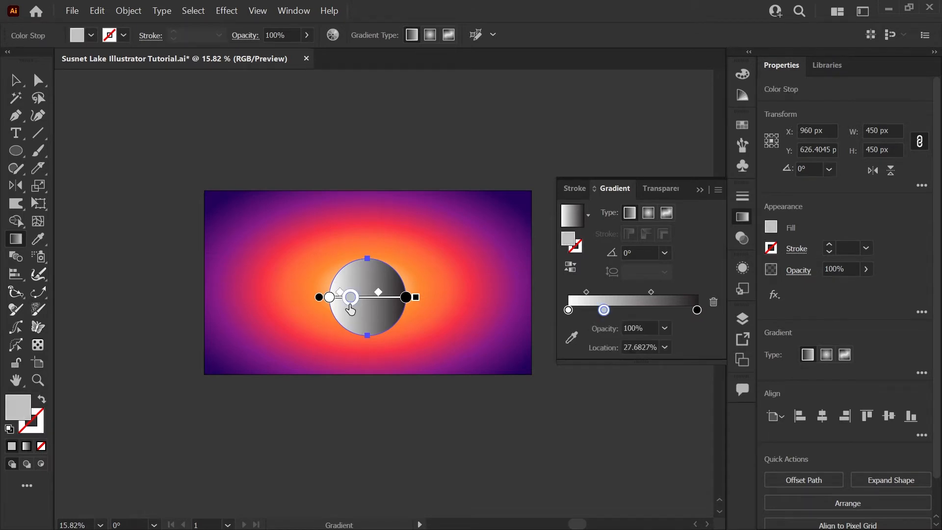
# Step: Turn the sun's gradient vertical and make its bottom stop orange
pyautogui.click(664, 252)
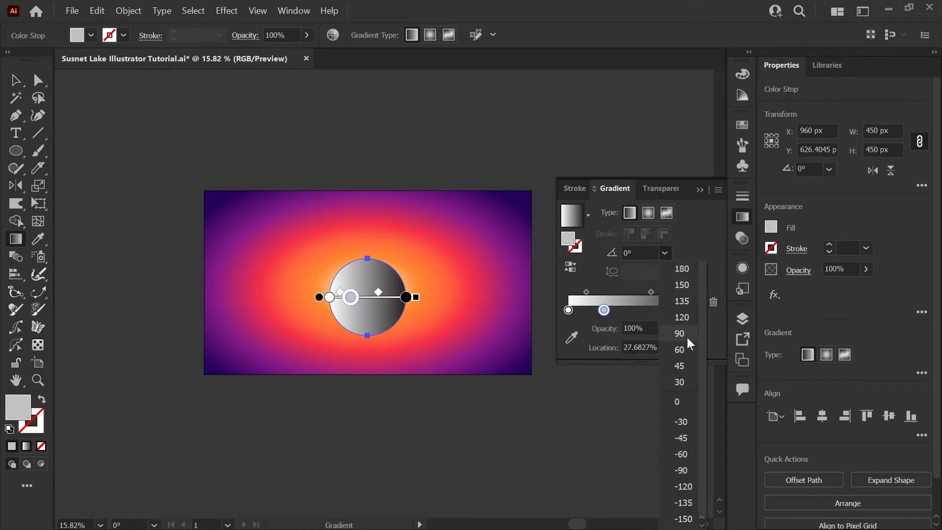
pyautogui.click(679, 332)
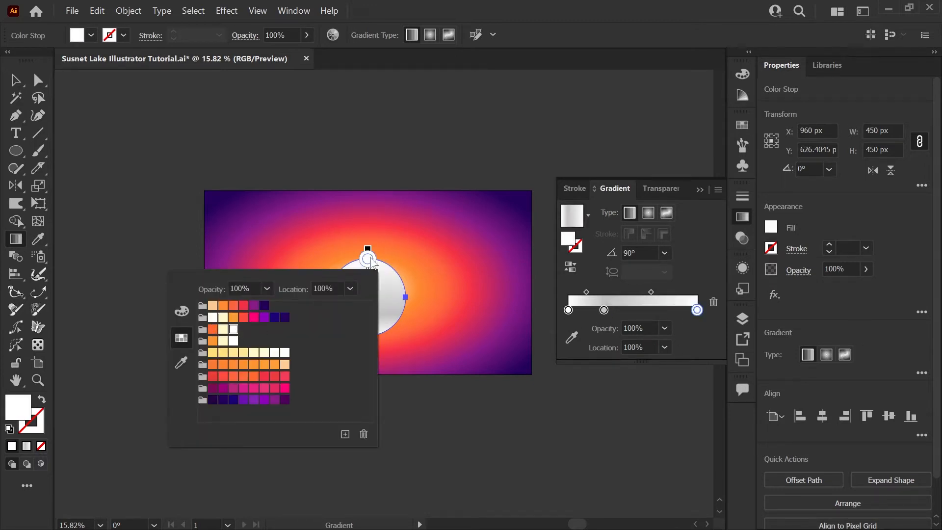
pyautogui.moveTo(696, 310); pyautogui.dragTo(604, 310)
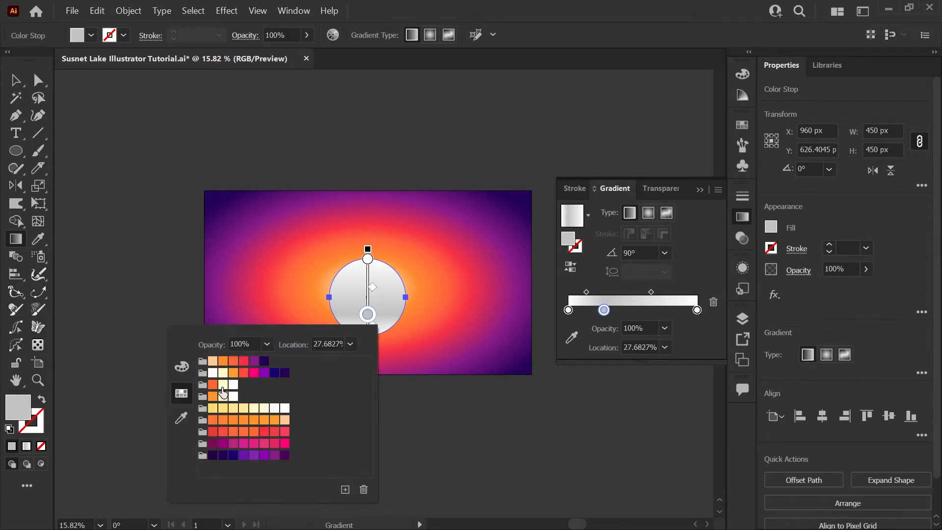
pyautogui.click(224, 384)
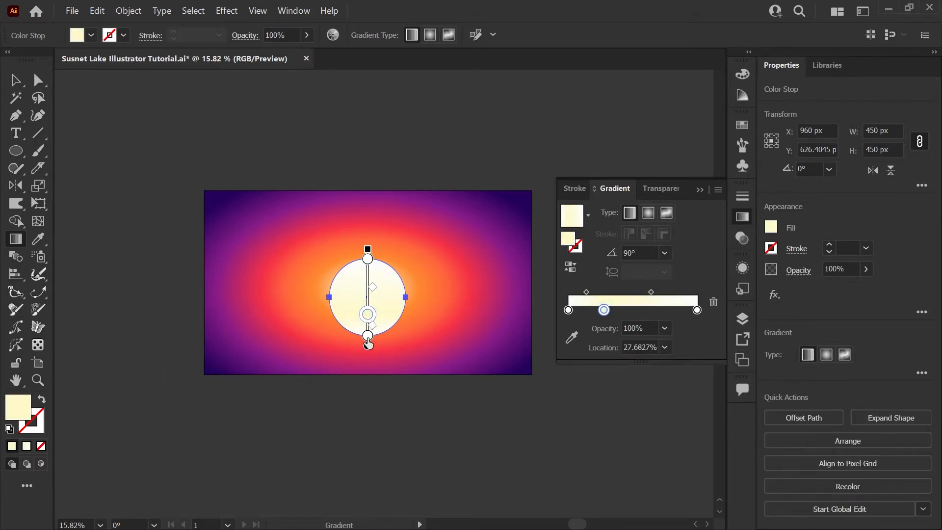
pyautogui.doubleClick(567, 310)
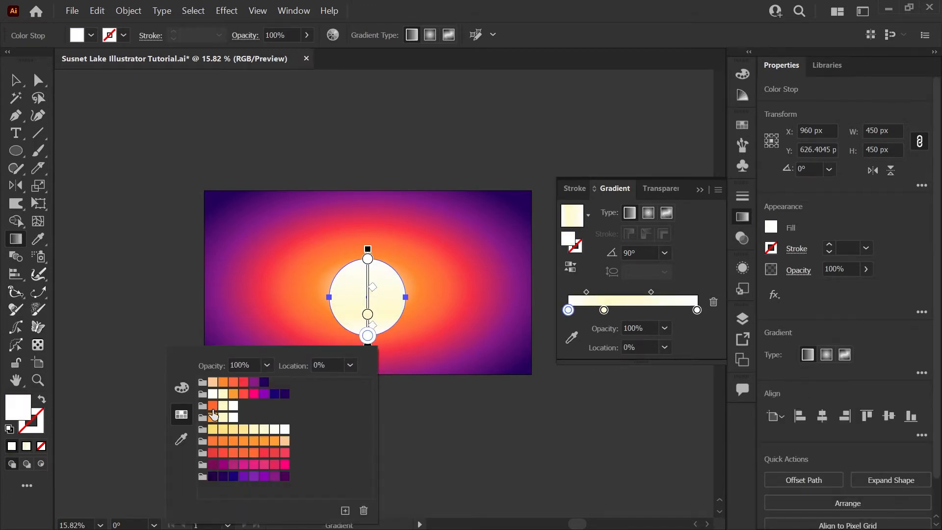
pyautogui.click(211, 405)
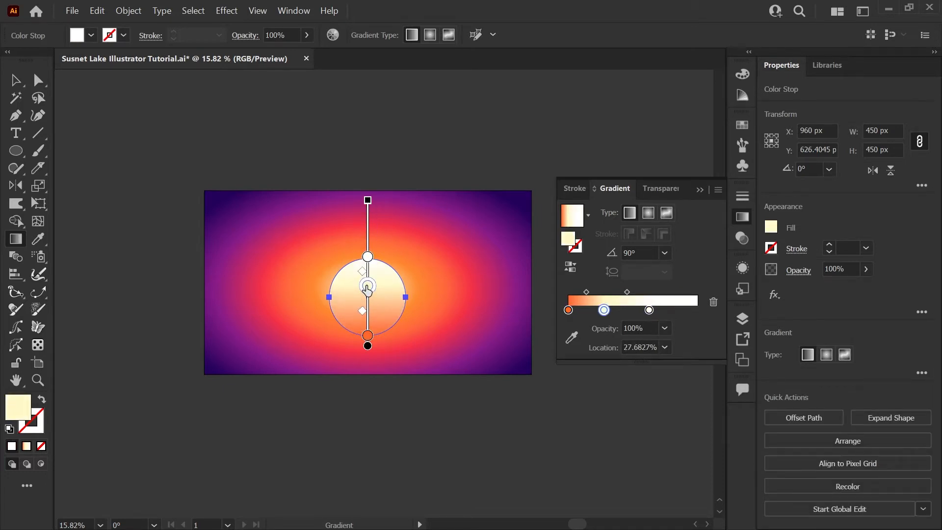
# Step: Slide the cream and white stops upward toward the sun's middle
pyautogui.moveTo(604, 309); pyautogui.dragTo(622, 309)
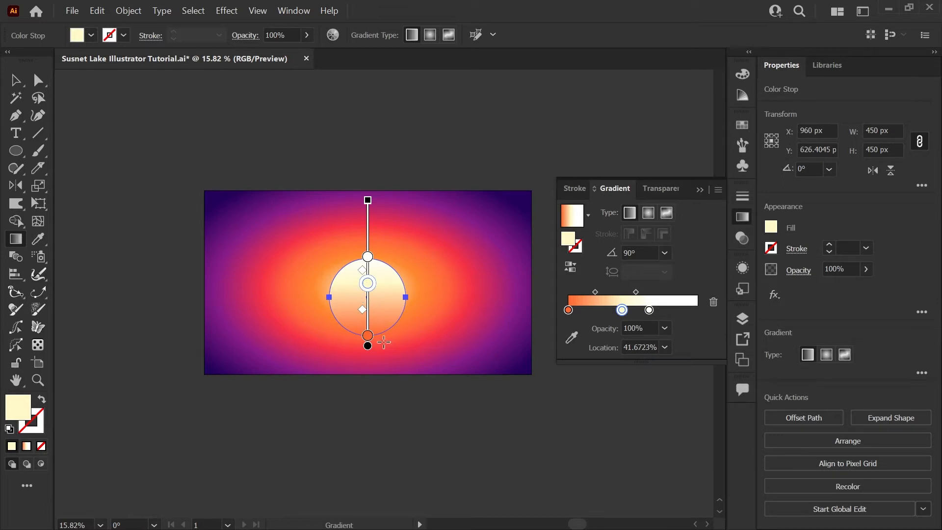
pyautogui.moveTo(622, 309); pyautogui.dragTo(649, 309)
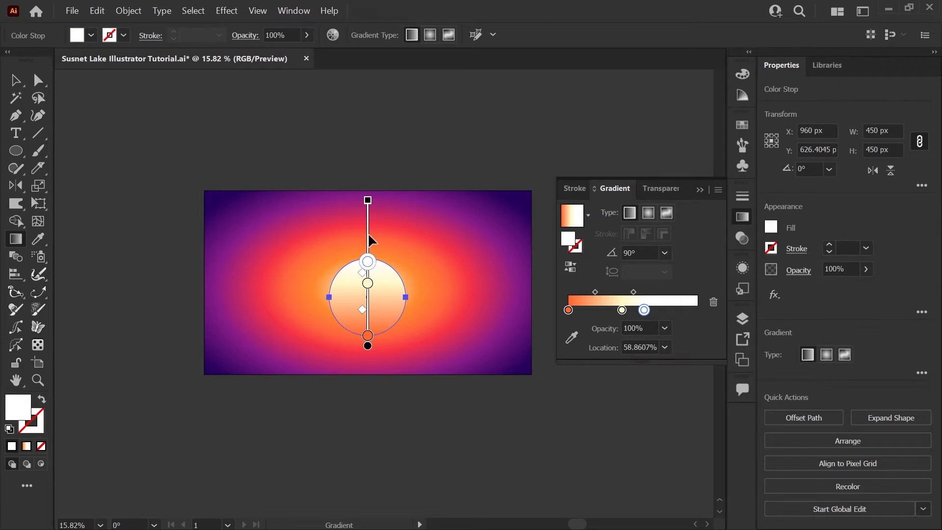
pyautogui.click(742, 126)
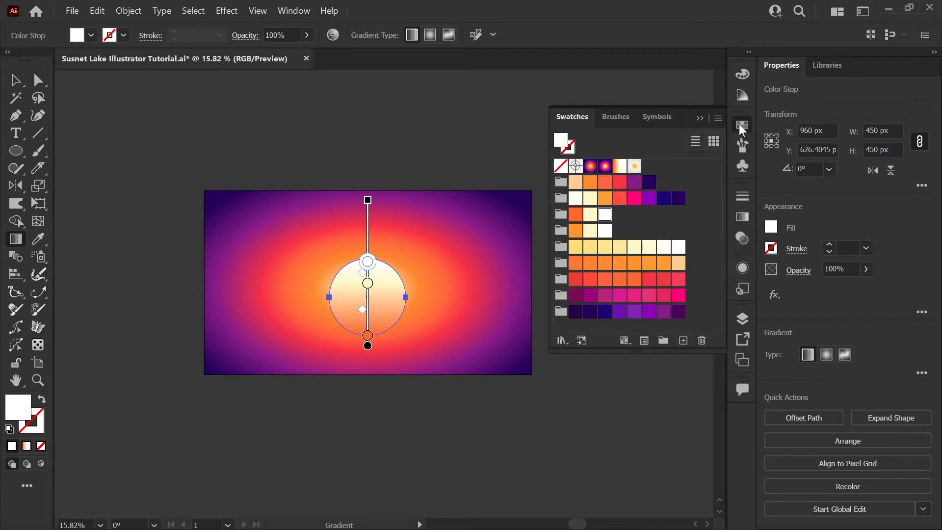
pyautogui.moveTo(559, 199)
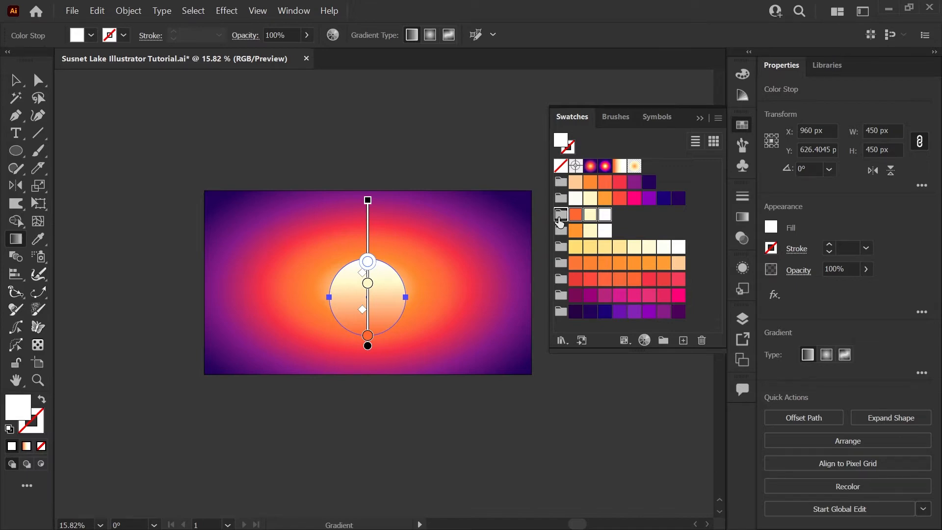
# Step: Recolour the sun using the Sun Gradient colour group in Recolor Artwork
pyautogui.click(847, 486)
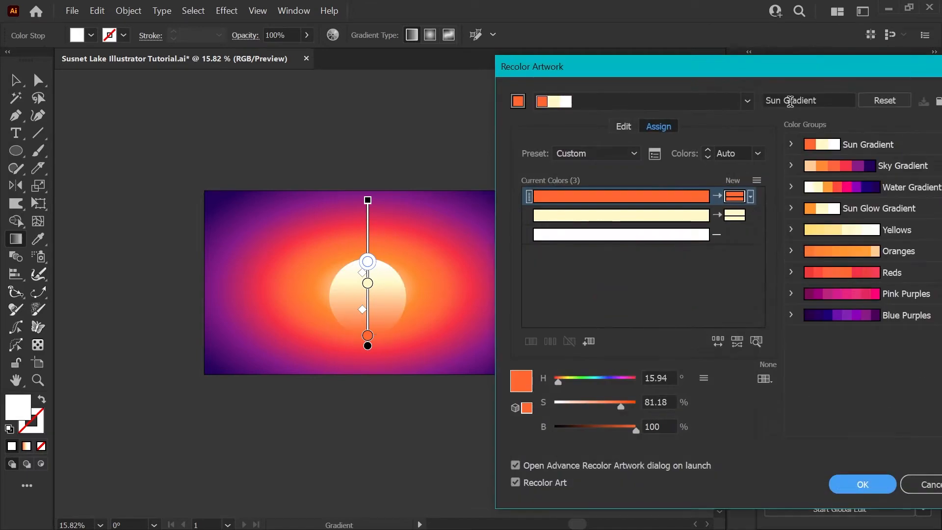
pyautogui.click(861, 484)
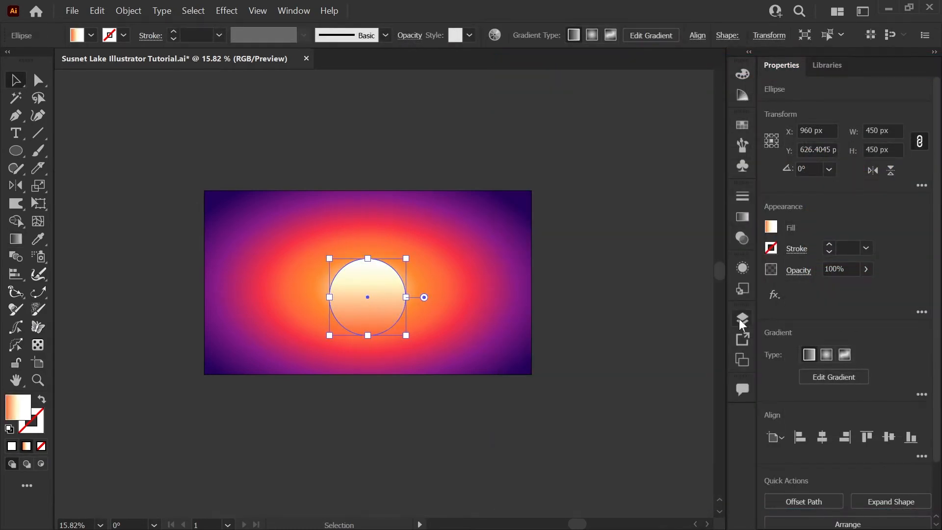
# Step: Show the layer list and select the sun circle on the Sun layer
pyautogui.click(742, 317)
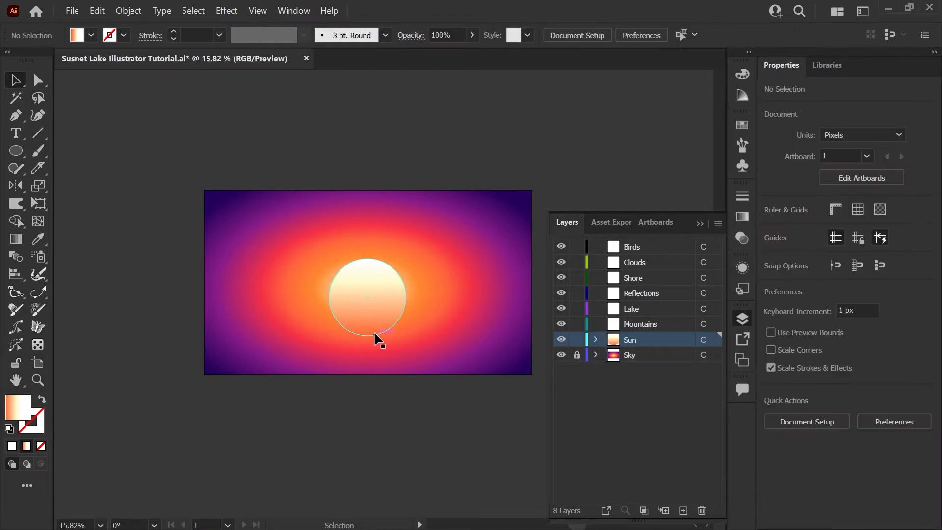
pyautogui.click(367, 297)
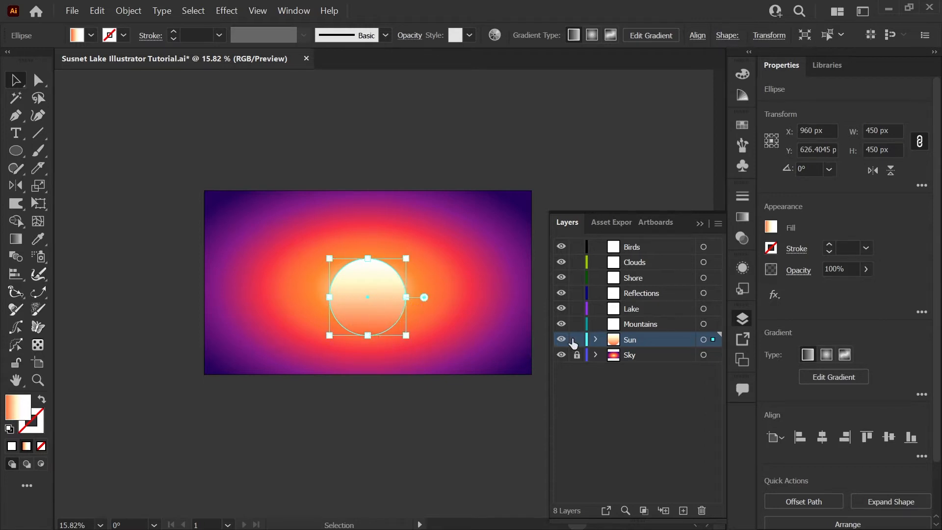
# Step: Expand the Sun layer and enlarge the copied sun circle around its centre
pyautogui.click(595, 340)
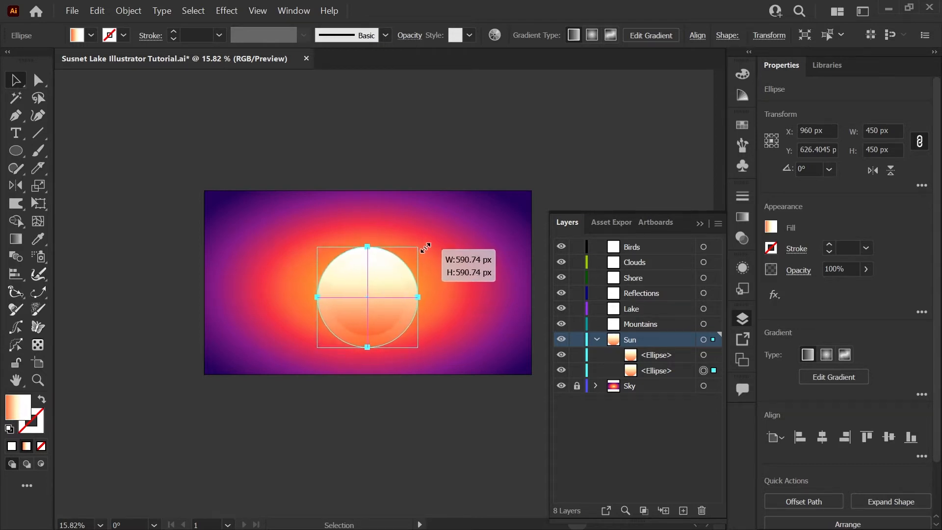
pyautogui.moveTo(419, 296); pyautogui.dragTo(440, 297)
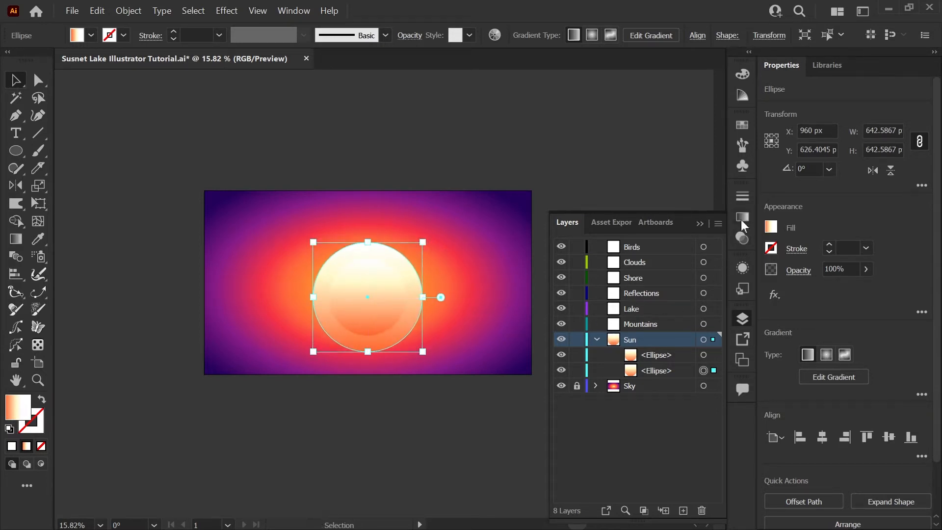
pyautogui.click(741, 217)
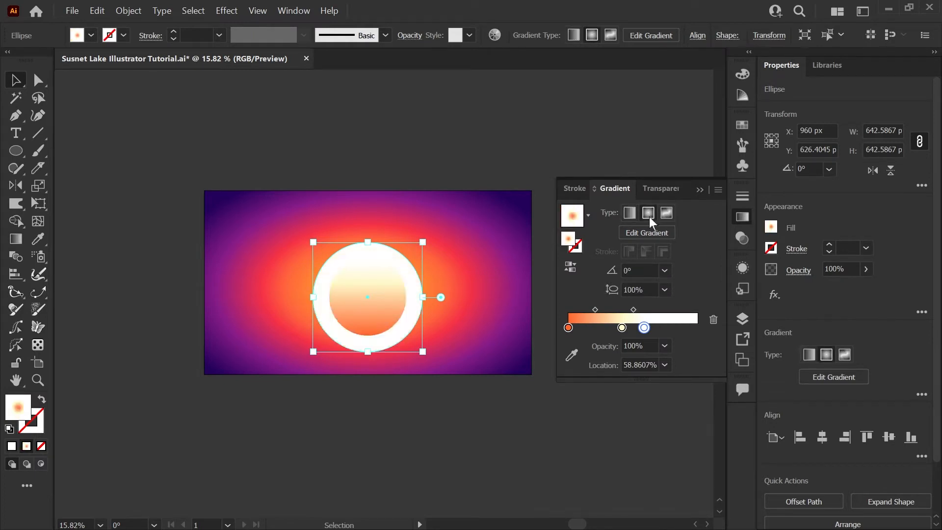
# Step: Push the white stop to the edge, cream to about 80%, and fade white to 0% opacity
pyautogui.moveTo(644, 327); pyautogui.dragTo(648, 327)
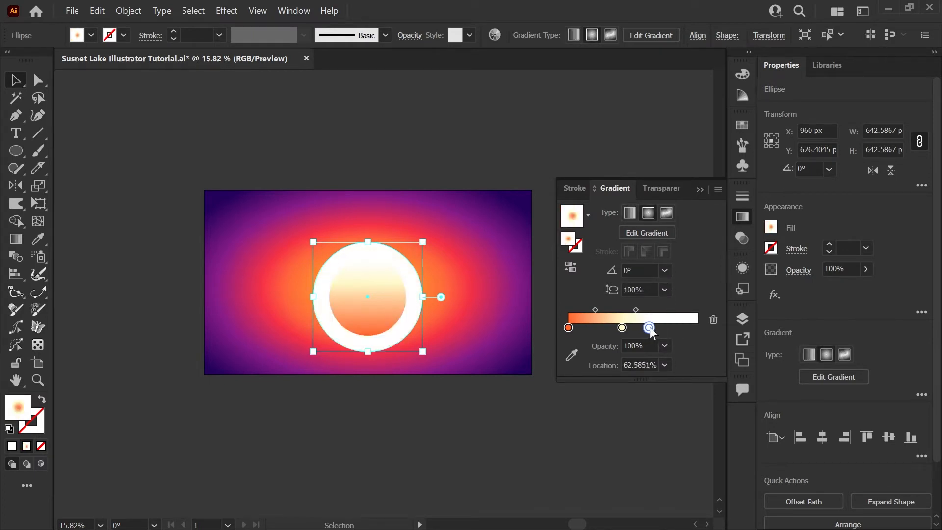
pyautogui.moveTo(647, 328); pyautogui.dragTo(695, 327)
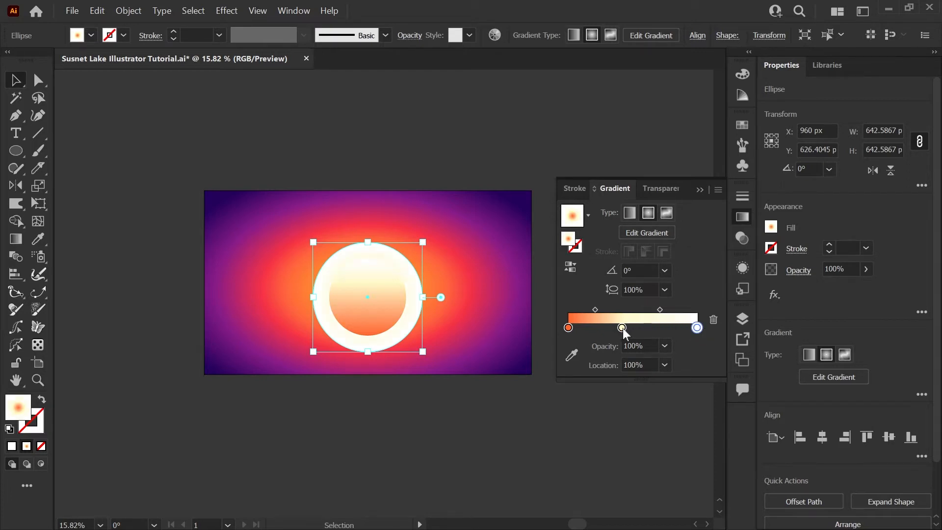
pyautogui.moveTo(622, 327); pyautogui.dragTo(632, 327)
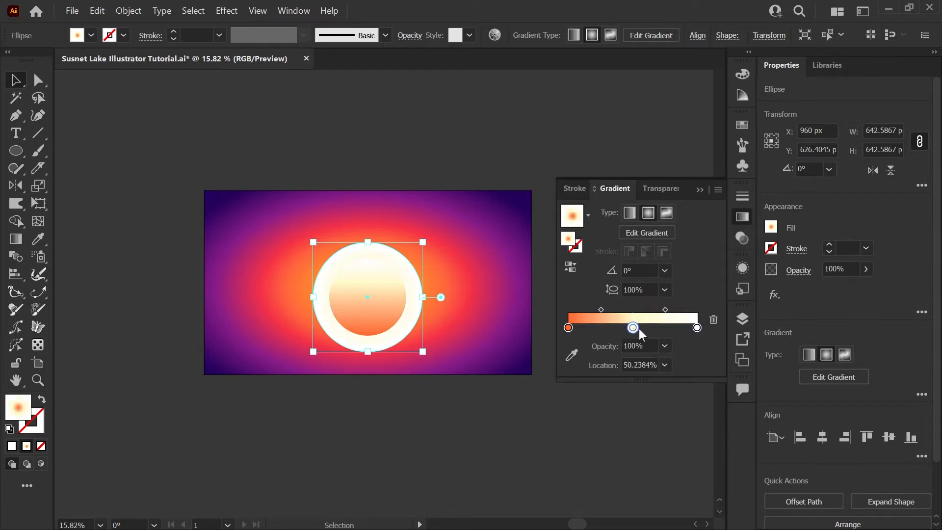
pyautogui.moveTo(632, 328); pyautogui.dragTo(672, 327)
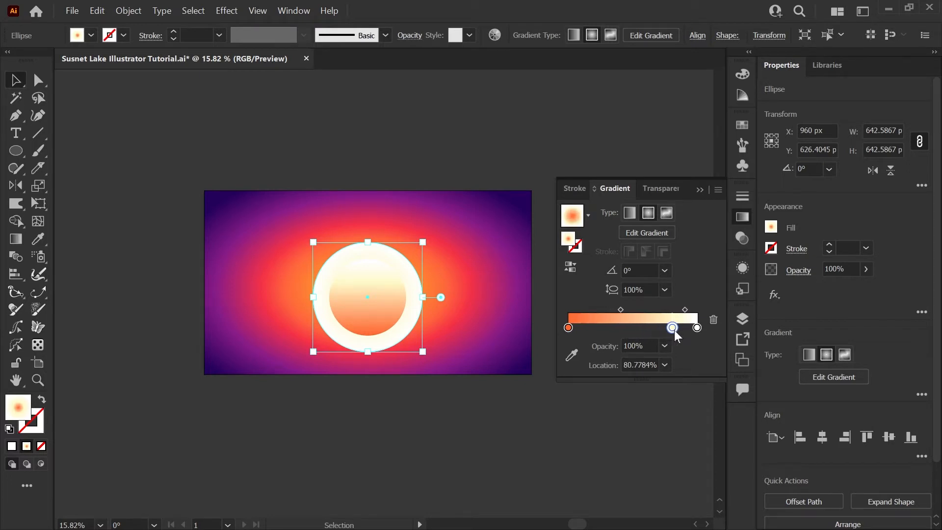
pyautogui.doubleClick(568, 328)
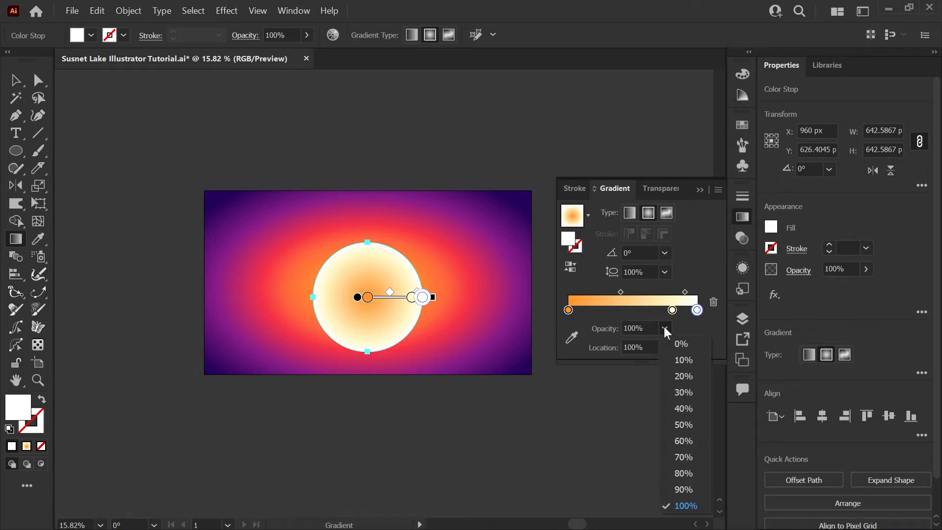
pyautogui.click(681, 343)
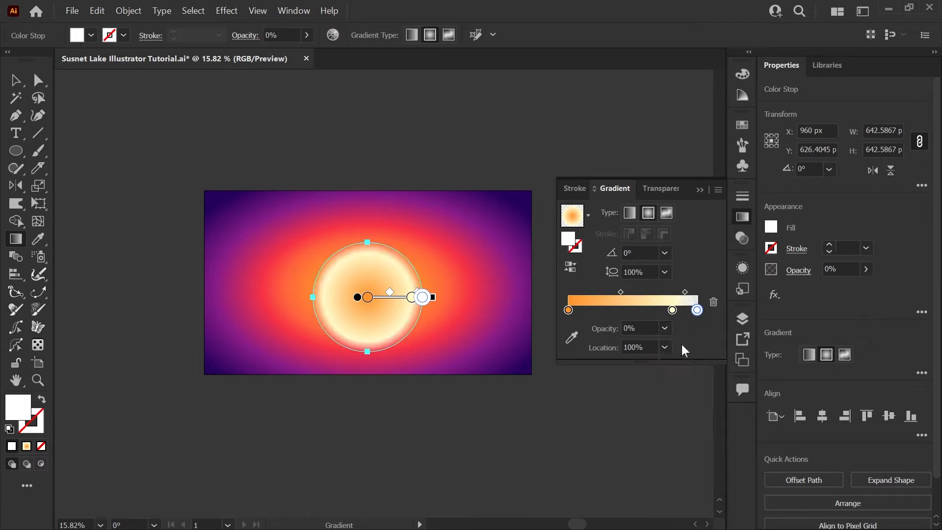
pyautogui.moveTo(697, 309); pyautogui.dragTo(668, 309)
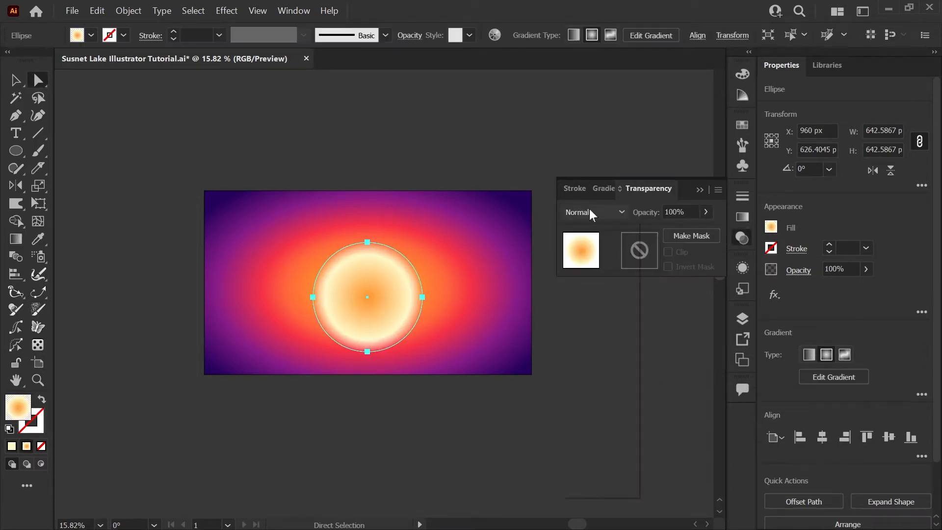
# Step: Set the glow circle's blend mode to Overlay and tweak its gradient
pyautogui.click(592, 211)
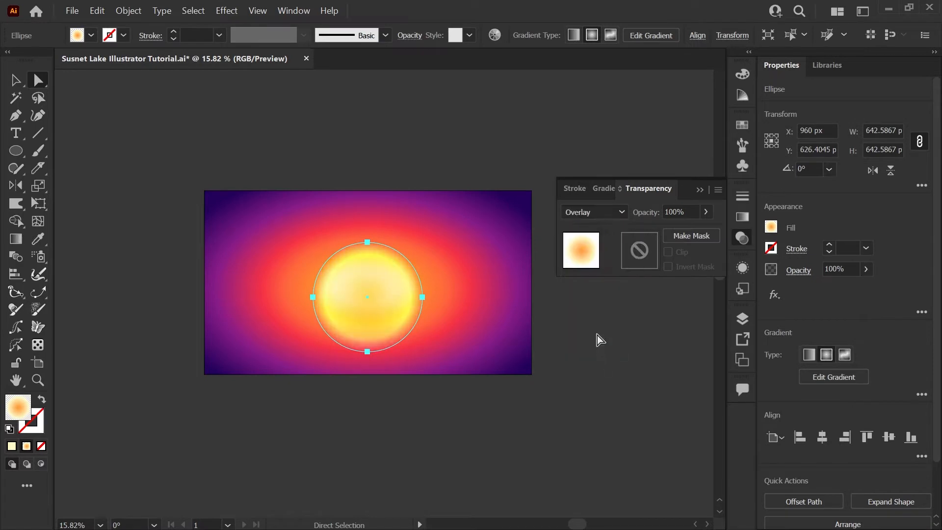
pyautogui.moveTo(541, 335)
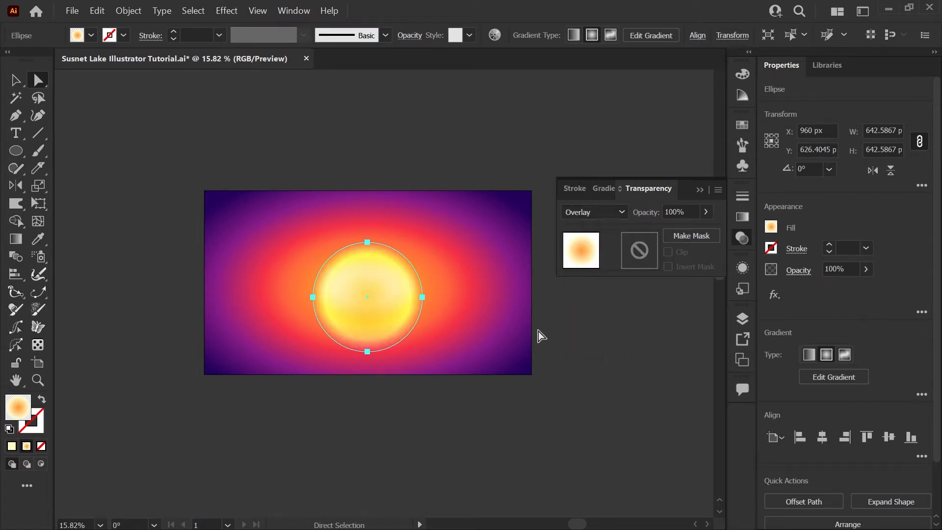
pyautogui.moveTo(742, 318)
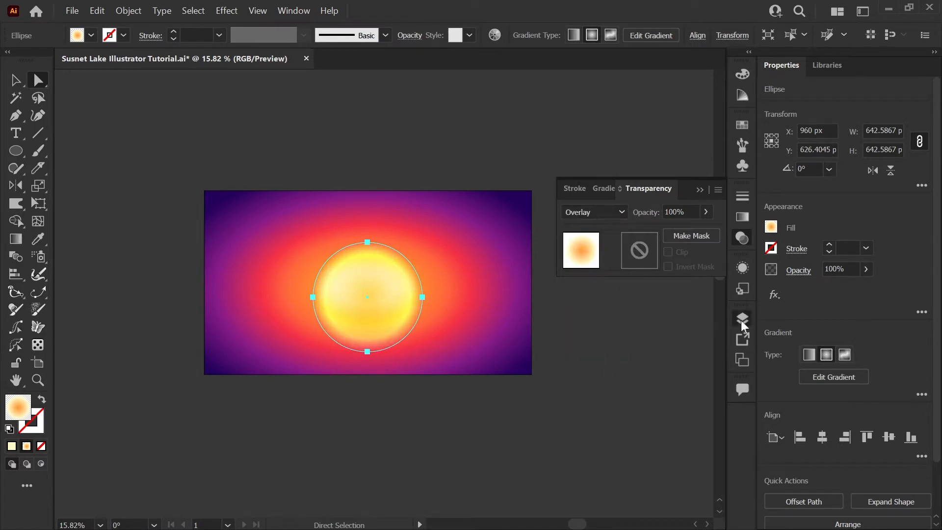
pyautogui.click(742, 319)
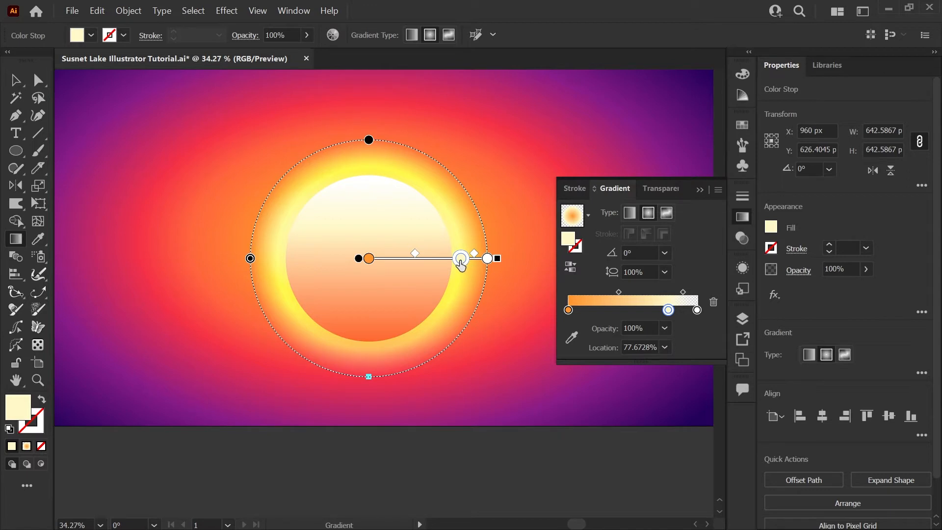
pyautogui.moveTo(290, 281)
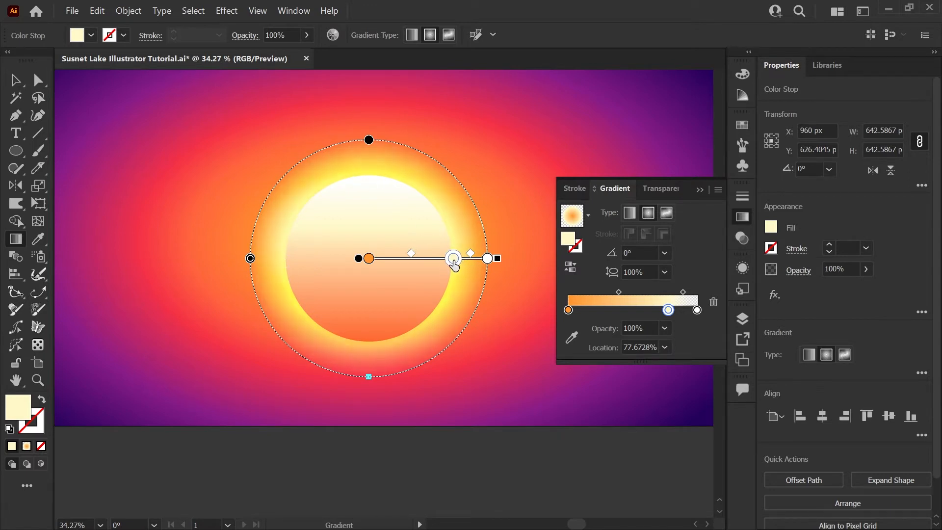
pyautogui.moveTo(452, 258); pyautogui.dragTo(450, 259)
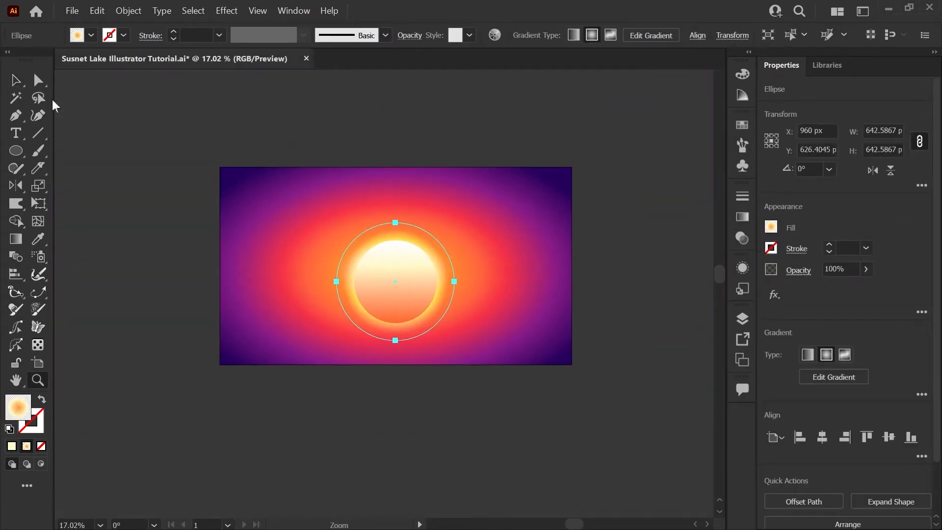
# Step: Draw a dark purple lake rectangle across the bottom, extending past both sky edges
pyautogui.click(16, 150)
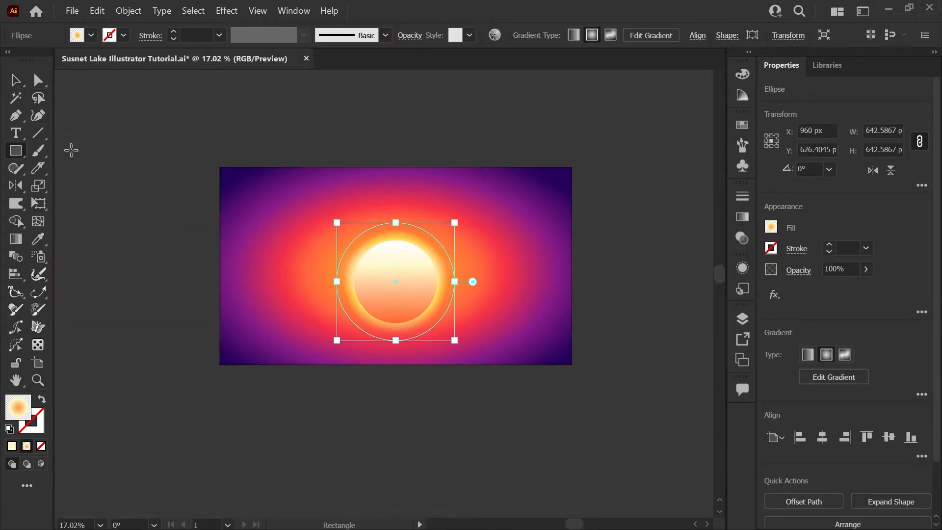
pyautogui.click(742, 318)
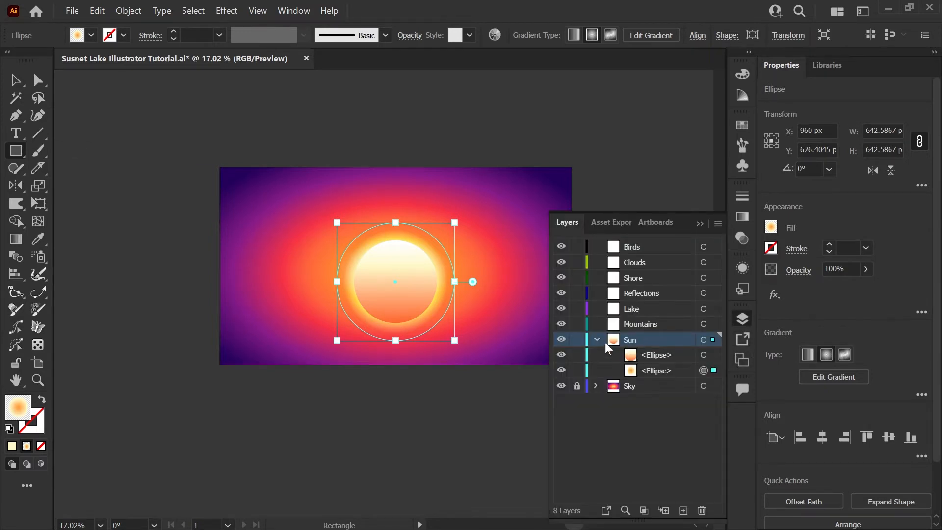
pyautogui.click(596, 339)
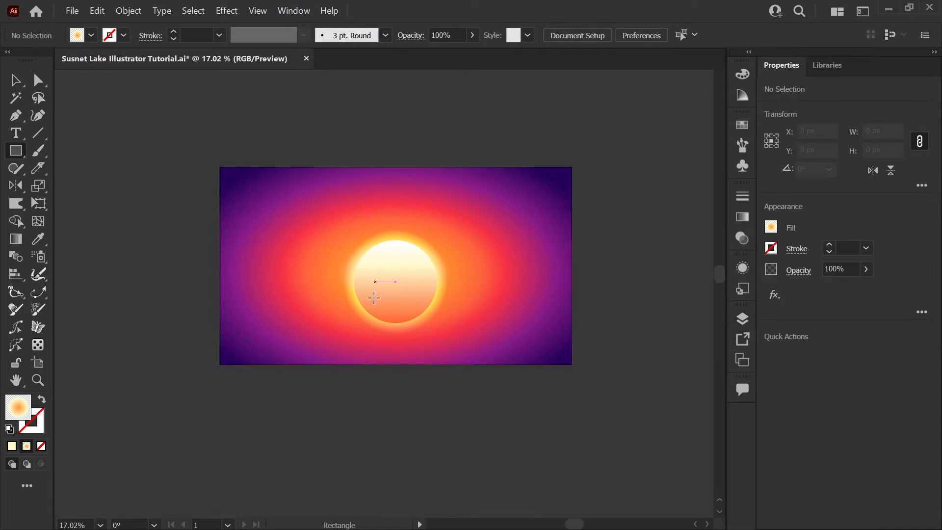
pyautogui.click(742, 125)
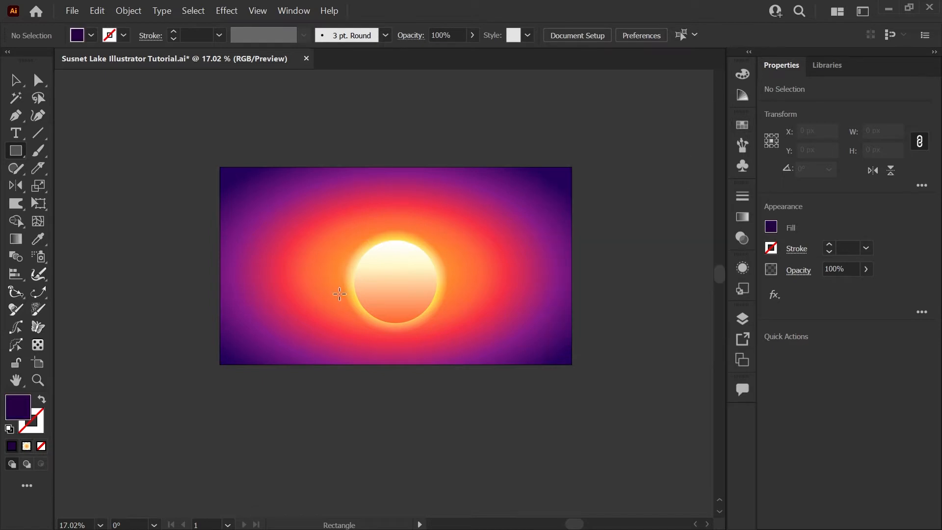
pyautogui.moveTo(110, 278)
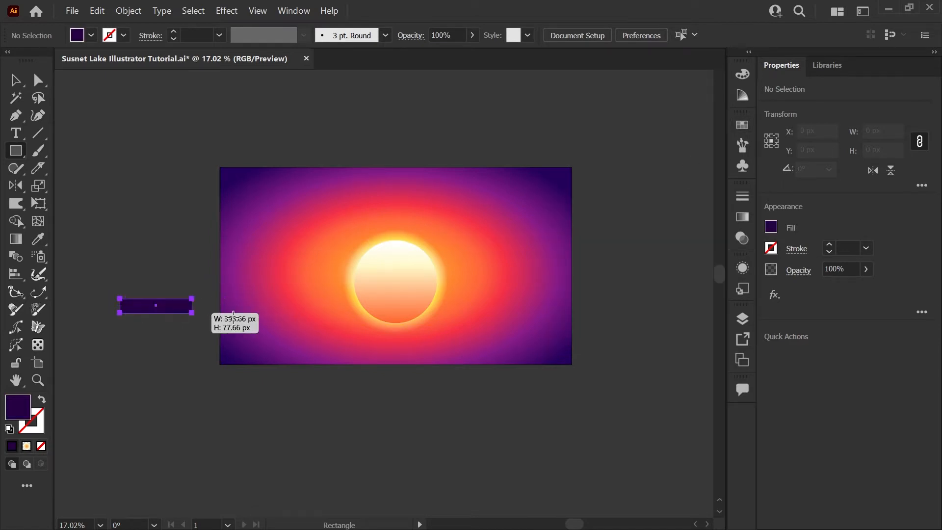
pyautogui.moveTo(193, 317); pyautogui.dragTo(664, 365)
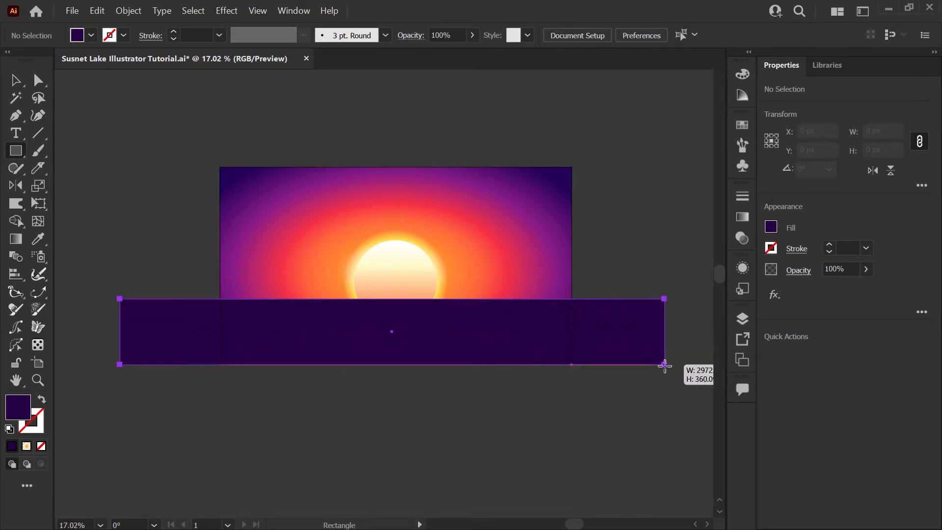
pyautogui.moveTo(664, 364); pyautogui.dragTo(679, 364)
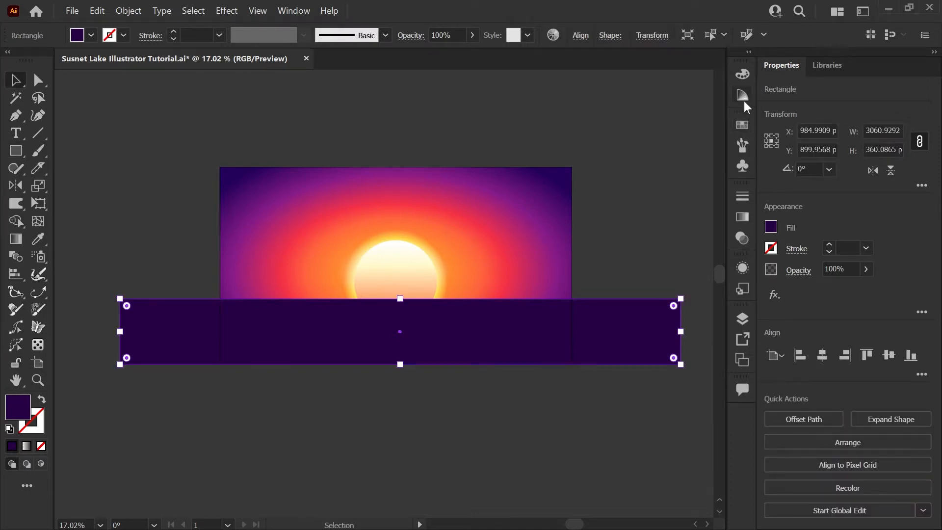
# Step: Fill the lake rectangle with the radial sunset gradient swatch and reshape it with the Gradient Tool
pyautogui.click(741, 125)
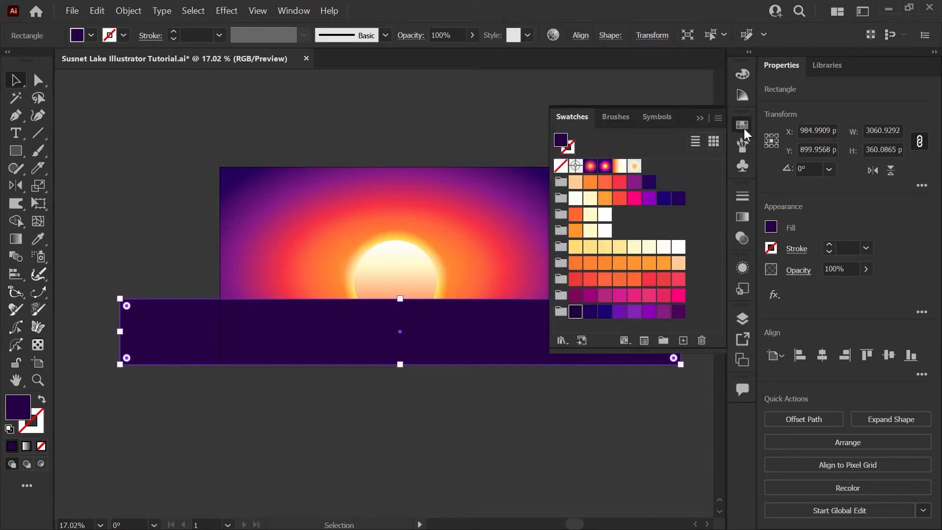
pyautogui.moveTo(605, 167)
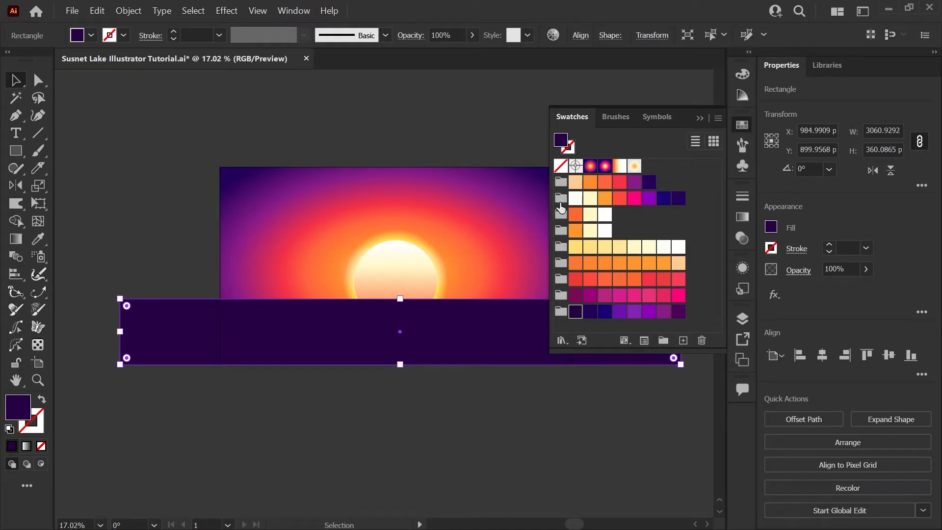
pyautogui.moveTo(559, 207)
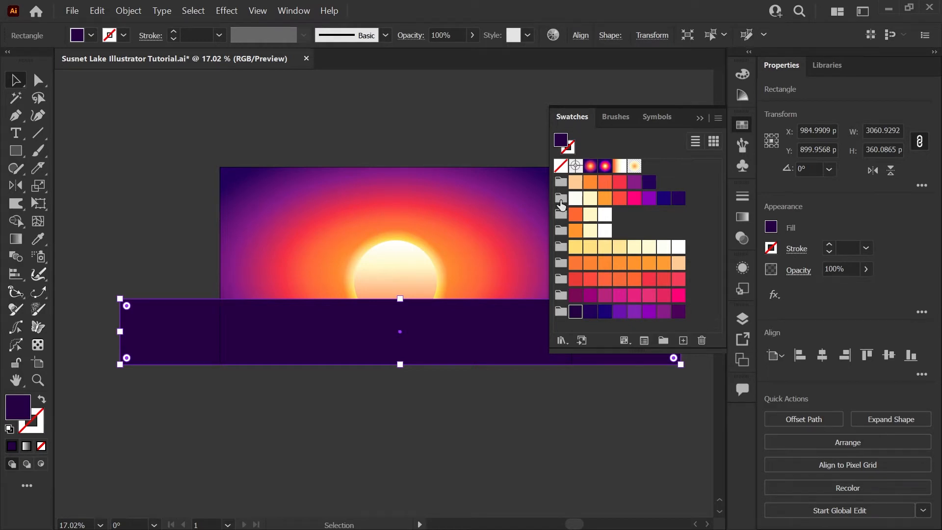
pyautogui.click(604, 166)
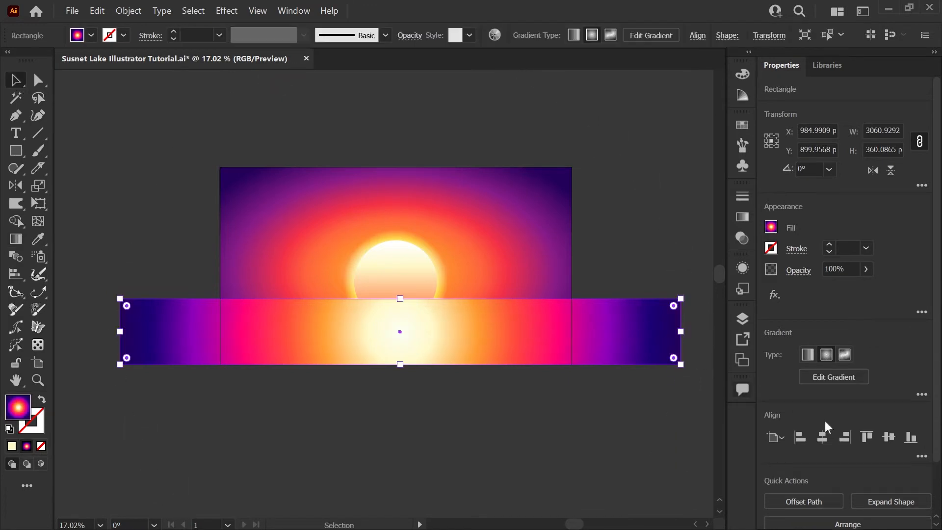
pyautogui.click(822, 436)
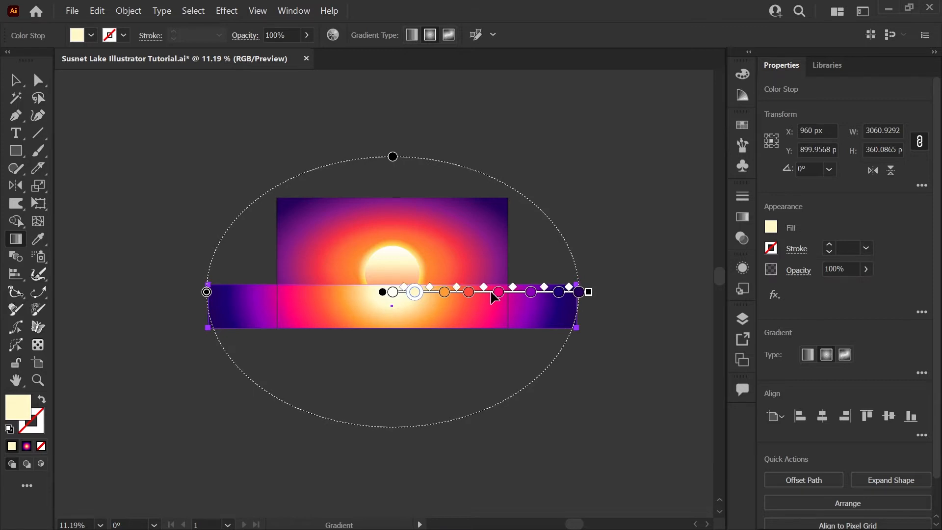
pyautogui.click(15, 80)
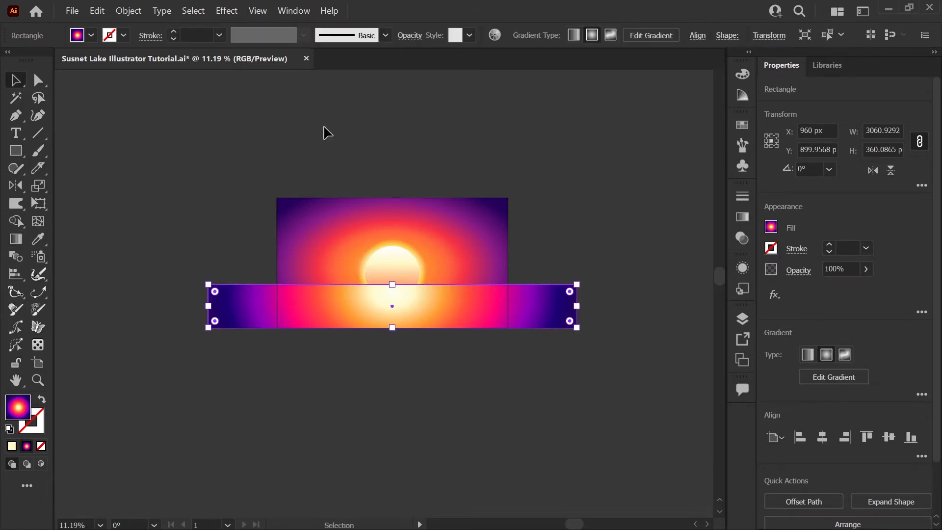
pyautogui.moveTo(171, 124)
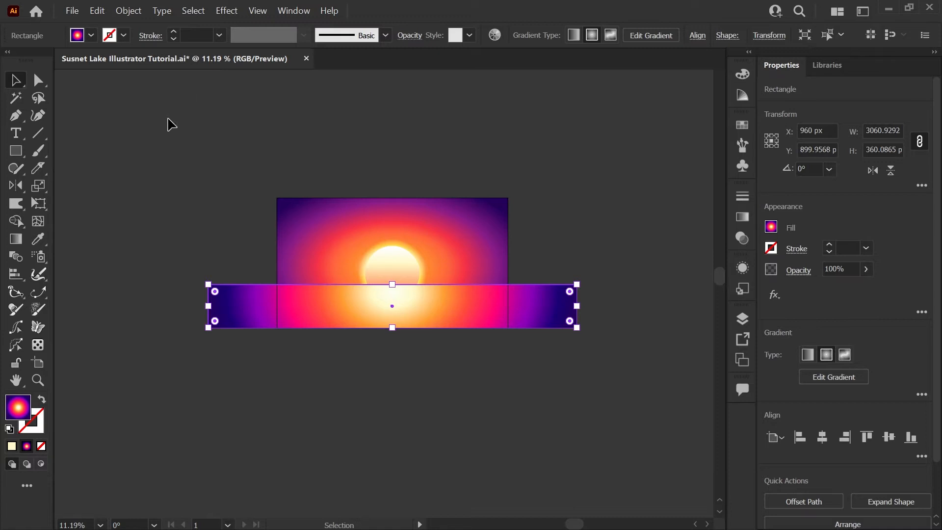
# Step: Rasterize the gradient-filled lake rectangle into an image
pyautogui.click(128, 11)
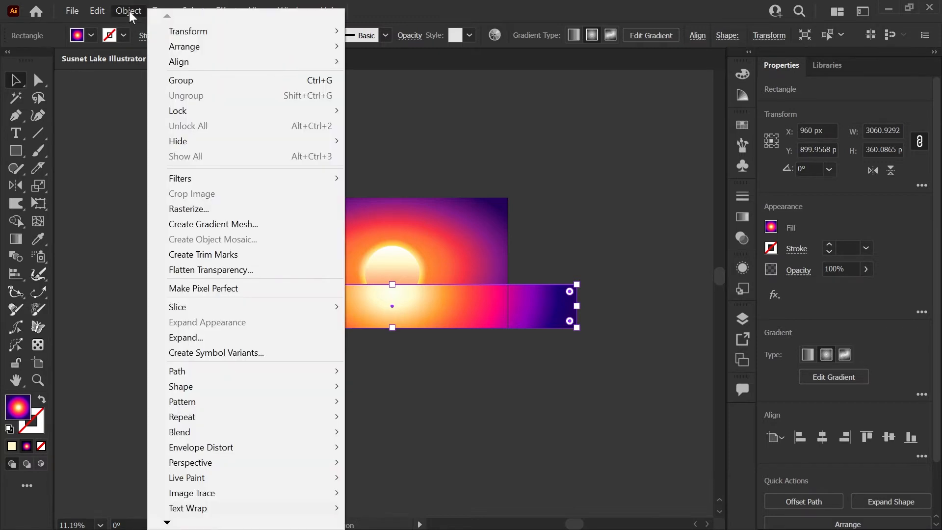
pyautogui.moveTo(214, 209)
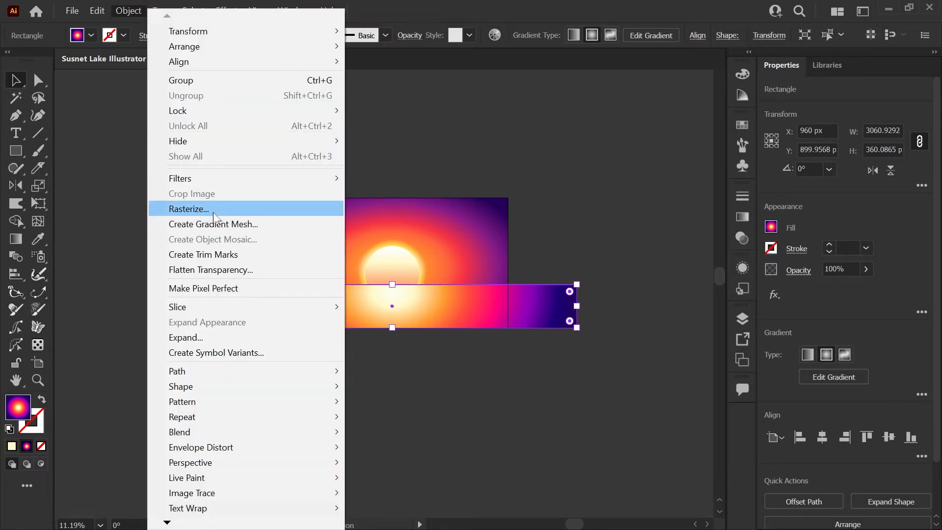
pyautogui.click(188, 208)
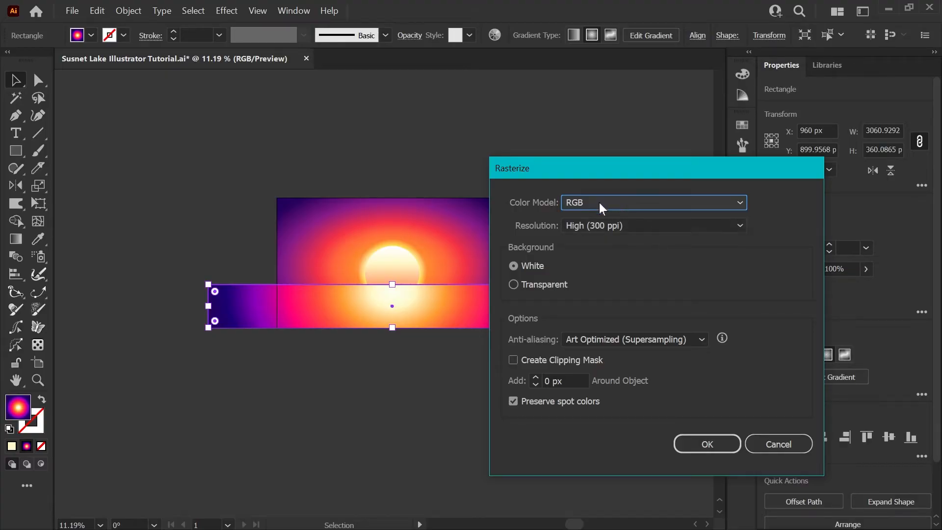
pyautogui.click(777, 444)
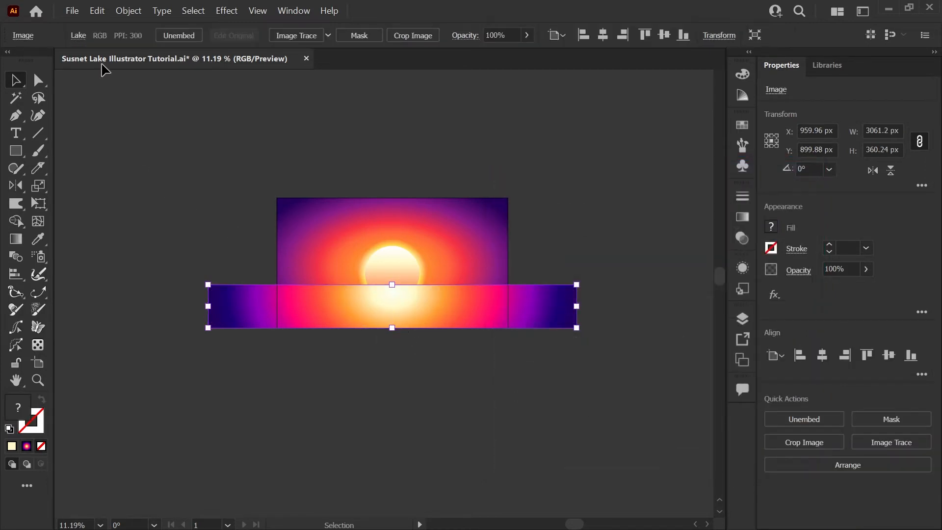
# Step: Convert the rasterized lake into a gradient mesh with 6 rows and 10 columns
pyautogui.click(128, 10)
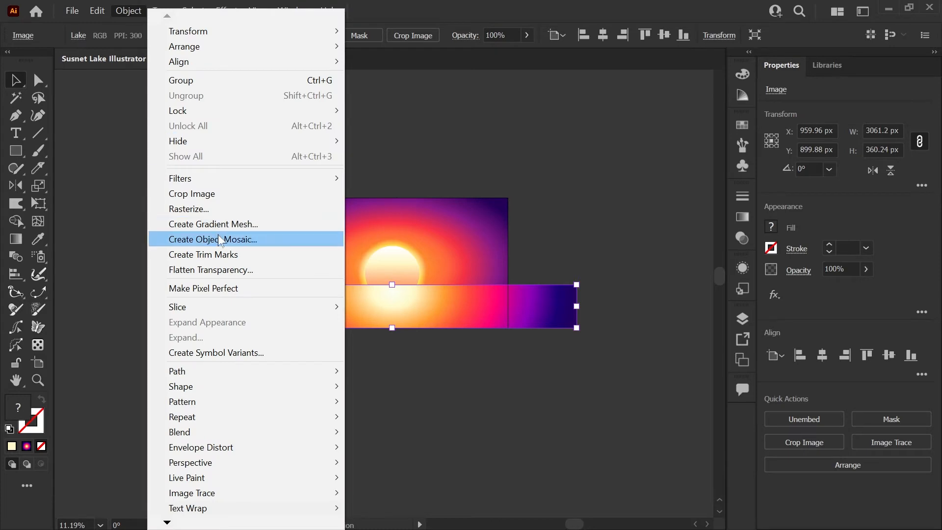
pyautogui.click(212, 224)
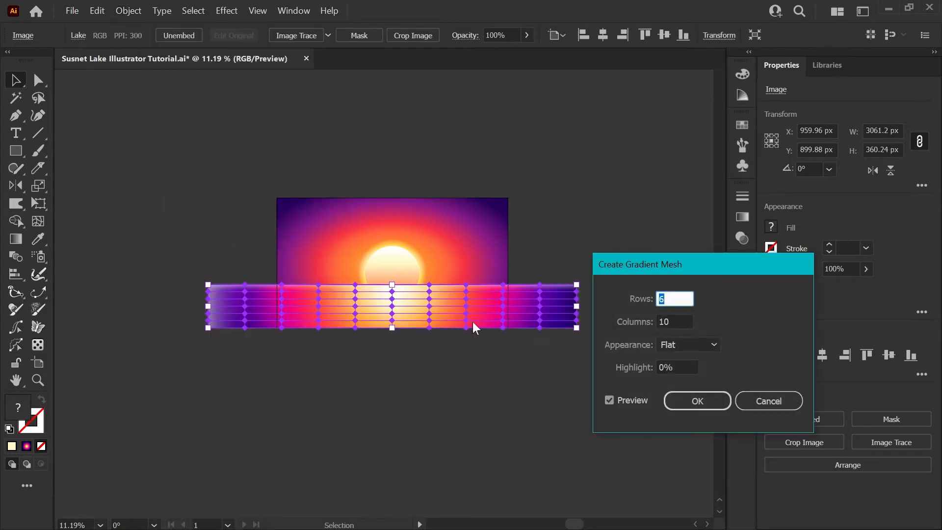
pyautogui.moveTo(648, 305)
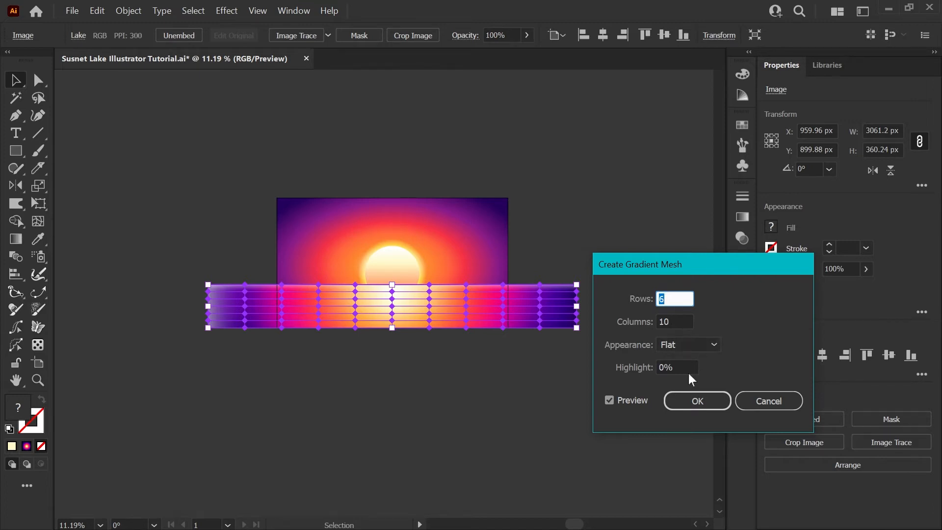
pyautogui.click(697, 400)
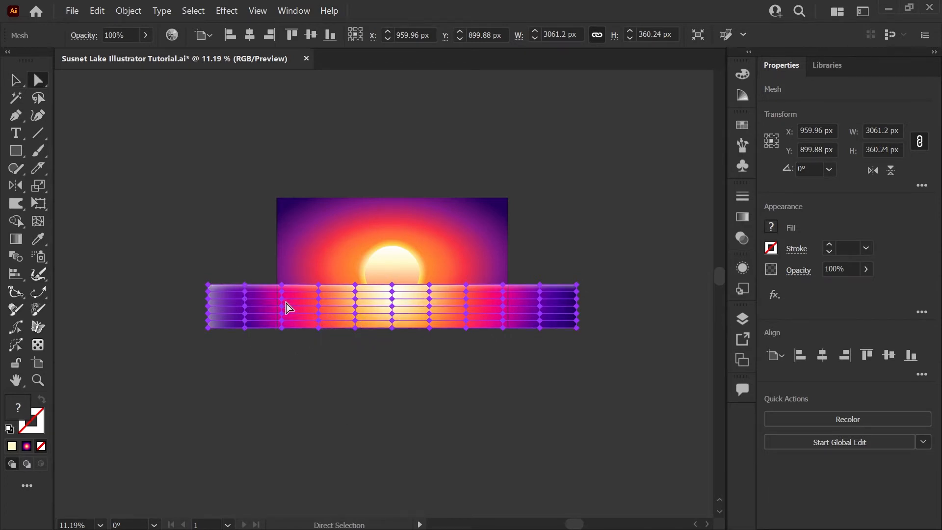
# Step: Colour selected lake mesh points dark purple, magenta, deep magenta and red swatches
pyautogui.moveTo(354, 302); pyautogui.dragTo(271, 308)
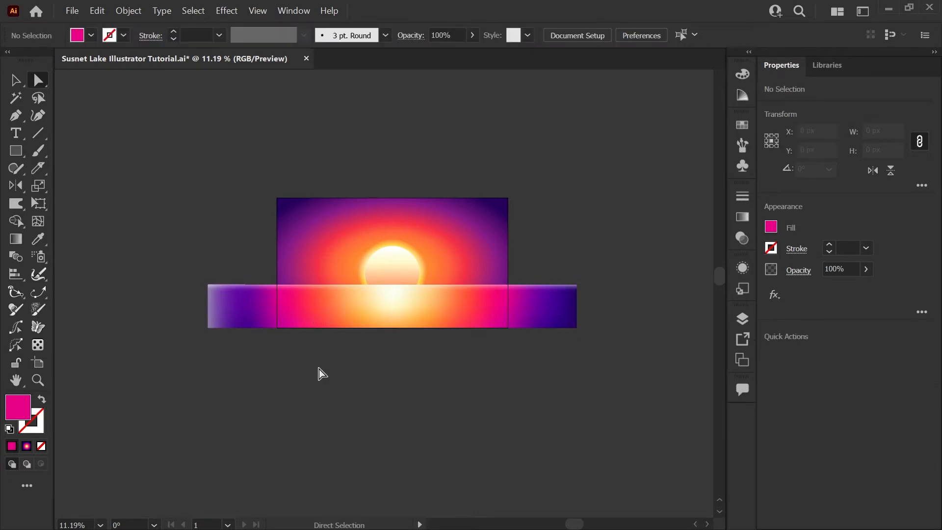
pyautogui.moveTo(199, 278)
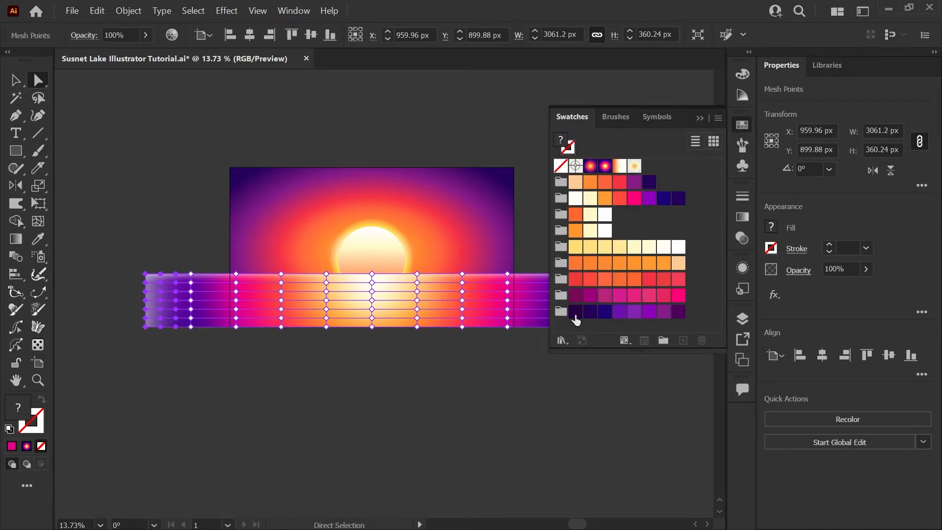
pyautogui.click(574, 311)
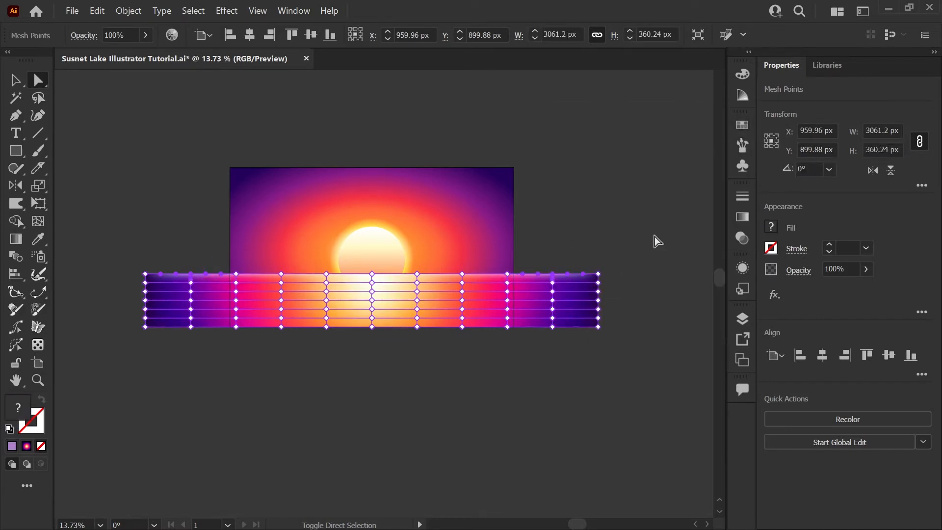
pyautogui.click(742, 124)
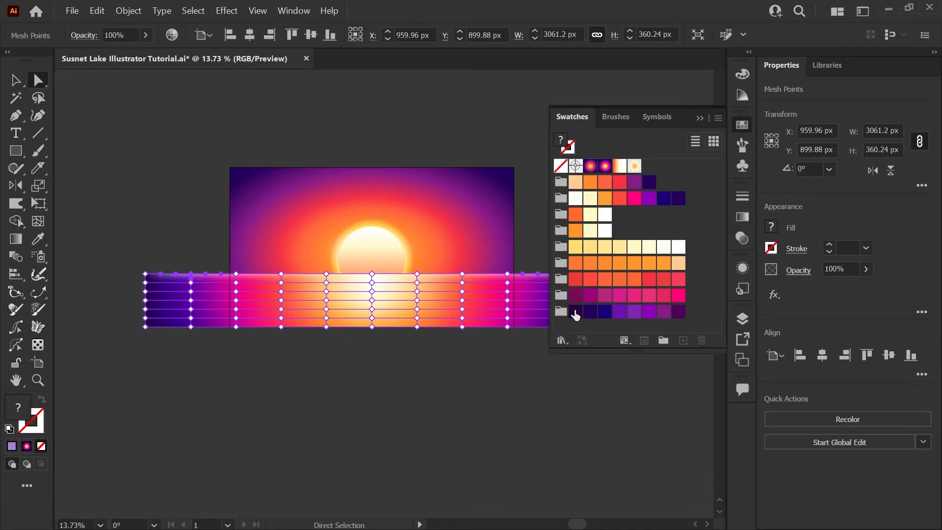
pyautogui.click(564, 311)
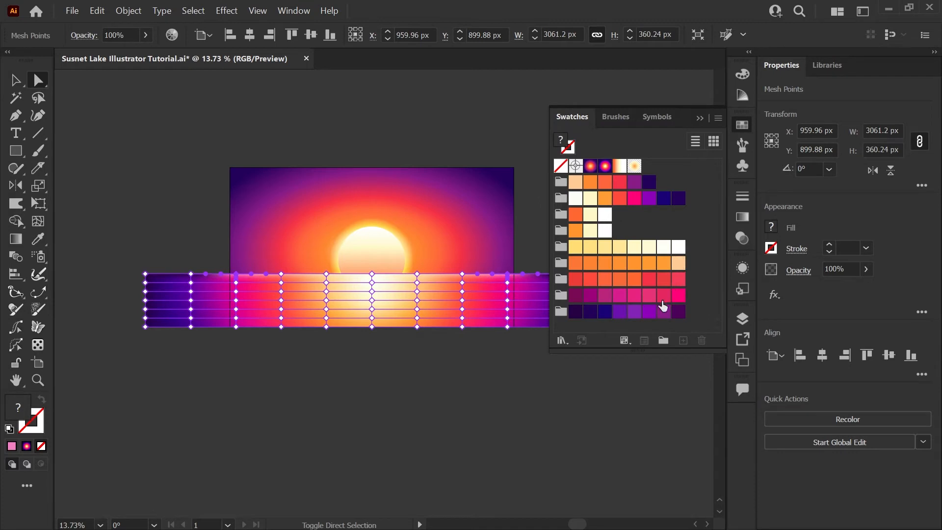
pyautogui.click(663, 295)
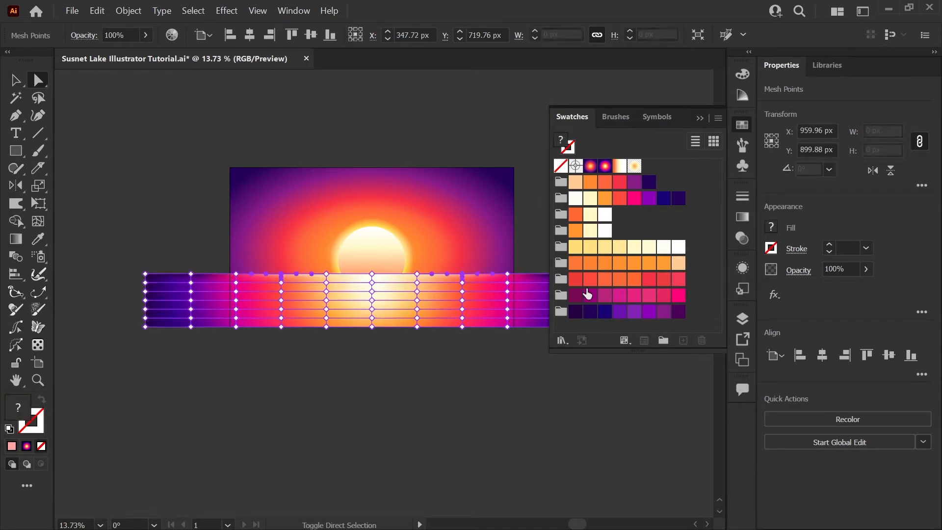
pyautogui.click(664, 279)
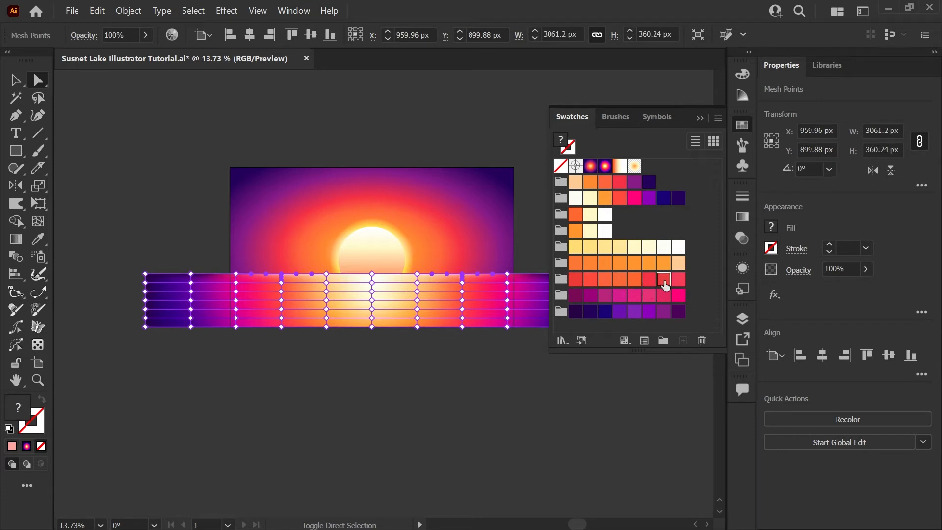
pyautogui.click(663, 279)
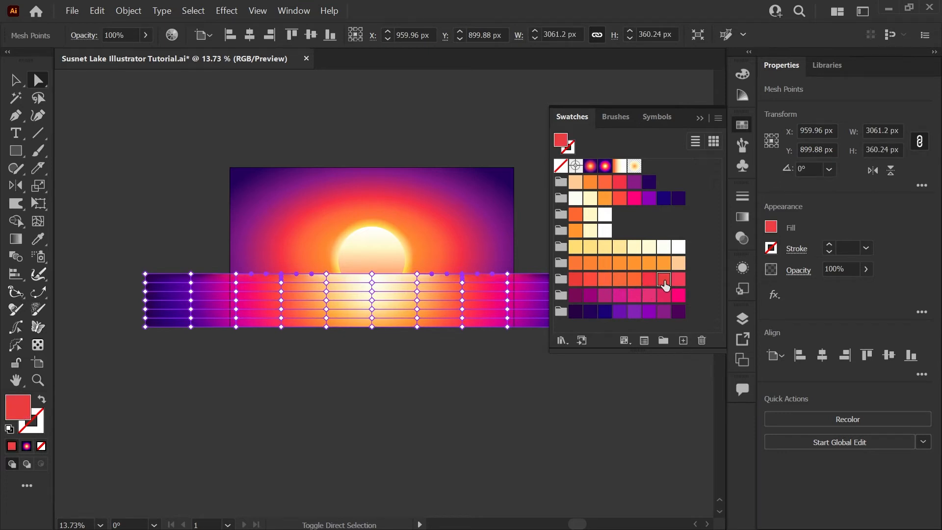
pyautogui.click(302, 340)
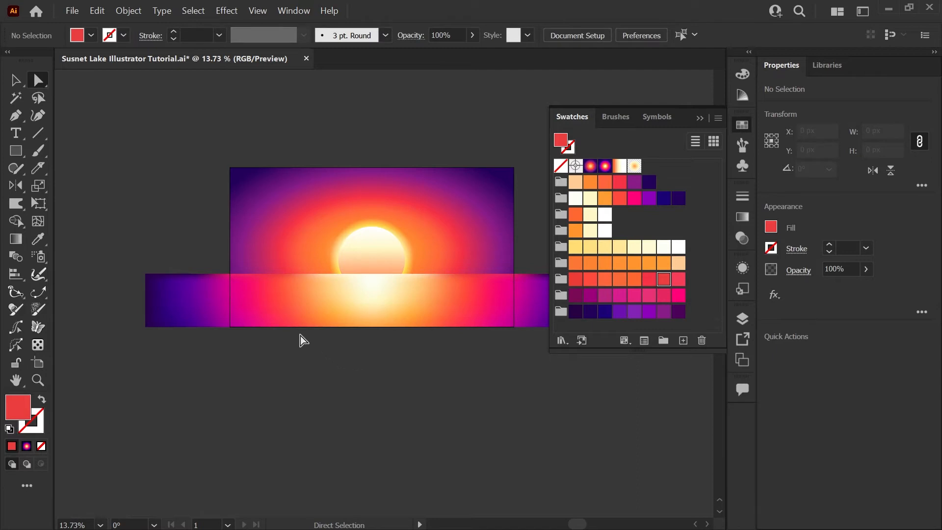
pyautogui.moveTo(737, 118)
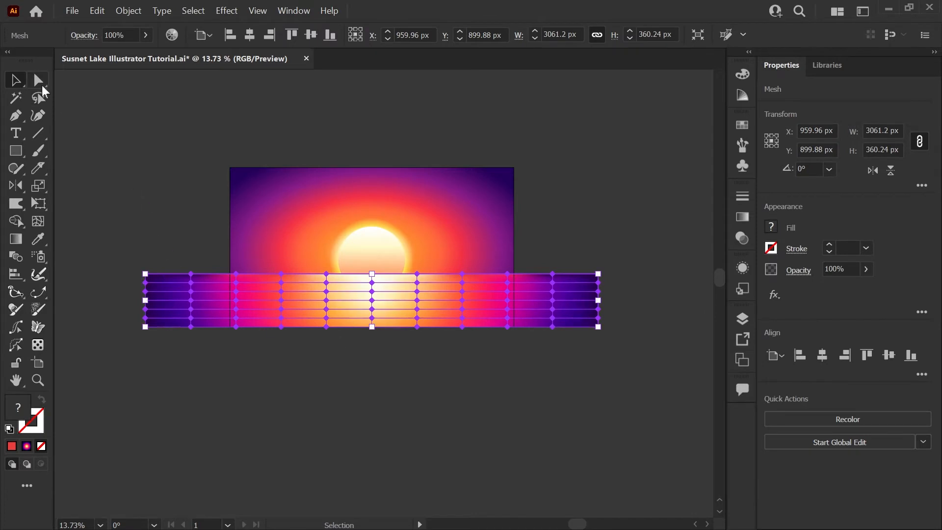
# Step: With Direct Selection, pick mesh points row by row from top to bottom, offsetting them into zigzag ripples
pyautogui.click(37, 80)
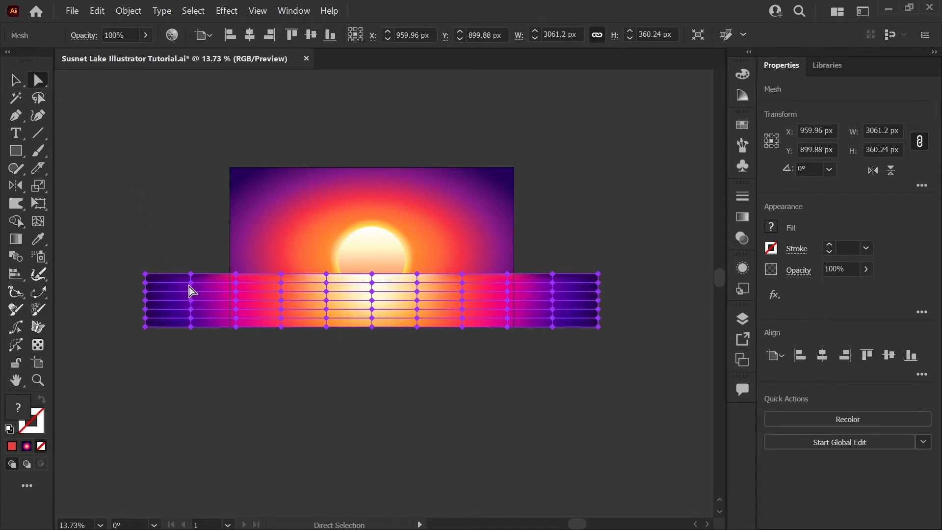
pyautogui.moveTo(236, 292)
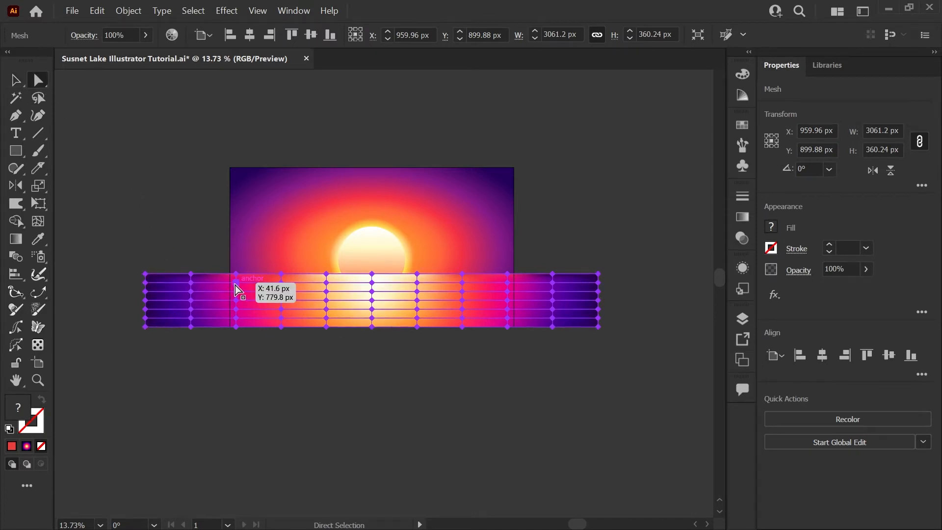
pyautogui.click(236, 280)
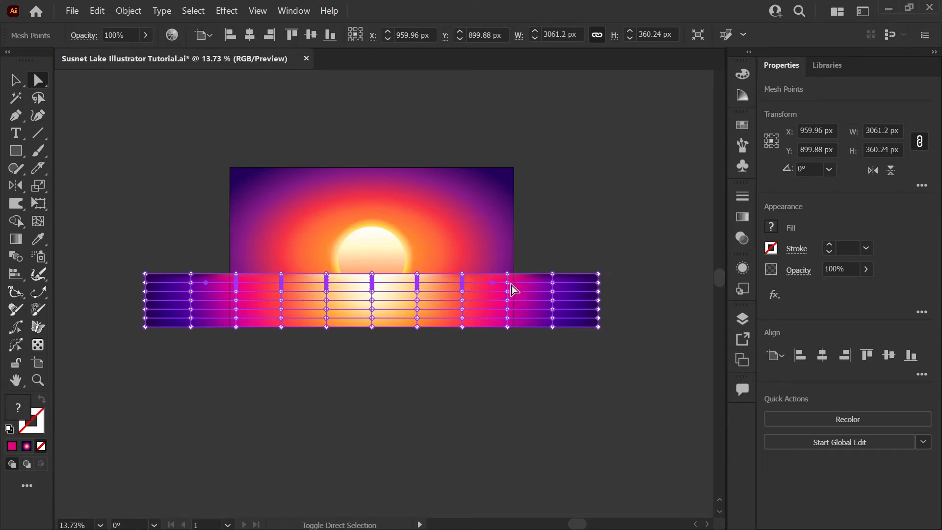
pyautogui.moveTo(507, 287)
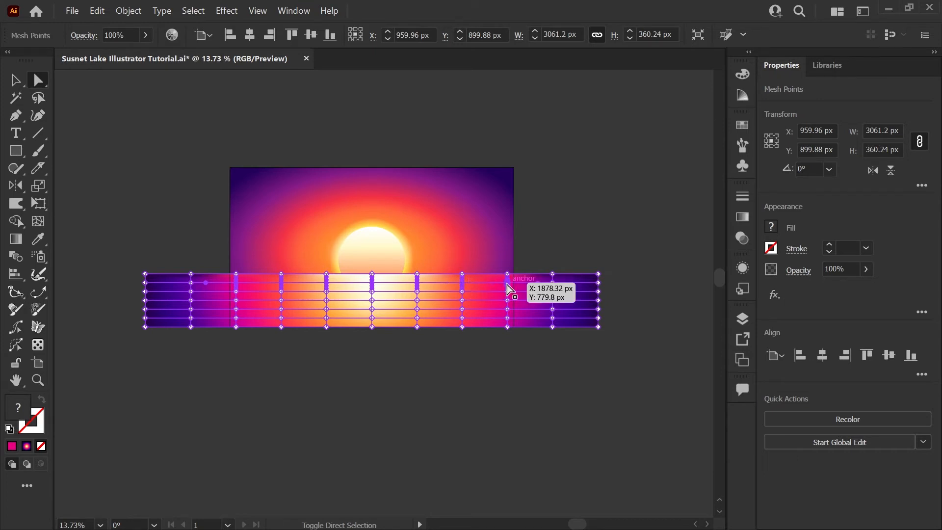
pyautogui.moveTo(331, 302)
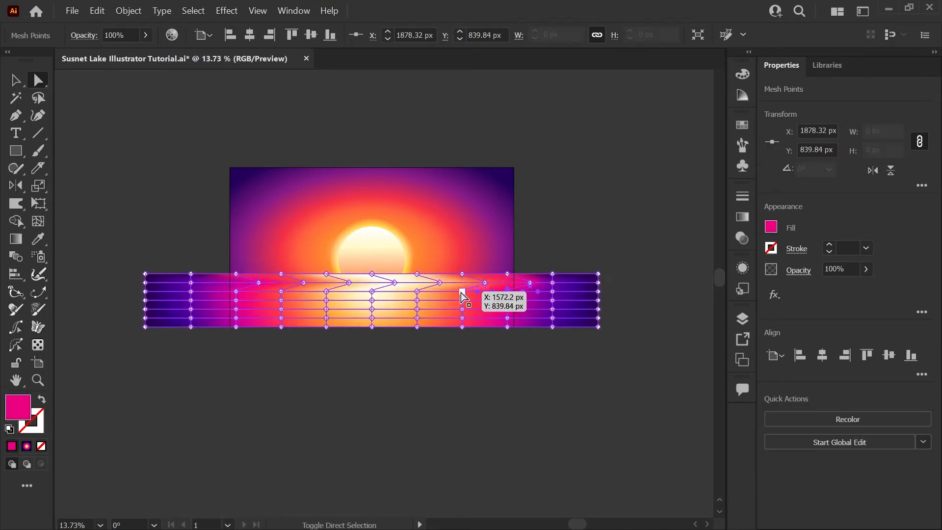
pyautogui.click(372, 293)
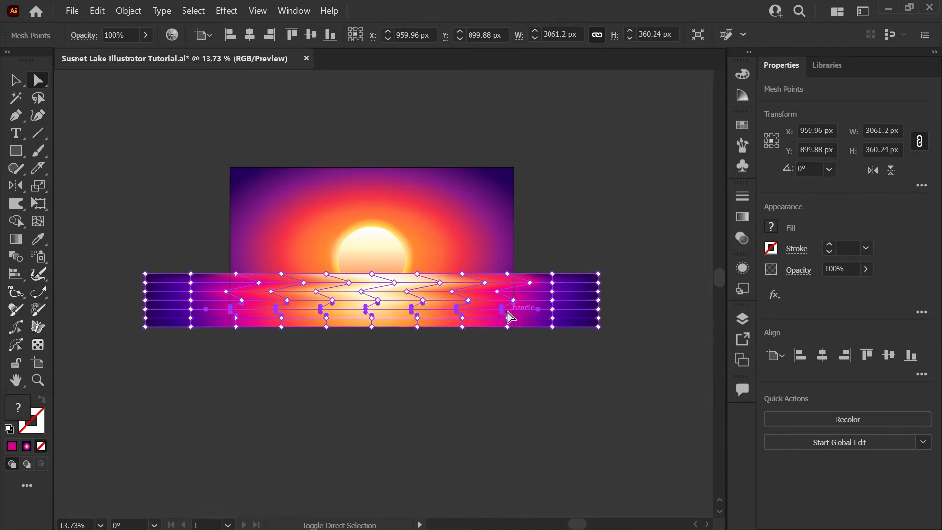
pyautogui.click(283, 318)
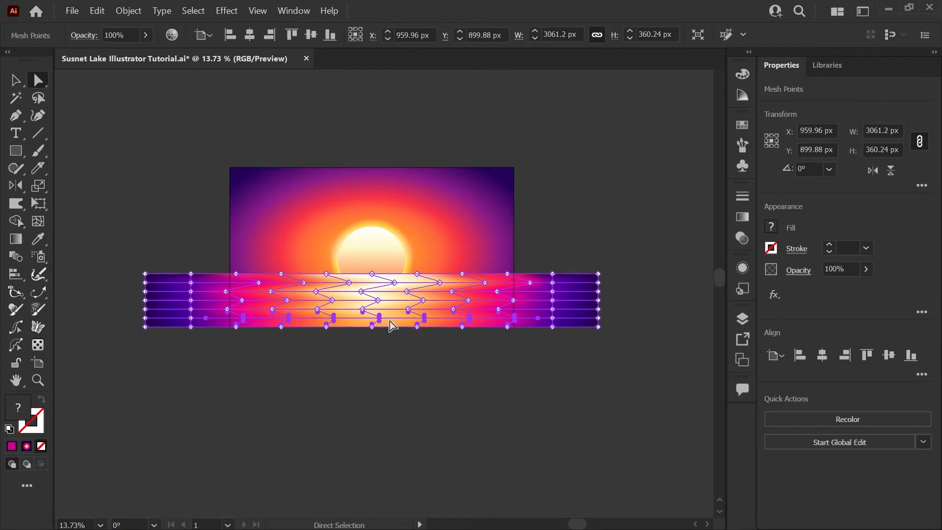
pyautogui.click(402, 401)
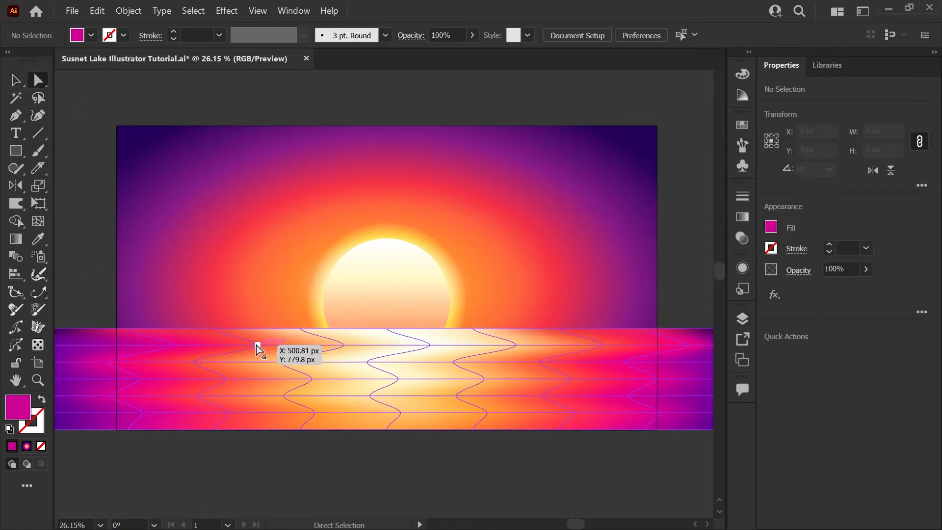
# Step: Curve the left ripple and tint the mesh points under the sun cream, white and pale yellow
pyautogui.click(257, 341)
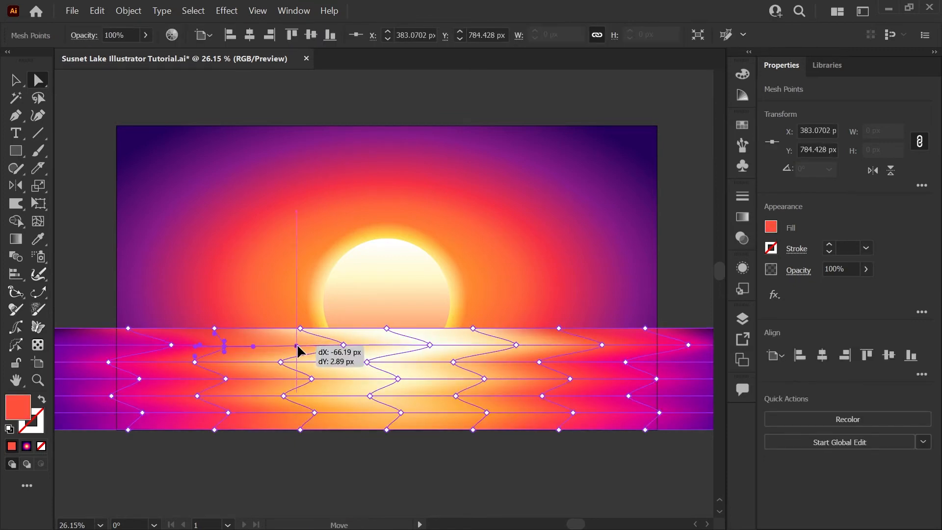
pyautogui.moveTo(299, 351); pyautogui.dragTo(227, 354)
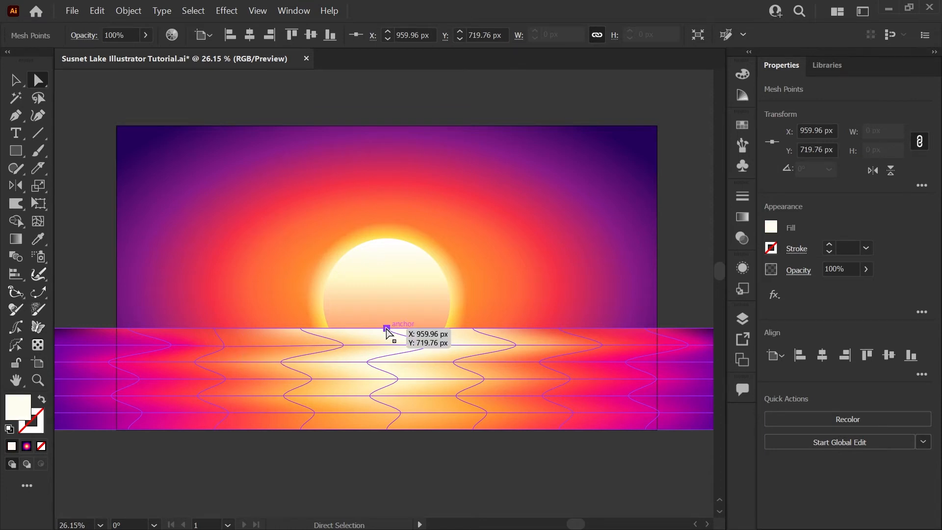
pyautogui.moveTo(384, 329); pyautogui.dragTo(367, 363)
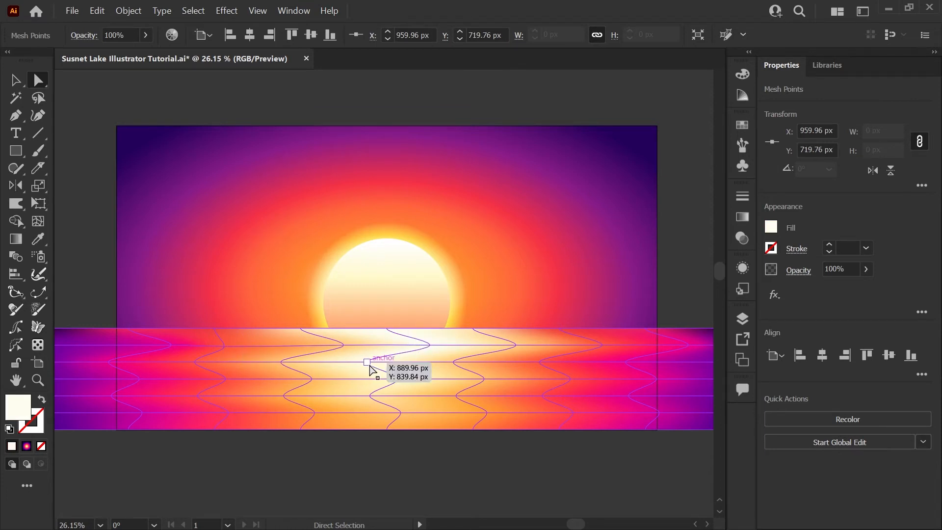
pyautogui.moveTo(367, 362); pyautogui.dragTo(398, 378)
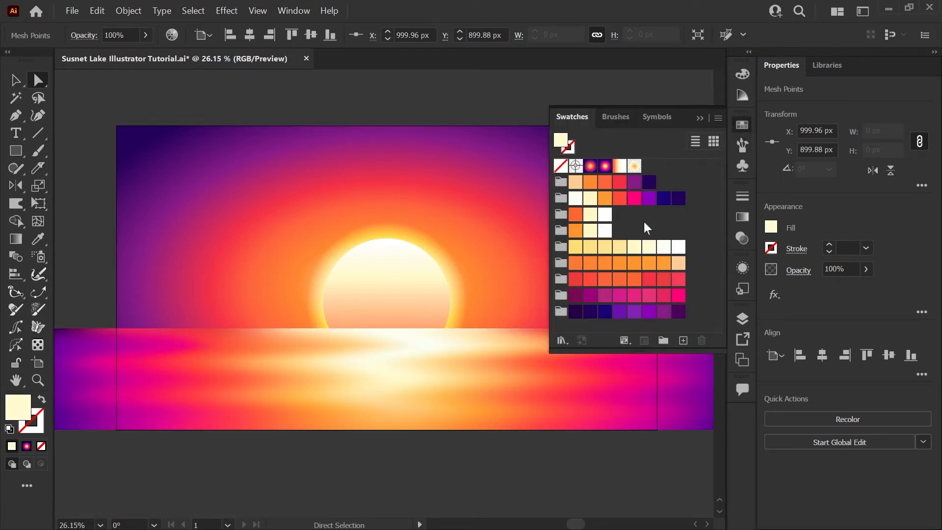
pyautogui.click(604, 231)
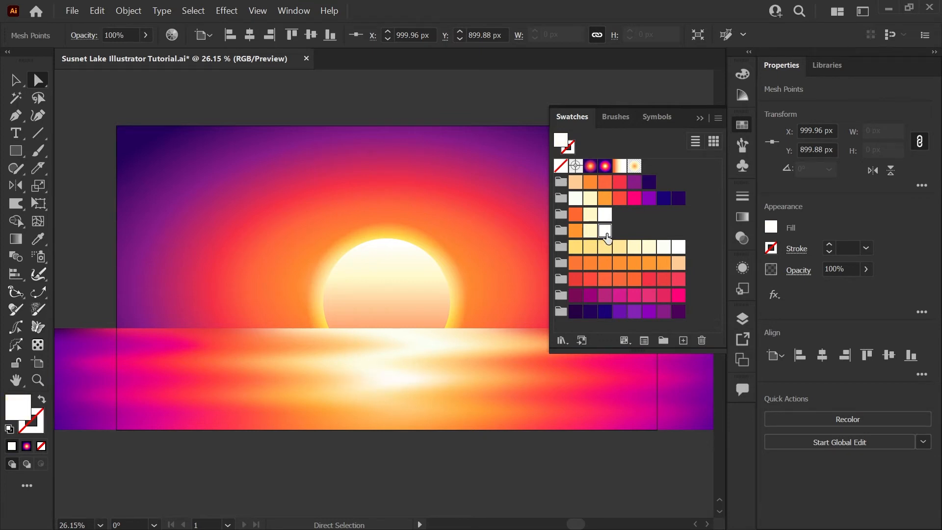
pyautogui.click(590, 231)
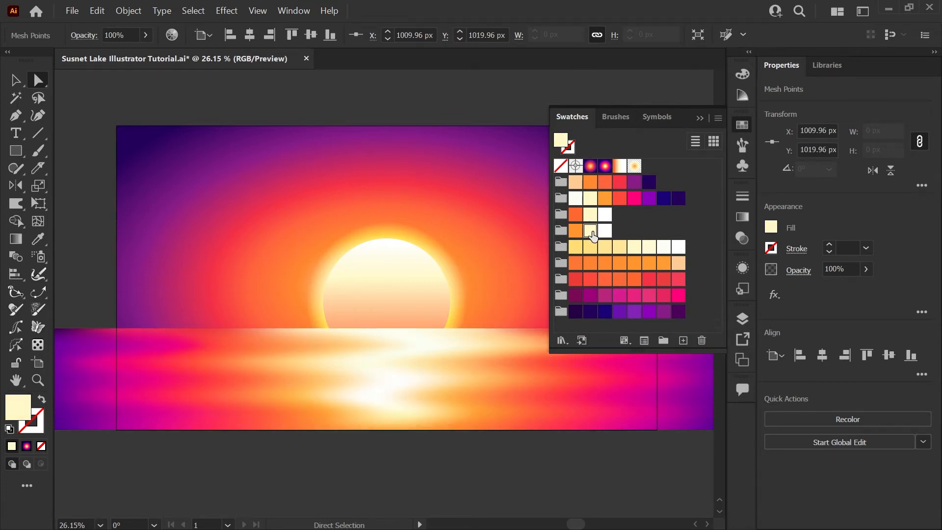
pyautogui.click(575, 246)
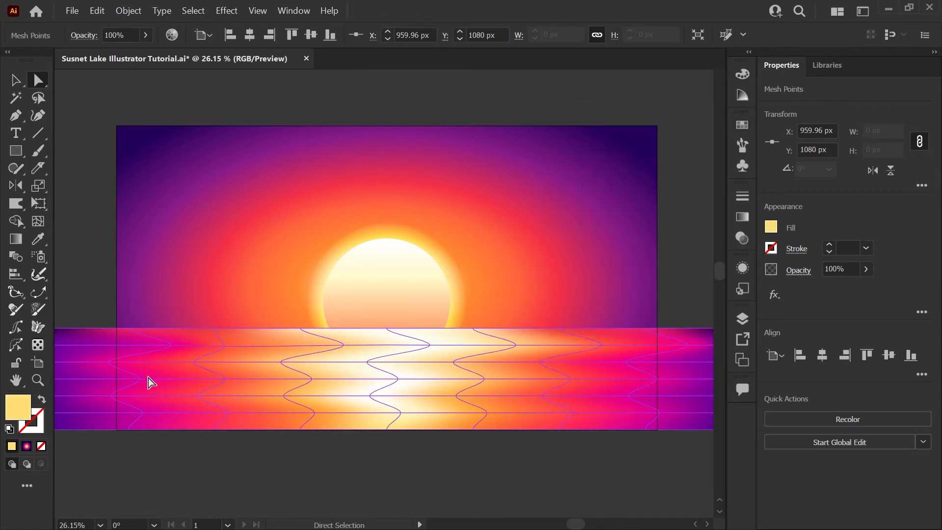
# Step: Shift the left-edge mesh point right to widen the ripple, then review the water
pyautogui.click(142, 385)
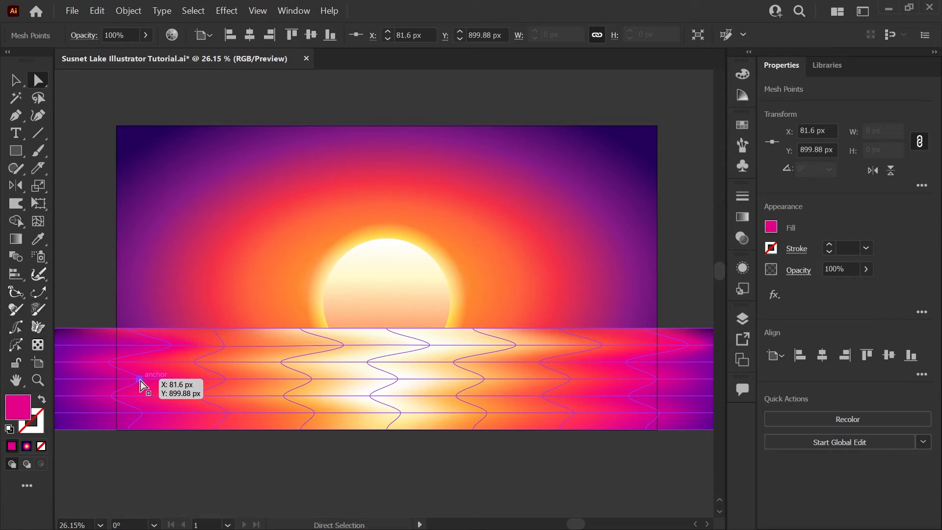
pyautogui.click(139, 378)
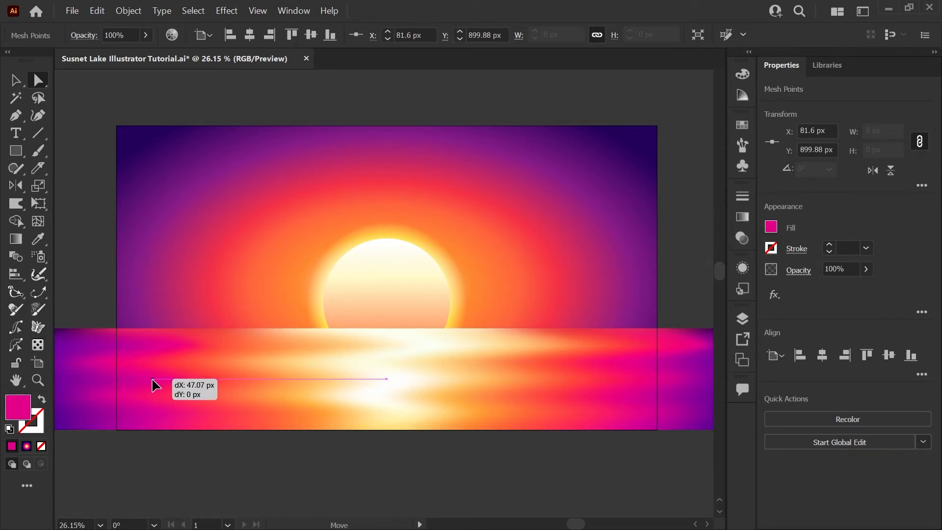
pyautogui.moveTo(153, 385); pyautogui.dragTo(194, 421)
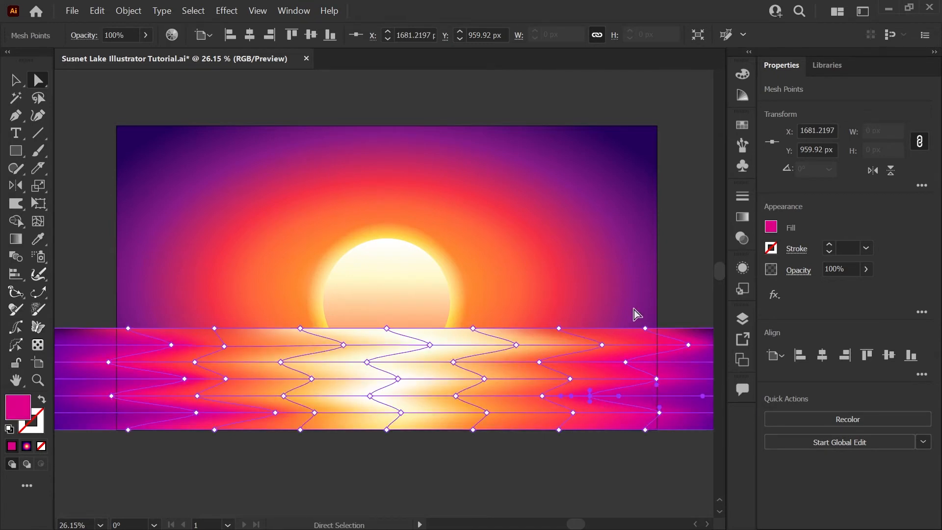
pyautogui.moveTo(592, 395); pyautogui.dragTo(177, 437)
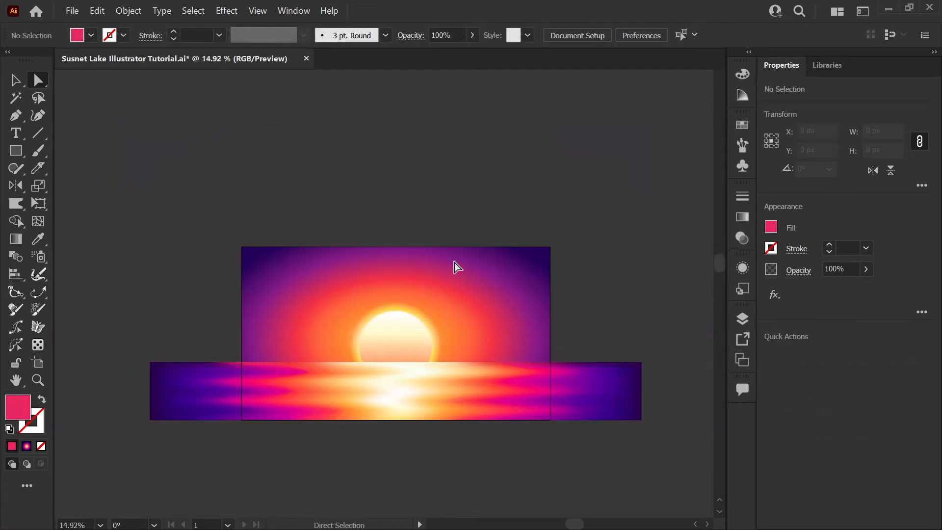
pyautogui.click(742, 319)
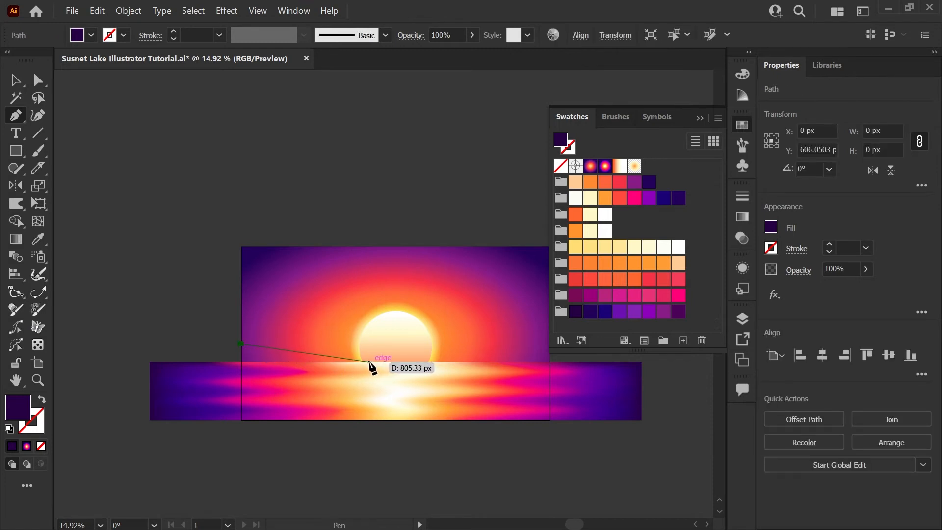
pyautogui.moveTo(369, 367)
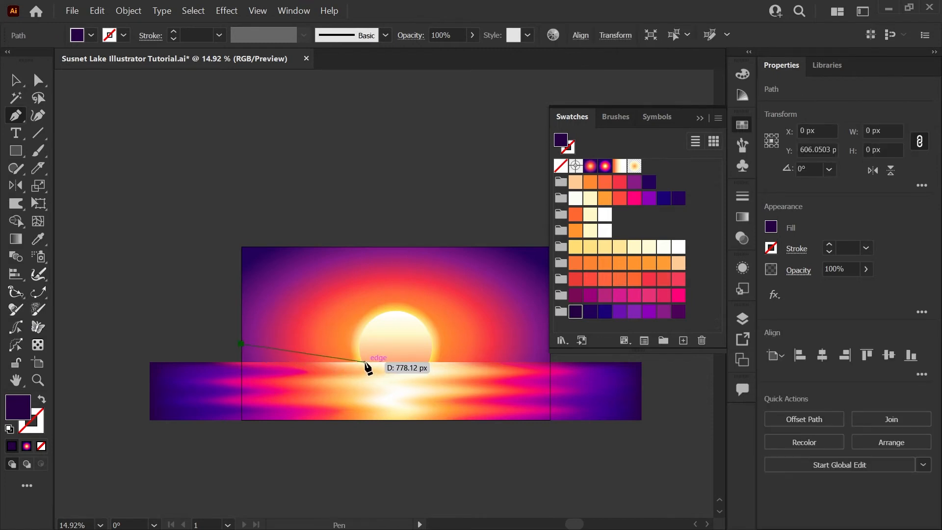
# Step: Pen-draw a dark purple shore strip and pine trees, then scale a smaller tree along the shore
pyautogui.click(364, 360)
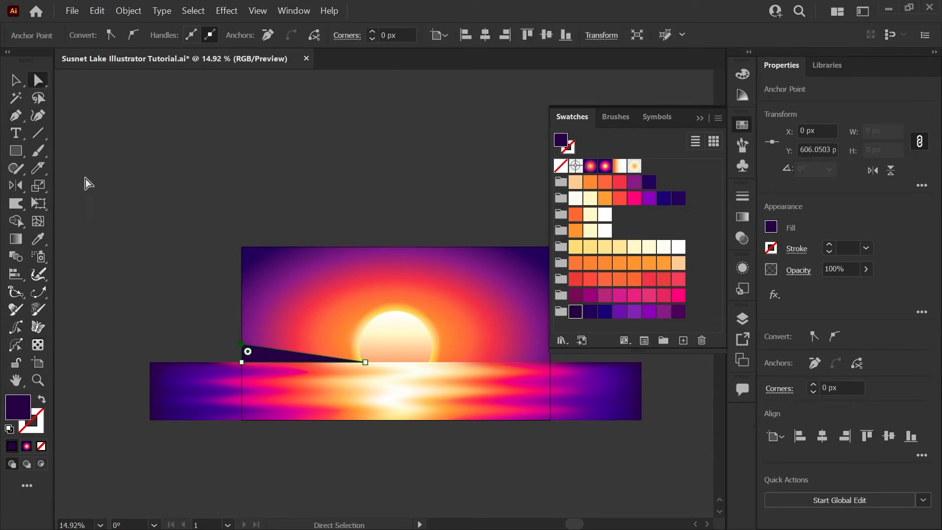
pyautogui.moveTo(247, 351); pyautogui.dragTo(246, 354)
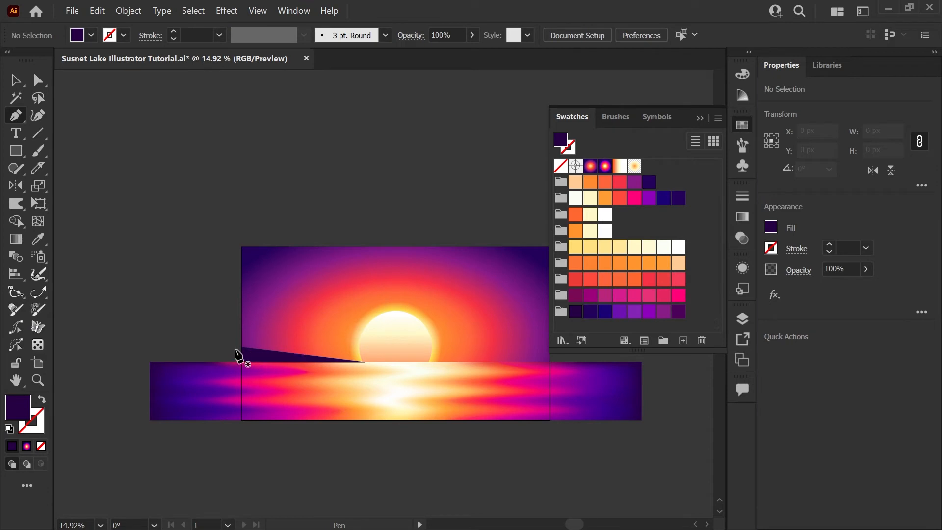
pyautogui.click(39, 80)
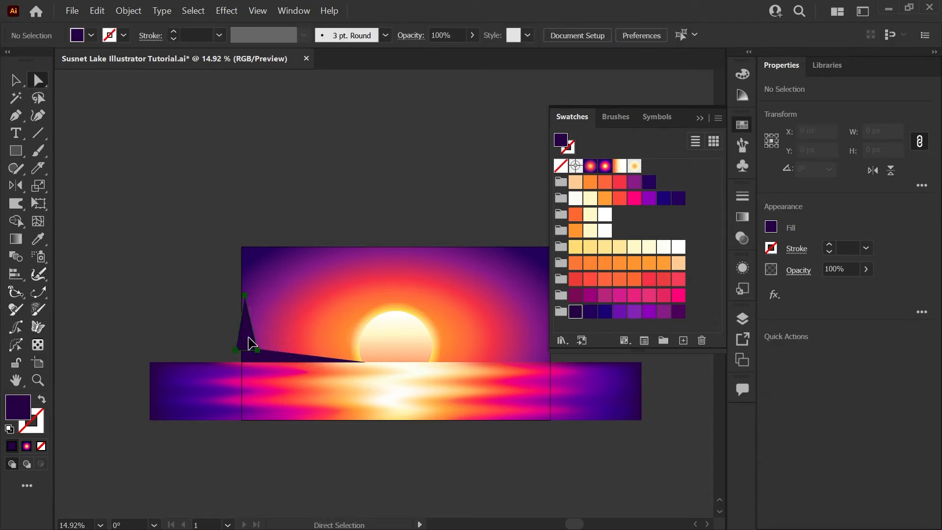
pyautogui.moveTo(246, 337); pyautogui.dragTo(277, 353)
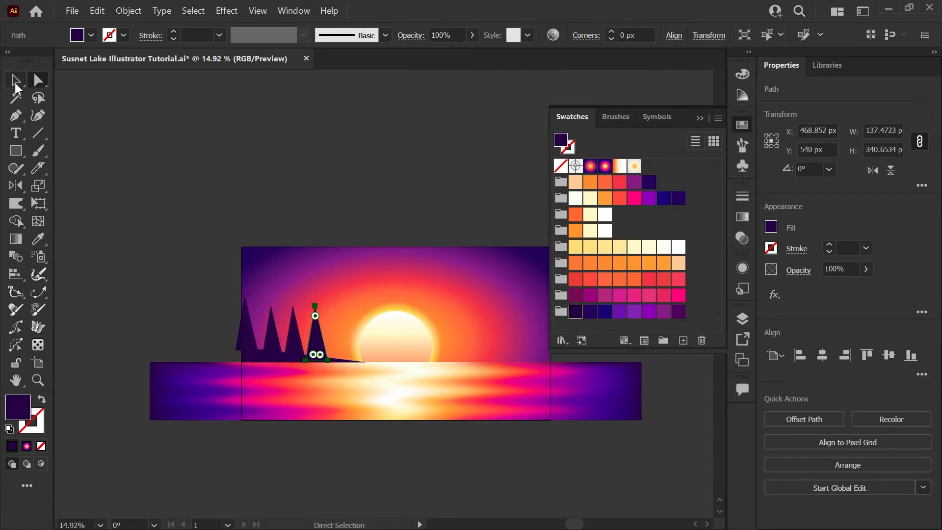
pyautogui.click(15, 80)
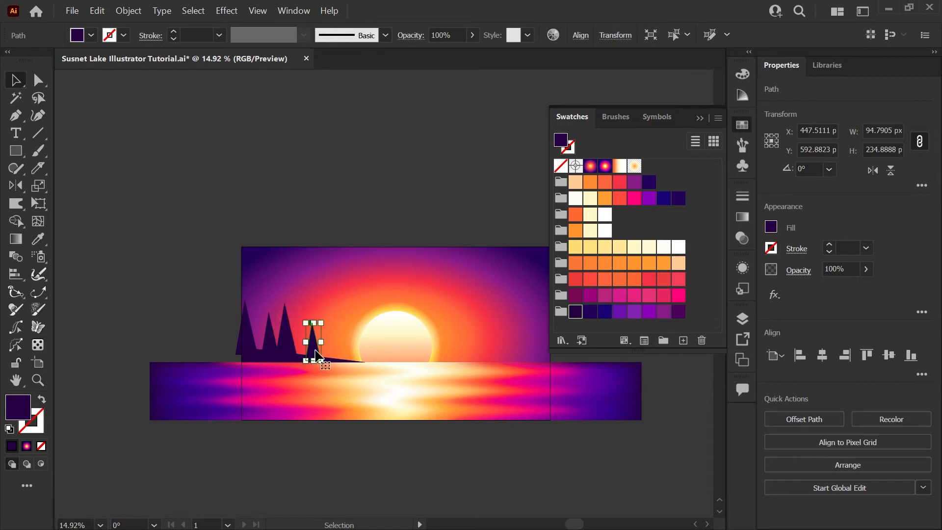
pyautogui.moveTo(312, 330); pyautogui.dragTo(334, 328)
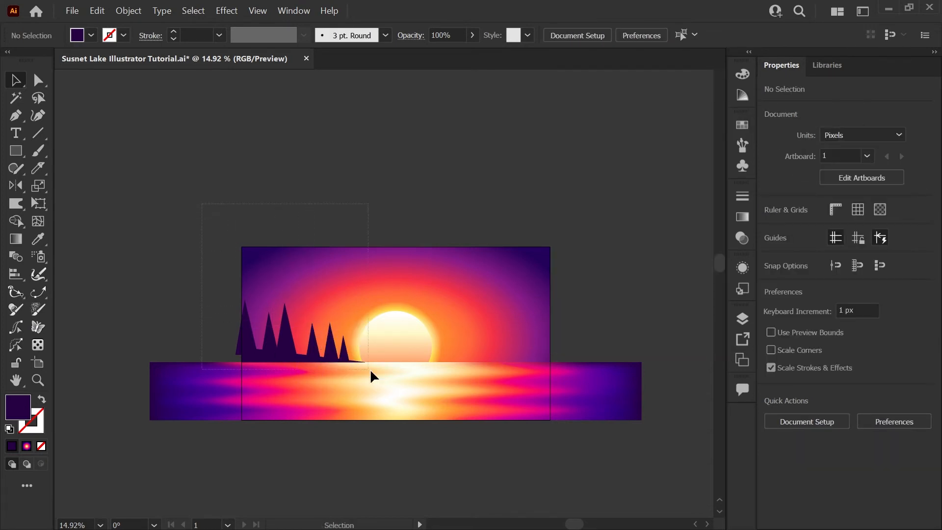
# Step: Move a reflected copy of the left pine trees to the right shore, then reselect the left group
pyautogui.click(289, 342)
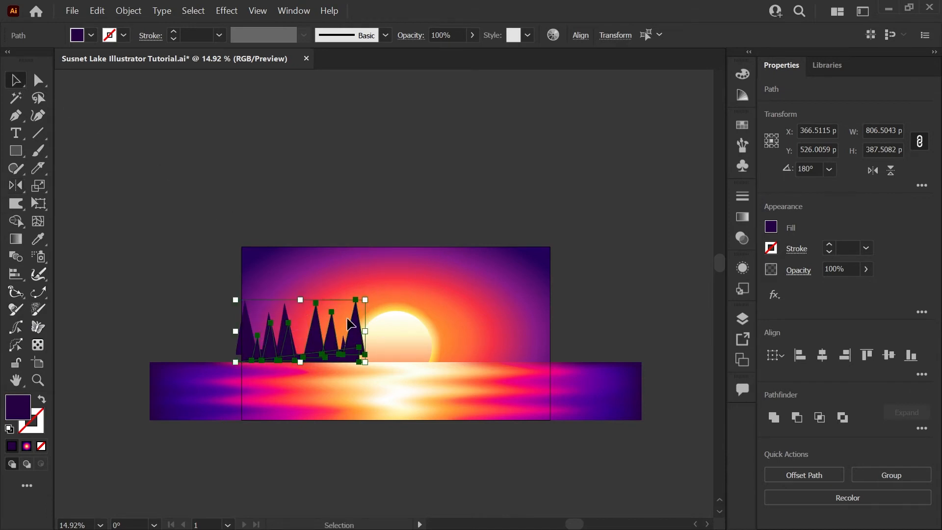
pyautogui.moveTo(348, 330); pyautogui.dragTo(547, 369)
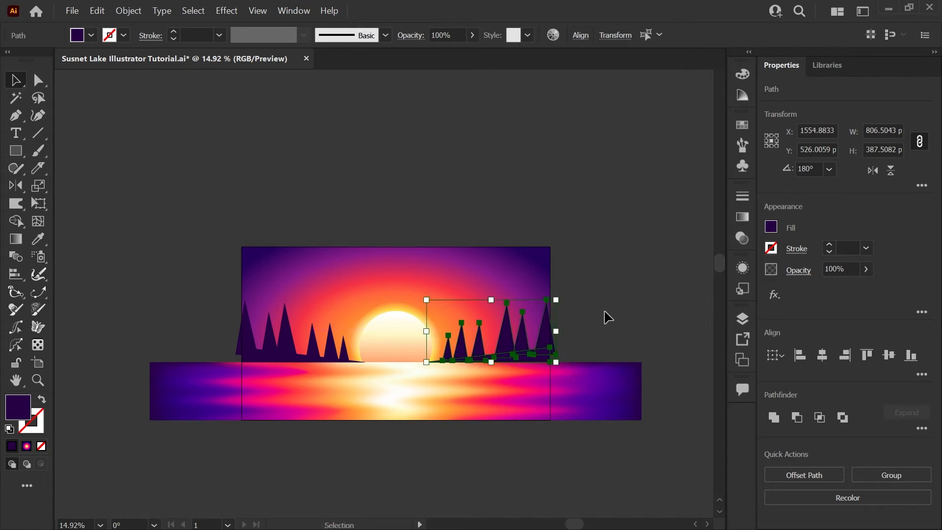
pyautogui.click(607, 317)
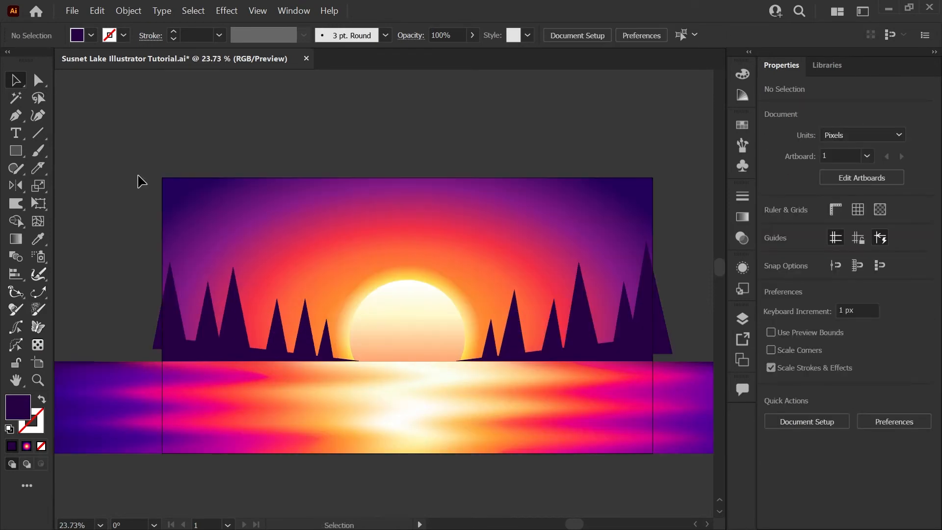
pyautogui.moveTo(124, 225); pyautogui.dragTo(349, 324)
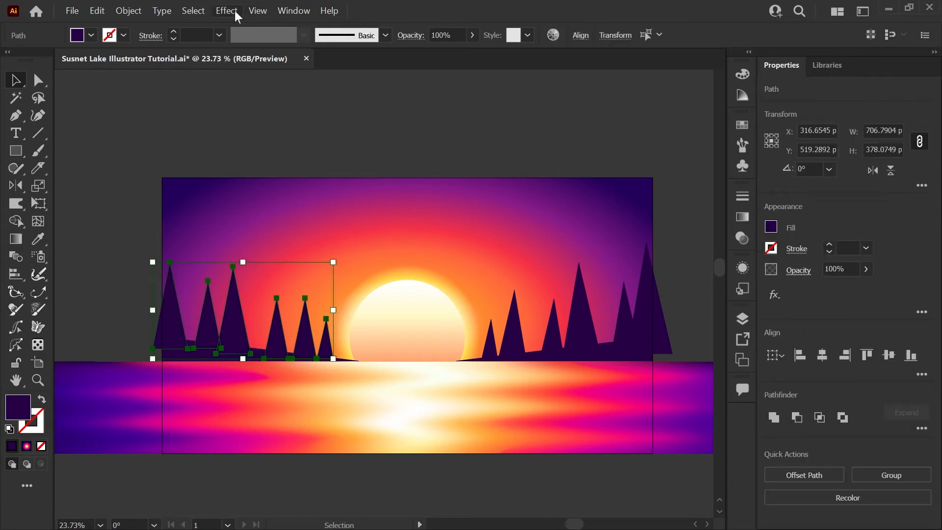
# Step: Roughen the left tree group (3%, detail 6, Corner) and apply the same Roughen to the right group
pyautogui.click(225, 11)
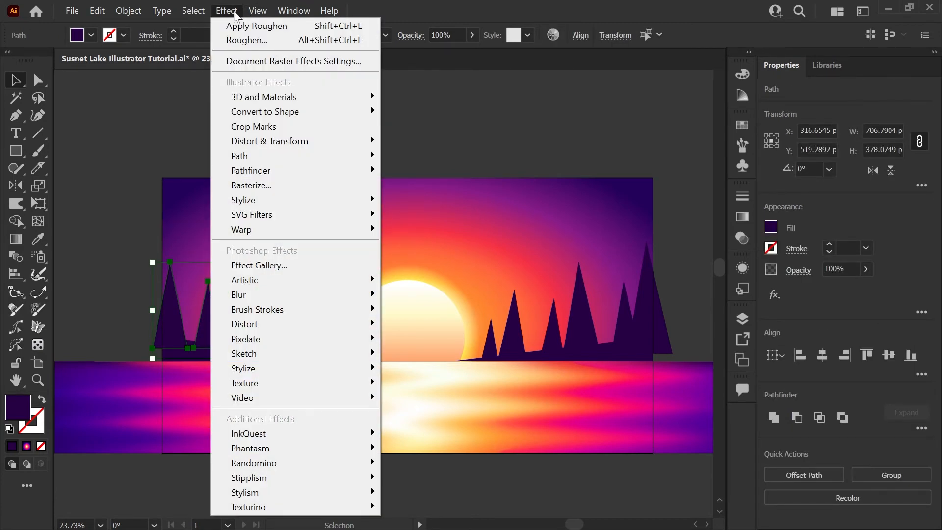
pyautogui.moveTo(270, 141)
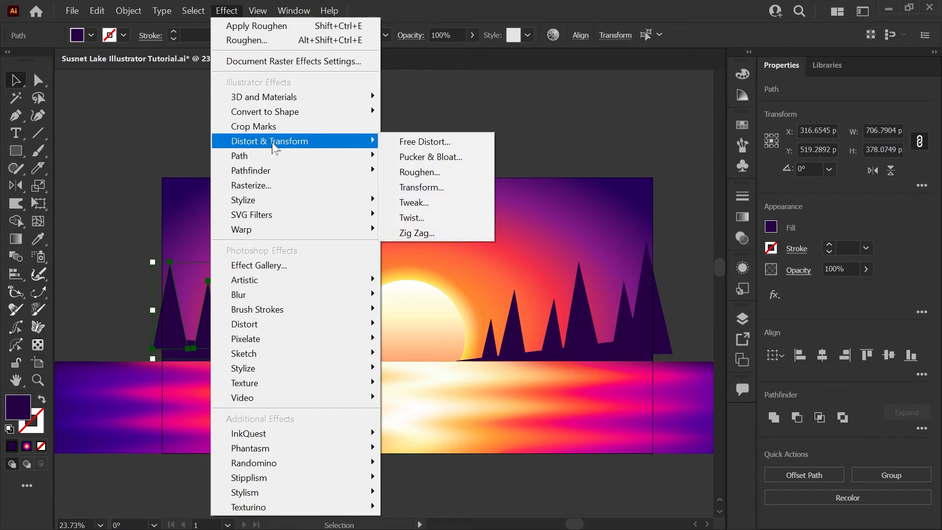
pyautogui.click(420, 173)
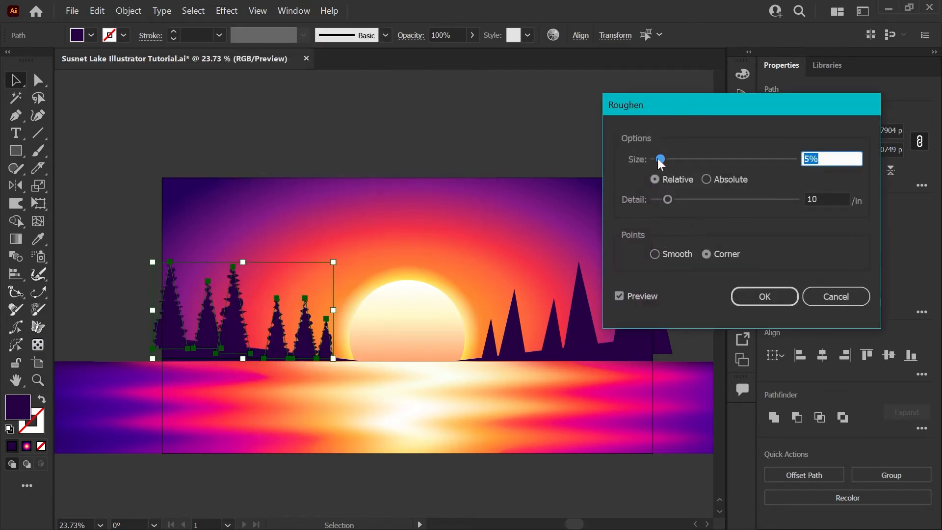
pyautogui.moveTo(661, 158); pyautogui.dragTo(657, 159)
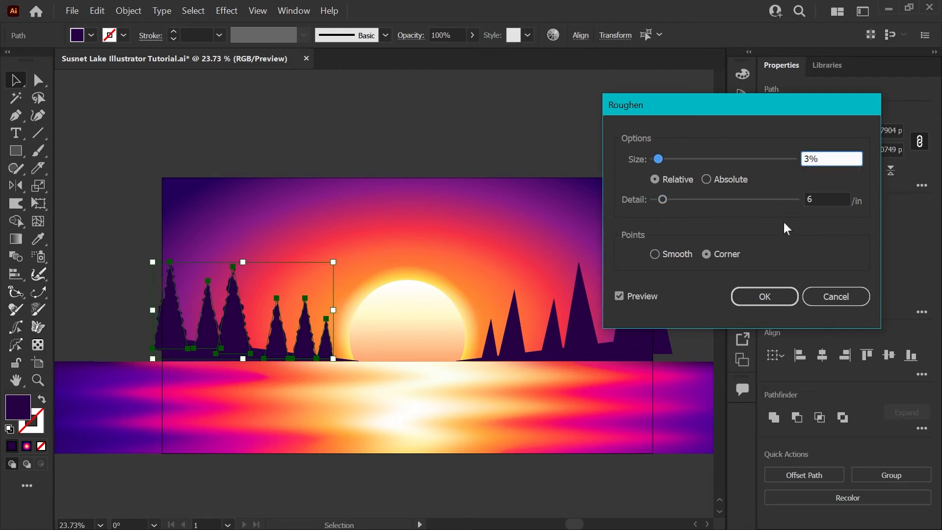
pyautogui.click(763, 296)
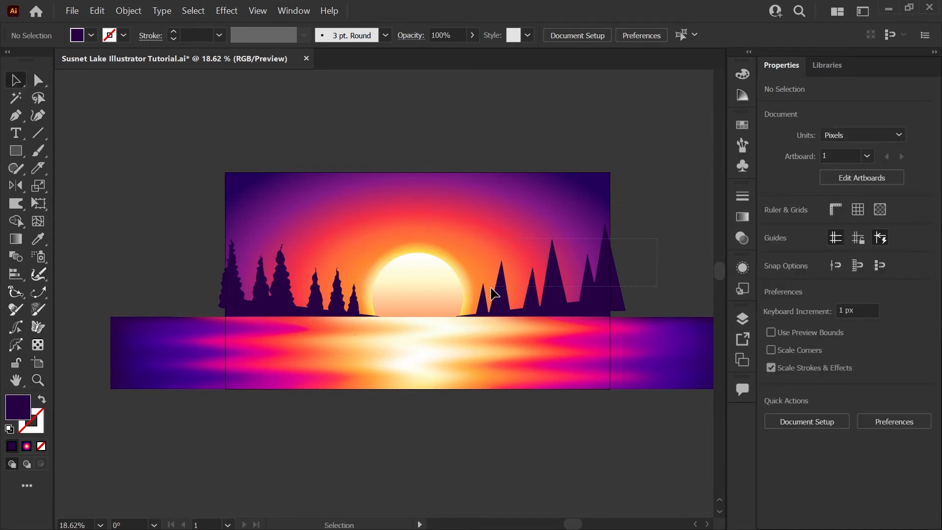
pyautogui.click(226, 10)
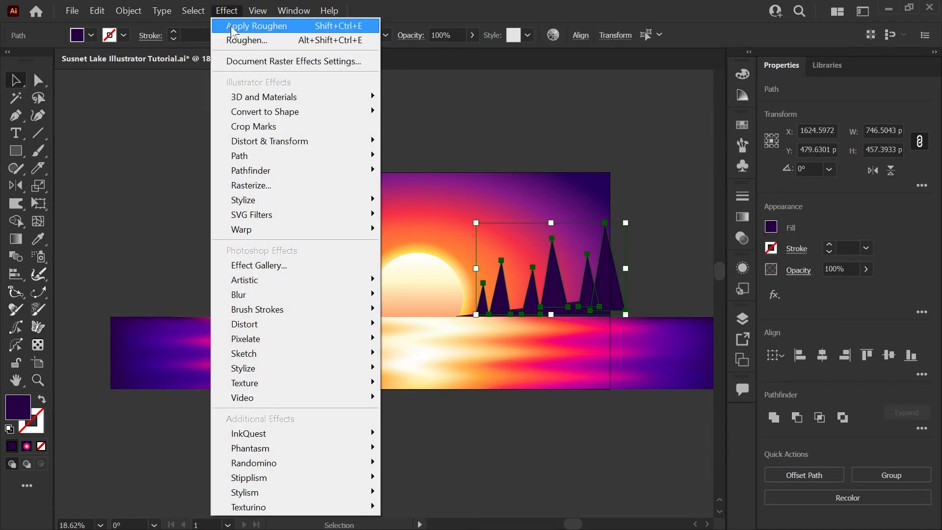
pyautogui.click(665, 241)
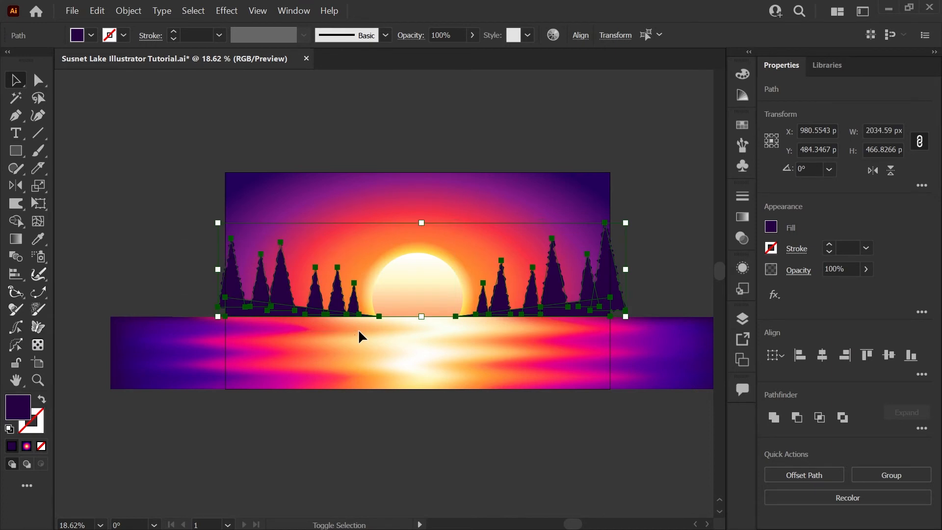
# Step: Rotate a pasted copy of the trees 180° and unite it into one shape with Pathfinder
pyautogui.click(128, 11)
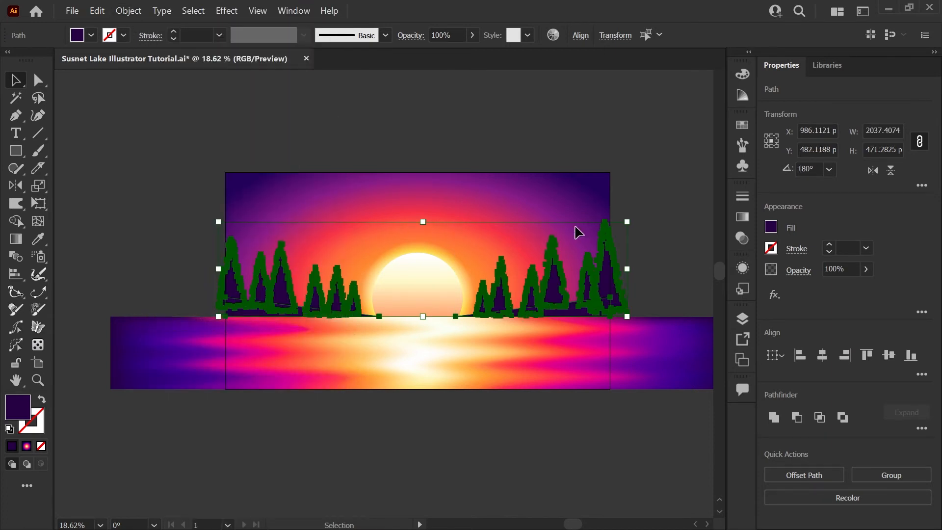
pyautogui.click(741, 318)
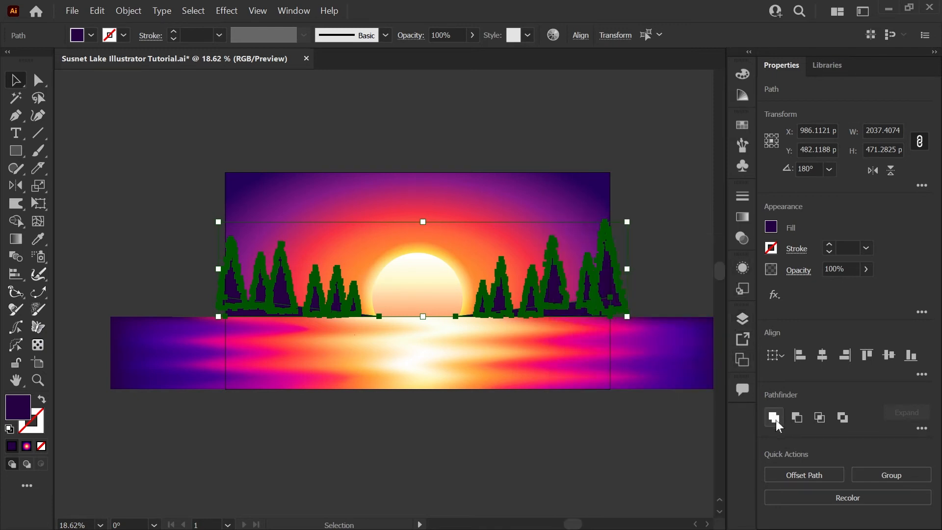
pyautogui.click(774, 417)
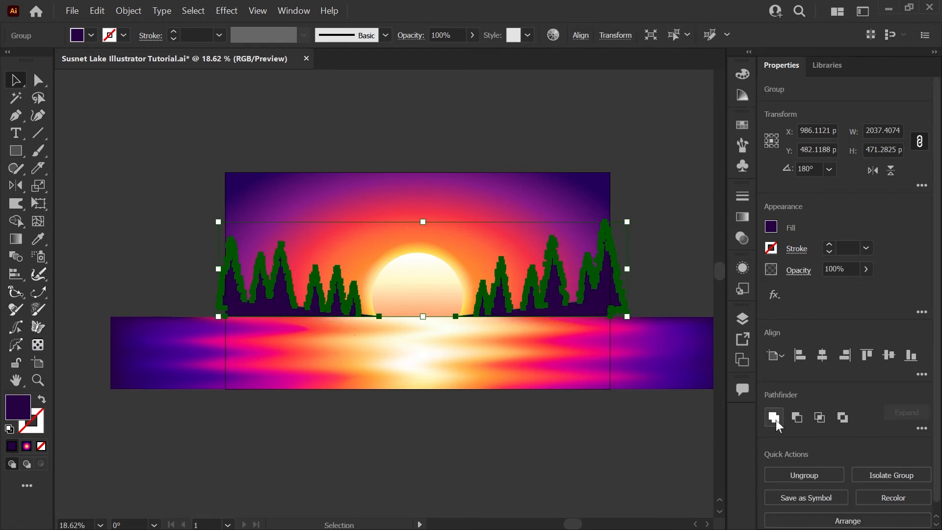
pyautogui.click(774, 417)
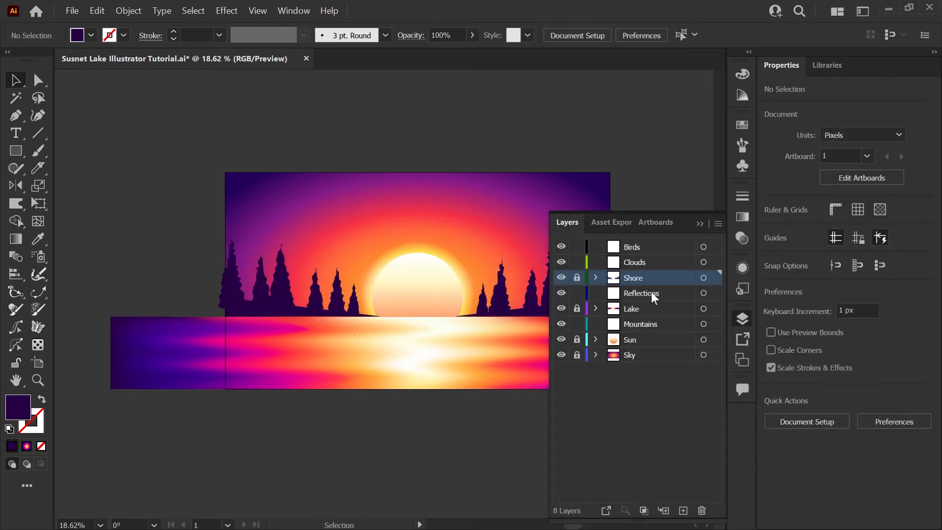
# Step: Put the flipped trees on the Reflections layer at Color Burn 48% and lock the Shore layer
pyautogui.click(640, 293)
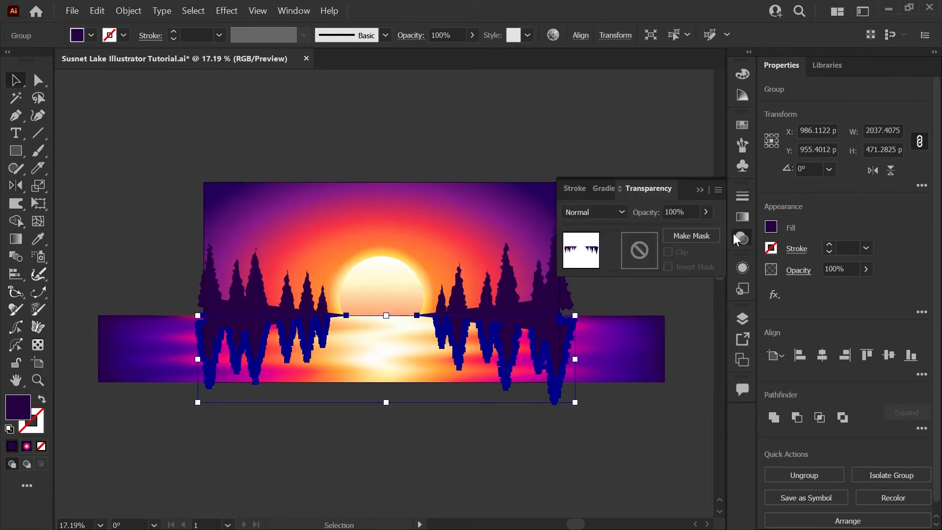
pyautogui.click(593, 212)
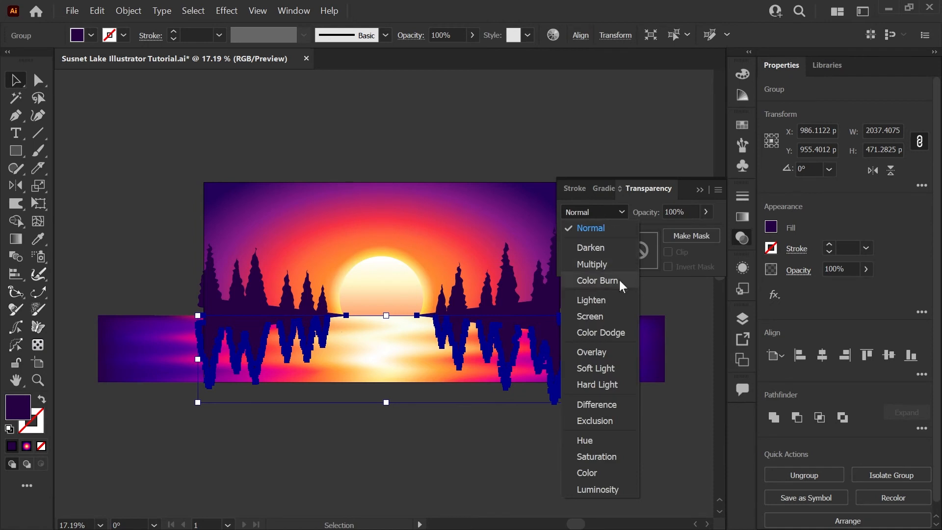
pyautogui.click(596, 281)
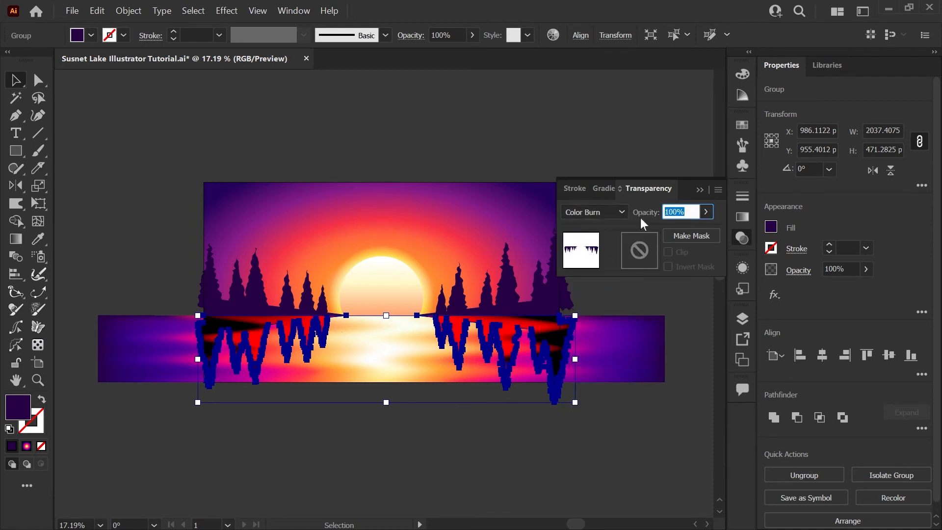
pyautogui.write('48')
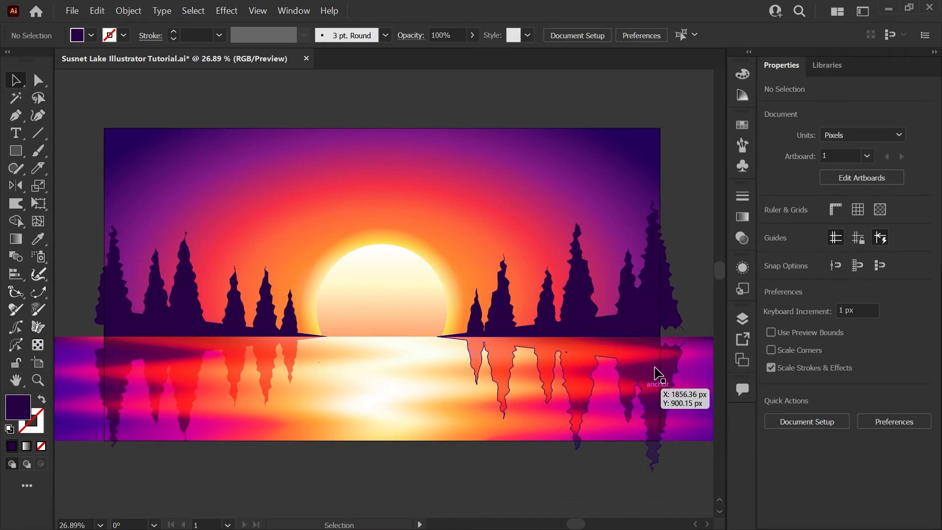
pyautogui.click(742, 319)
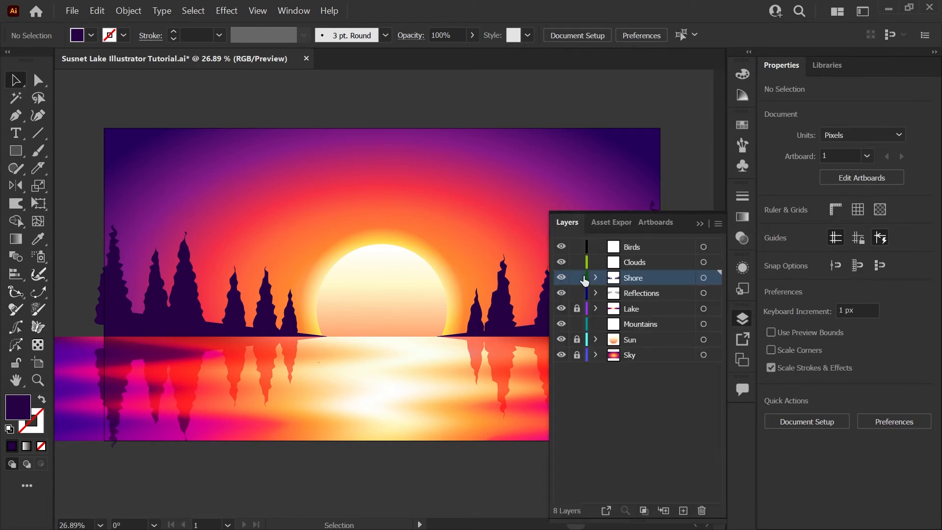
pyautogui.click(577, 278)
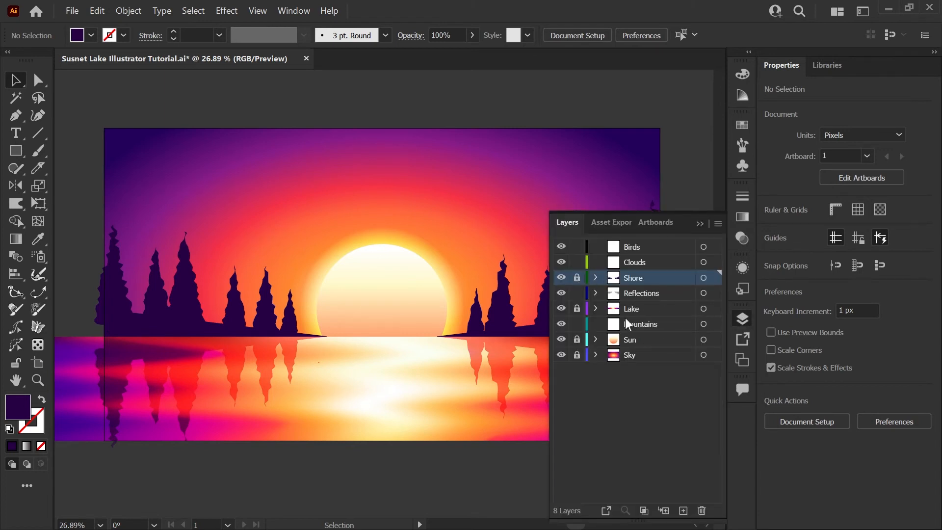
pyautogui.moveTo(740, 326)
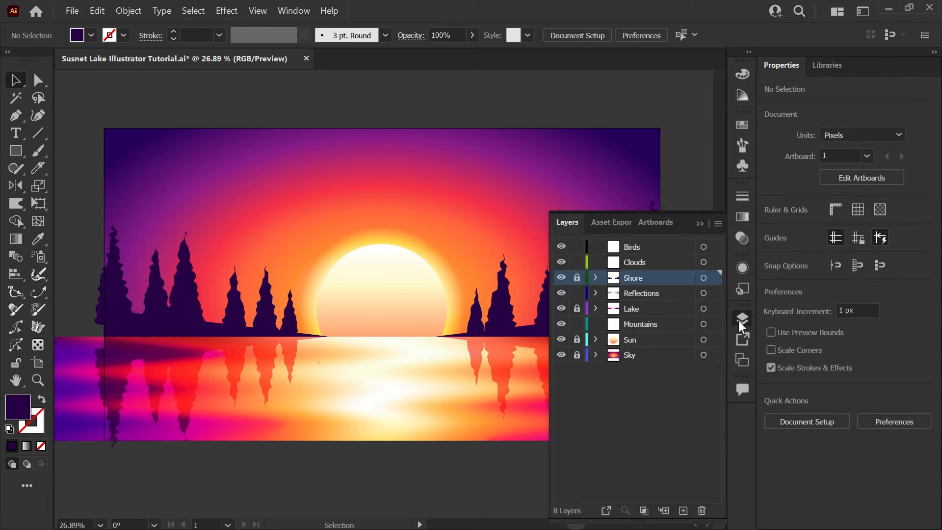
# Step: Hide the Layers panel and give the Warp tool a 60 px brush
pyautogui.click(742, 318)
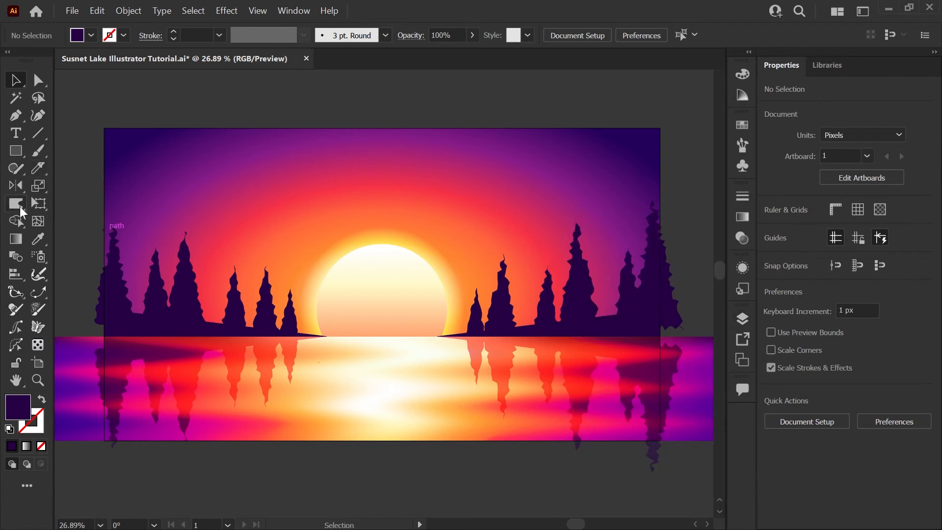
pyautogui.doubleClick(16, 203)
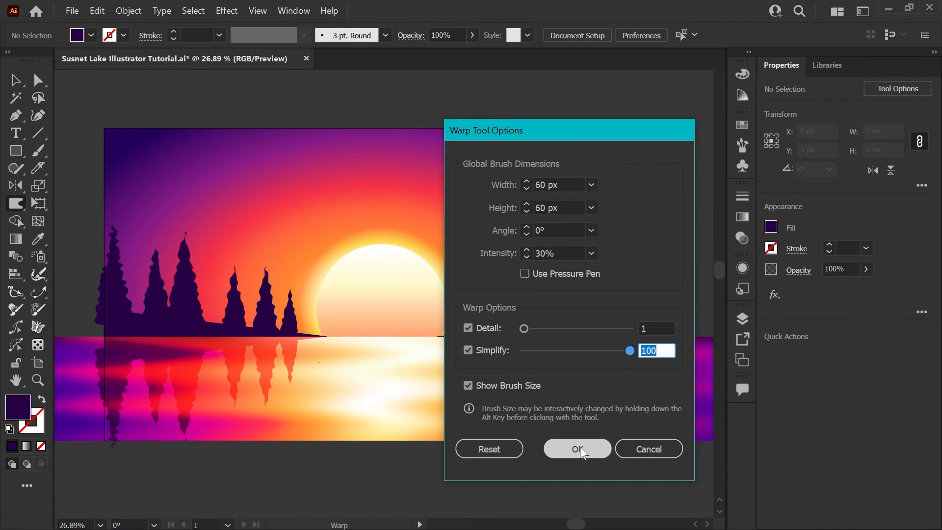
pyautogui.click(575, 449)
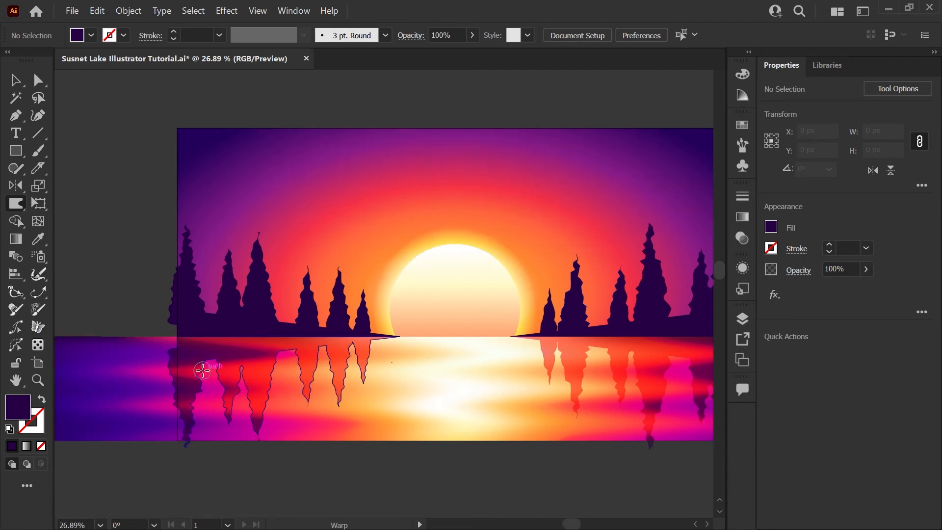
pyautogui.moveTo(193, 414)
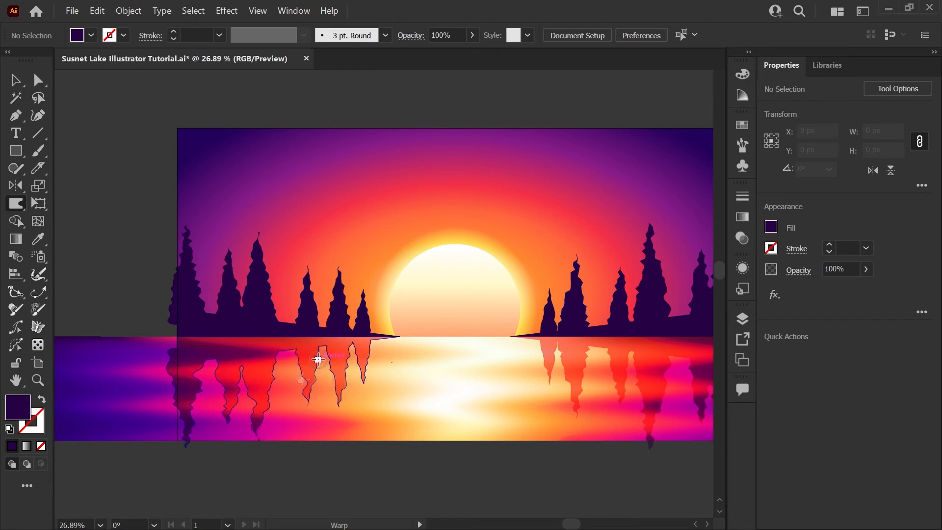
pyautogui.moveTo(361, 367)
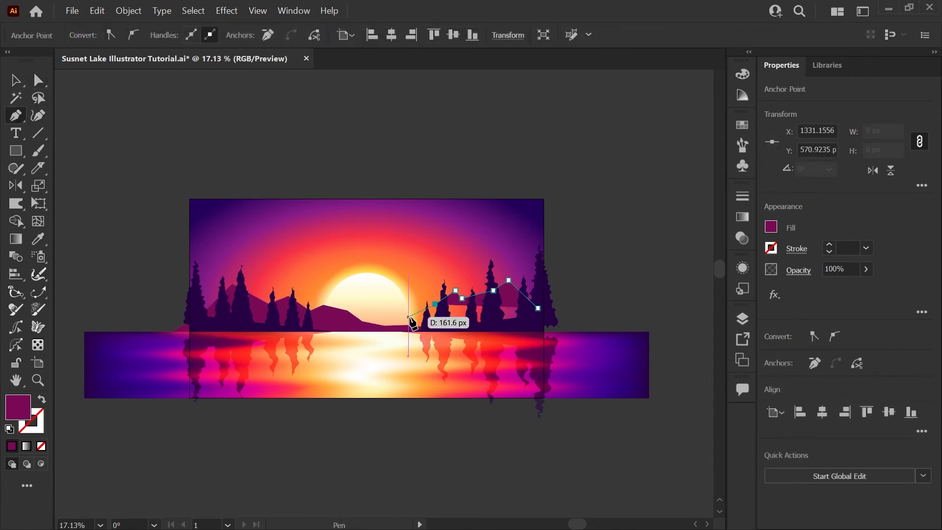
# Step: Close the magenta mountain outline behind the right trees and make it 70% opaque
pyautogui.moveTo(409, 321); pyautogui.dragTo(399, 317)
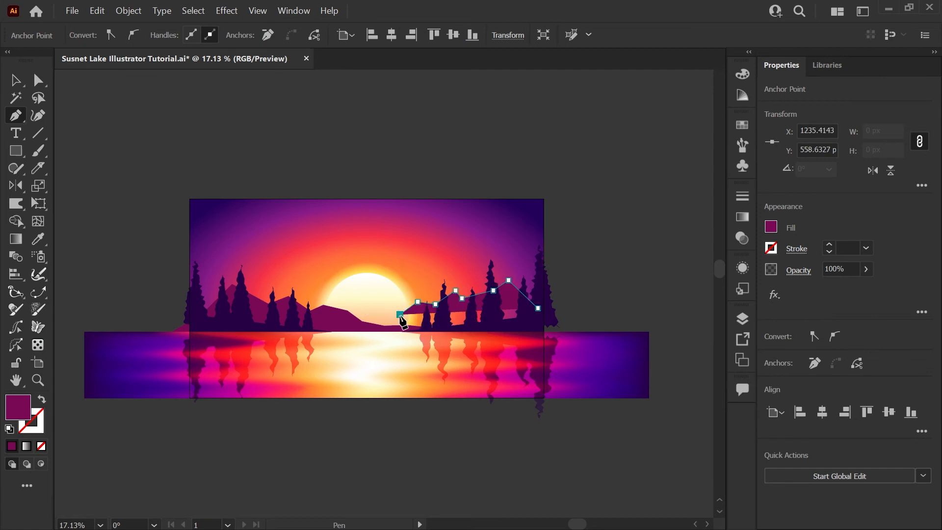
pyautogui.moveTo(399, 315); pyautogui.dragTo(342, 330)
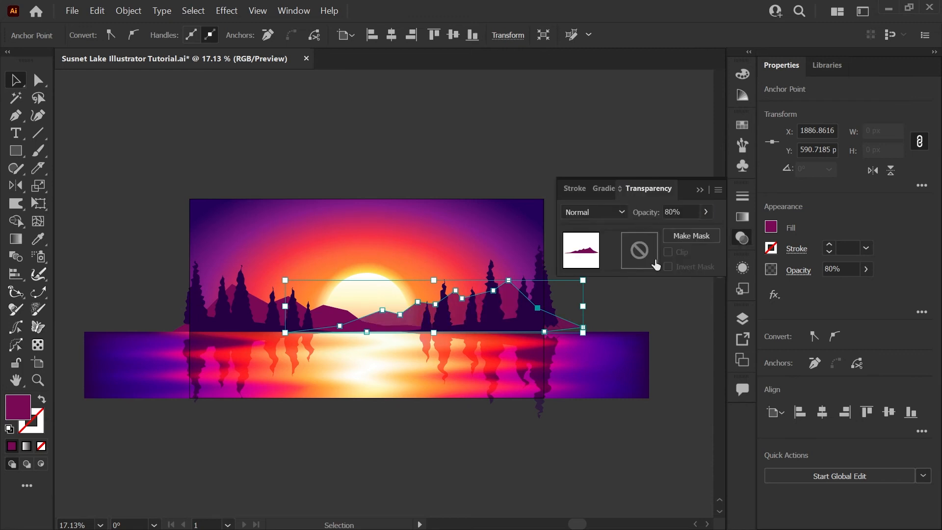
pyautogui.click(604, 343)
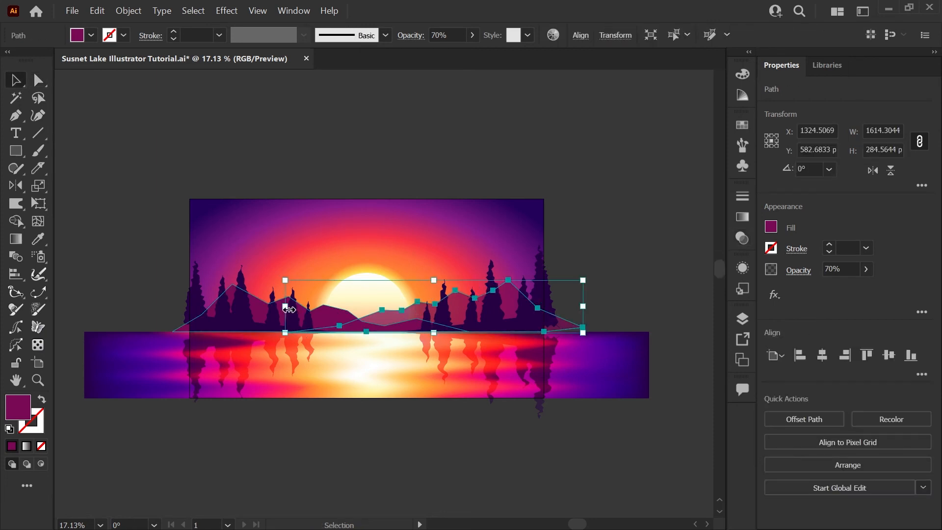
# Step: Copy the mountain to the left and drag its anchors into a new ridge
pyautogui.moveTo(289, 306); pyautogui.dragTo(321, 310)
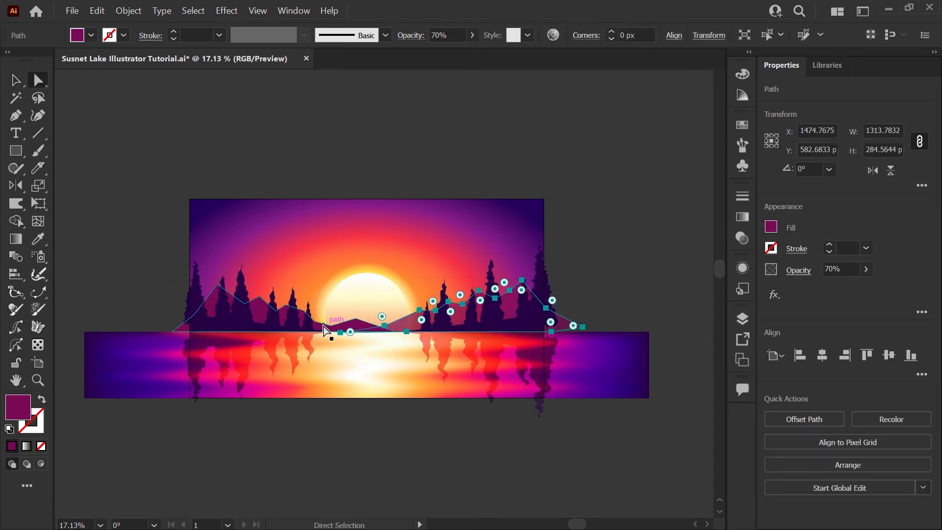
pyautogui.moveTo(351, 332); pyautogui.dragTo(331, 315)
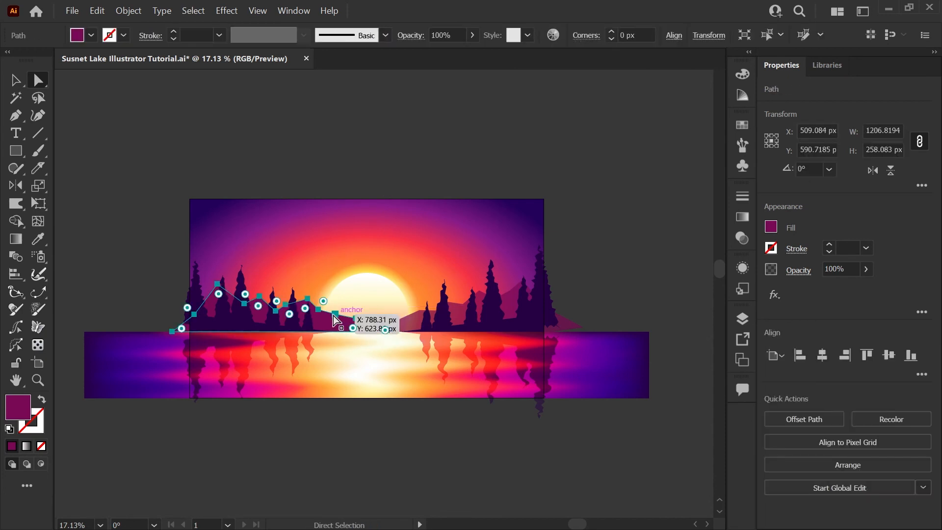
pyautogui.moveTo(336, 318); pyautogui.dragTo(189, 305)
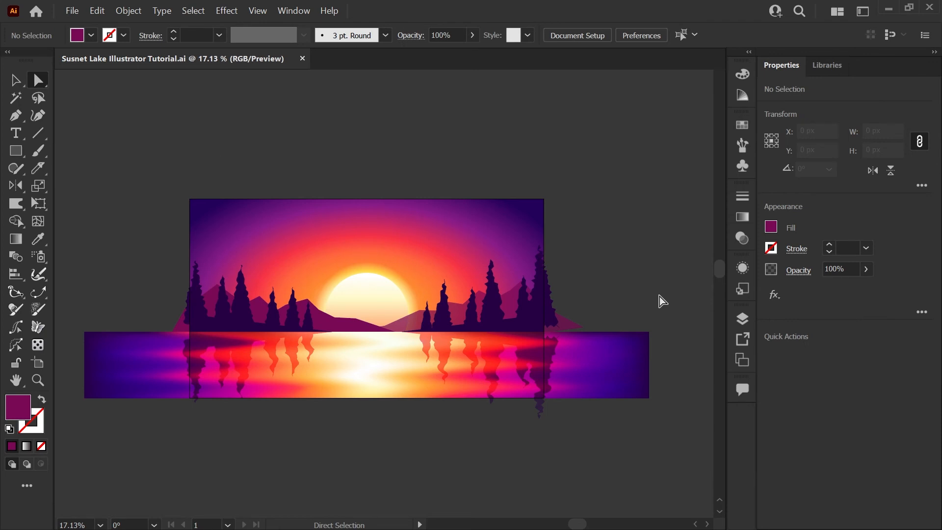
pyautogui.moveTo(621, 281)
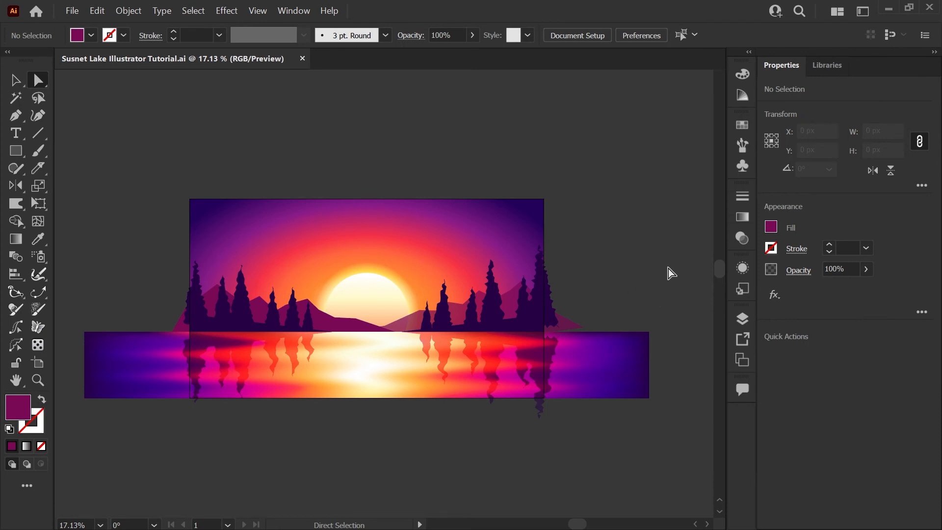
pyautogui.moveTo(185, 132)
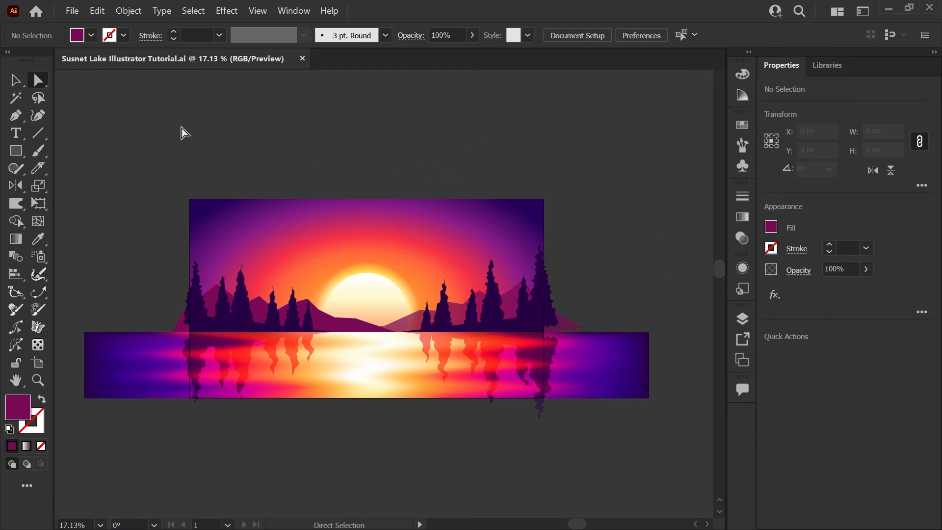
# Step: Draw three long zigzag streak clouds across the sun and over the trees
pyautogui.click(742, 318)
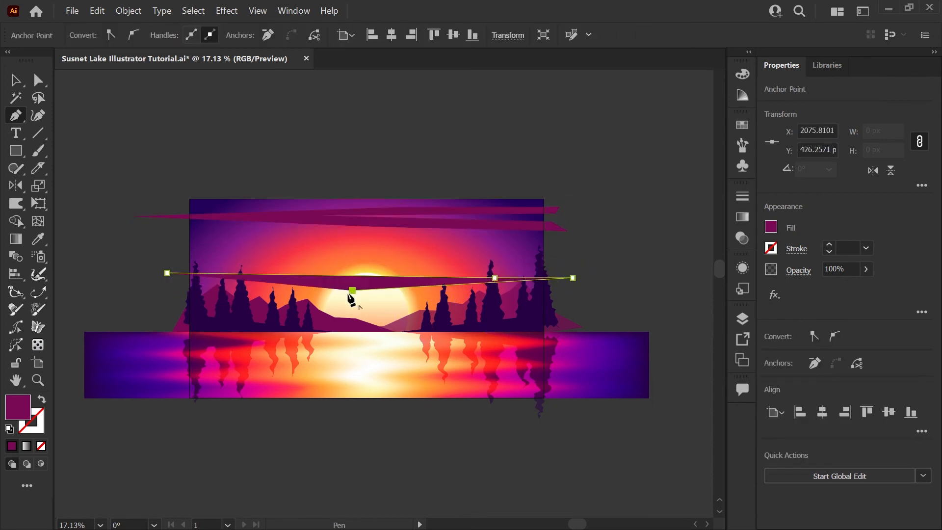
pyautogui.moveTo(353, 290); pyautogui.dragTo(159, 302)
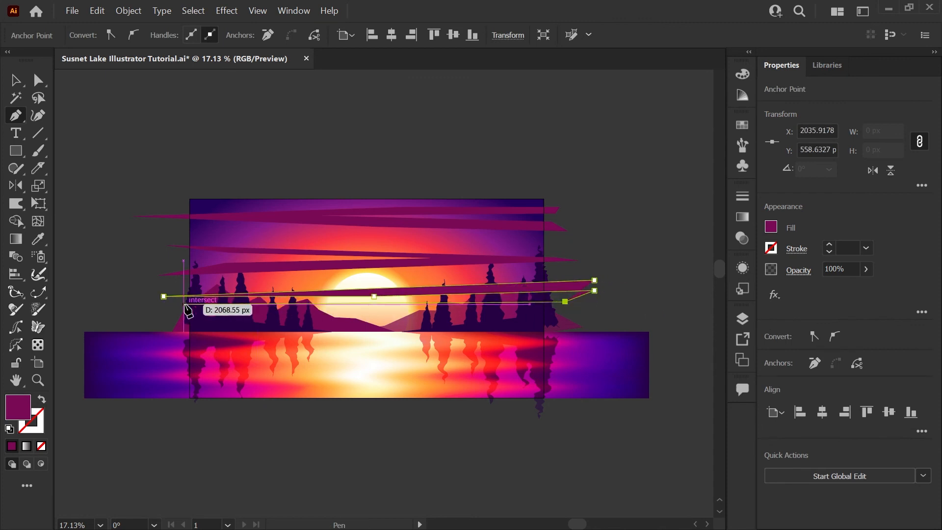
pyautogui.moveTo(189, 310); pyautogui.dragTo(591, 310)
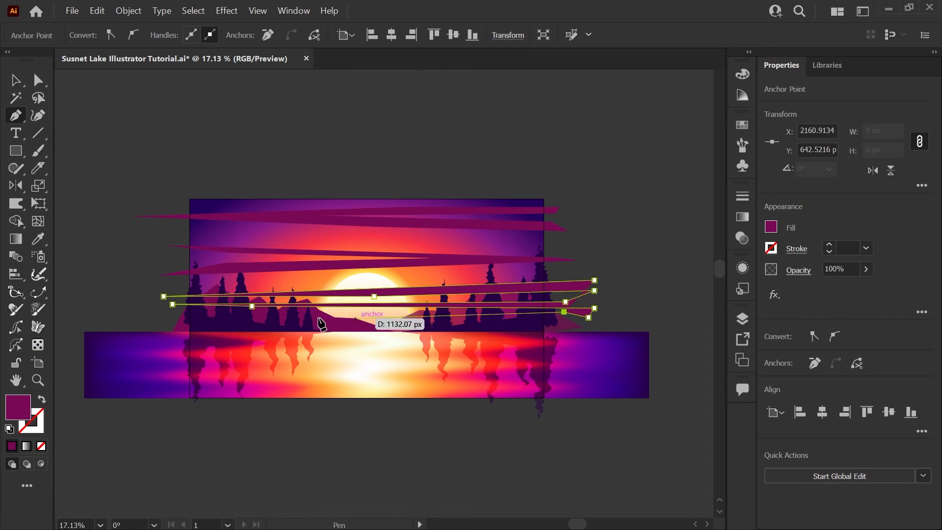
pyautogui.moveTo(321, 321); pyautogui.dragTo(586, 328)
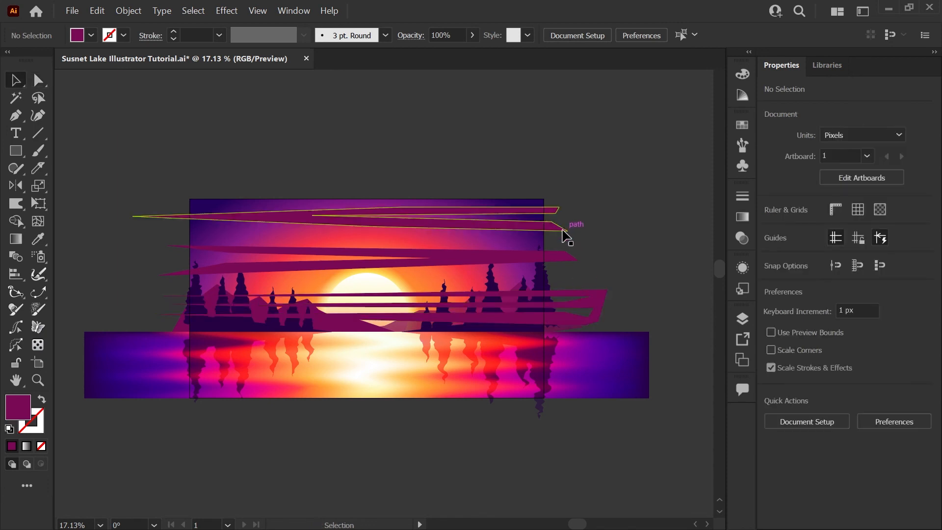
# Step: Set the selected streak clouds to Color Burn with lowered opacity
pyautogui.click(564, 235)
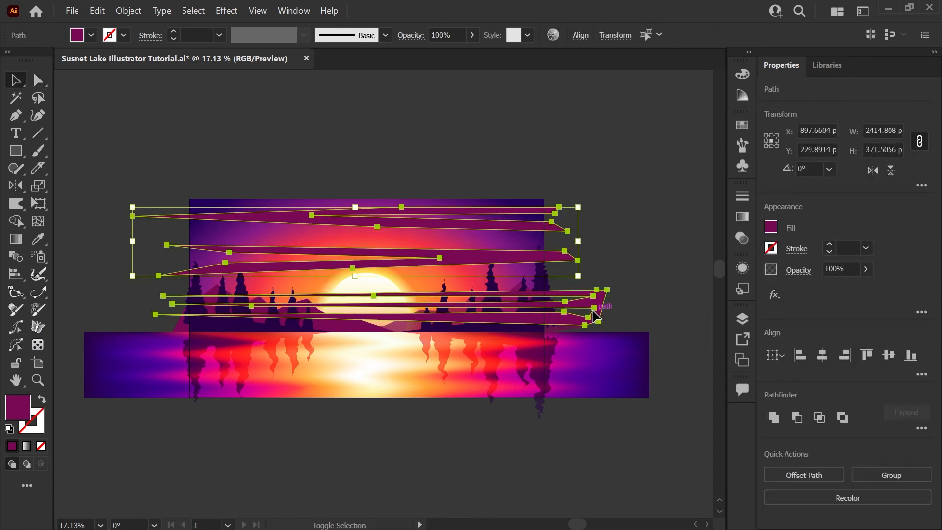
pyautogui.click(742, 238)
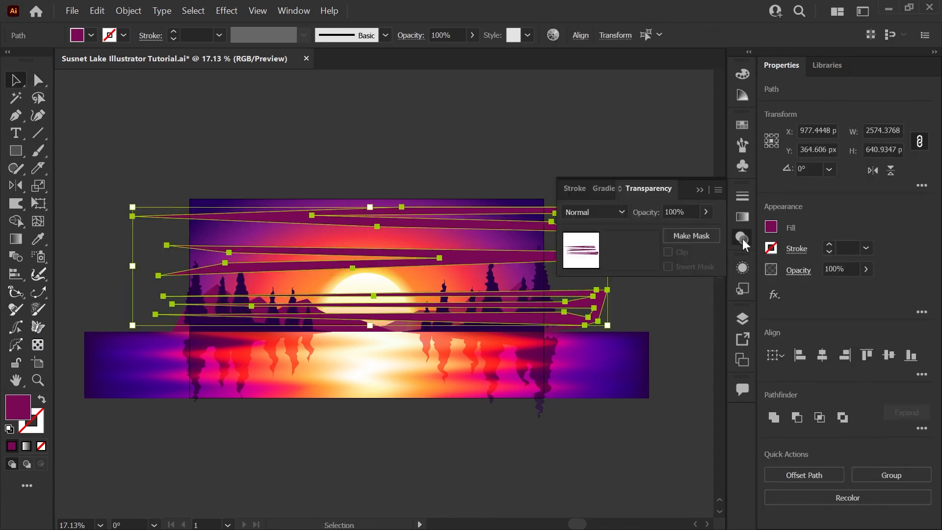
pyautogui.click(593, 211)
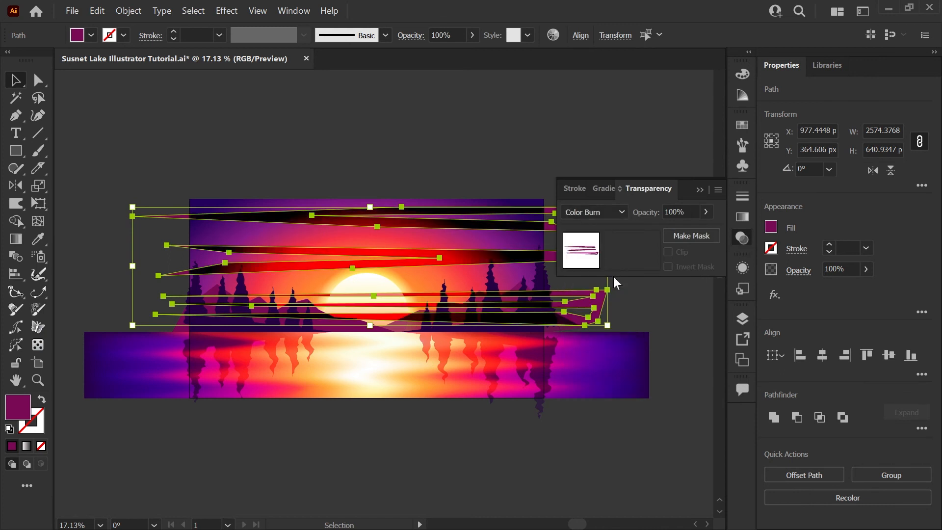
pyautogui.click(677, 211)
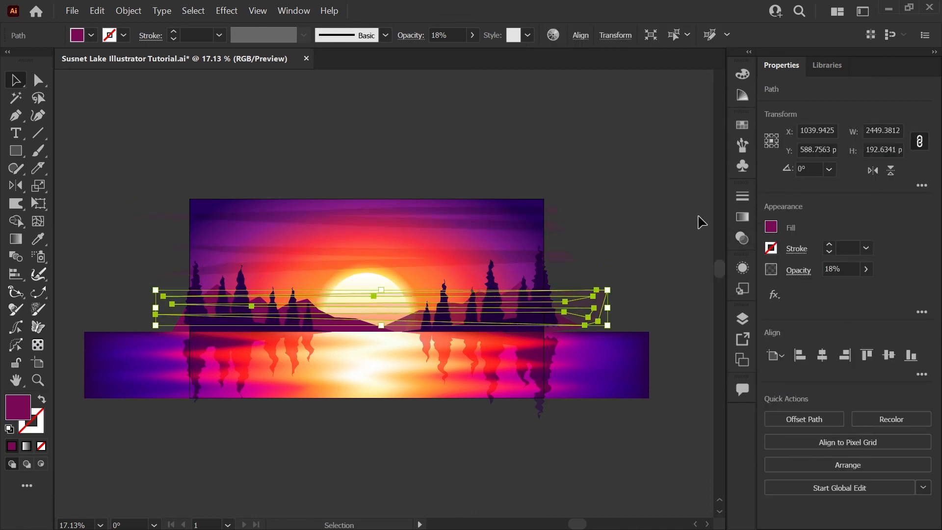
pyautogui.moveTo(742, 125)
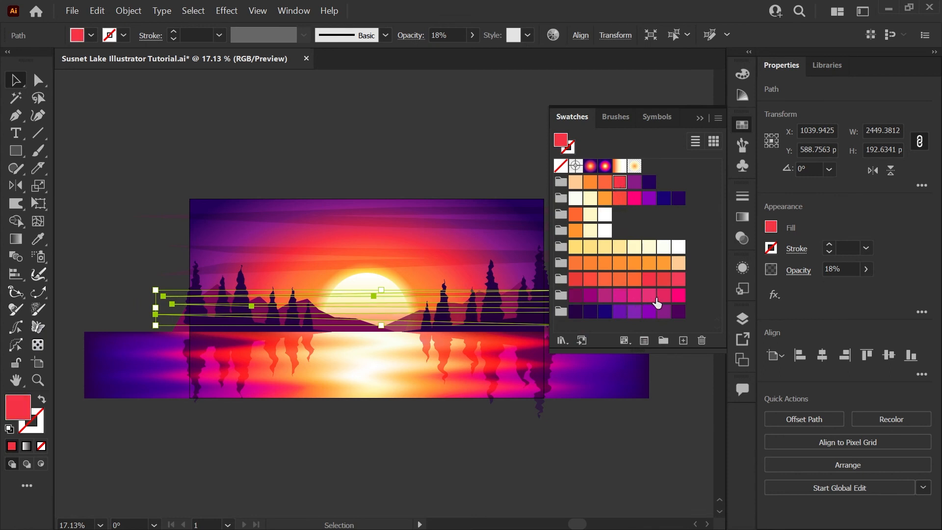
# Step: Tint the lower streaks pinkish red and fade the upper streaks to low opacity
pyautogui.click(663, 296)
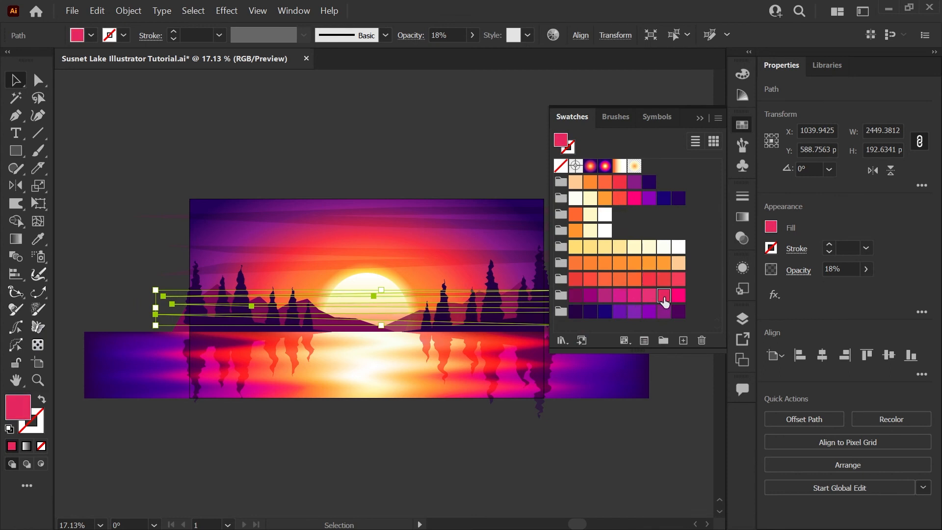
pyautogui.click(575, 295)
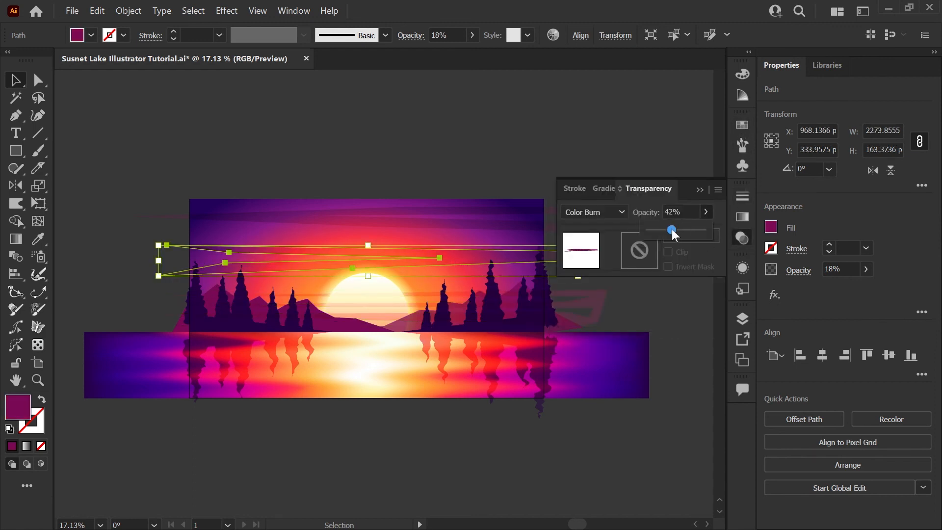
pyautogui.moveTo(672, 229); pyautogui.dragTo(664, 229)
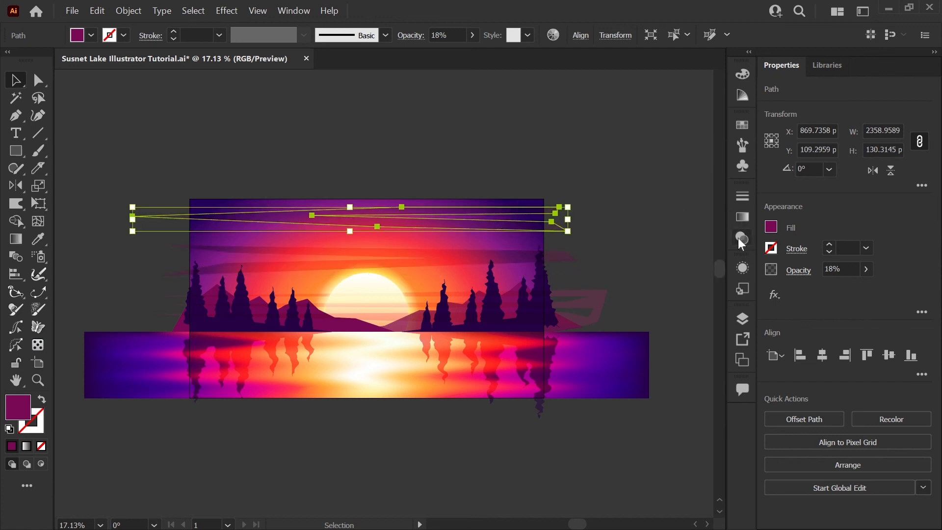
pyautogui.click(642, 177)
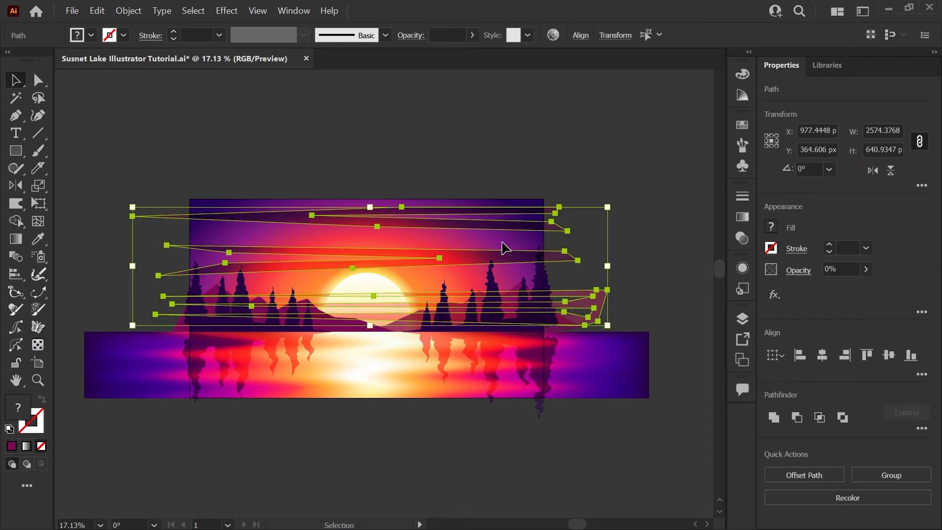
pyautogui.moveTo(401, 180)
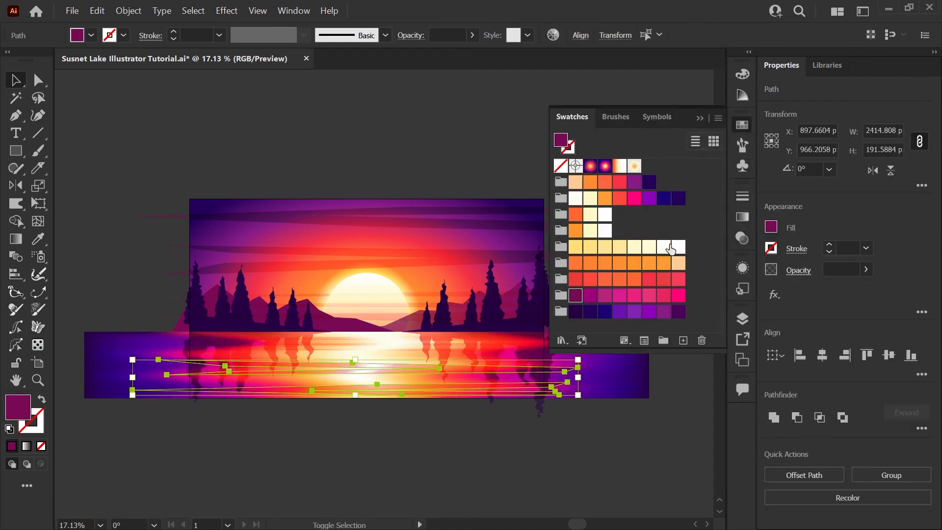
# Step: Fill the lake streak copies orange-red and apply View > Trim View
pyautogui.click(620, 263)
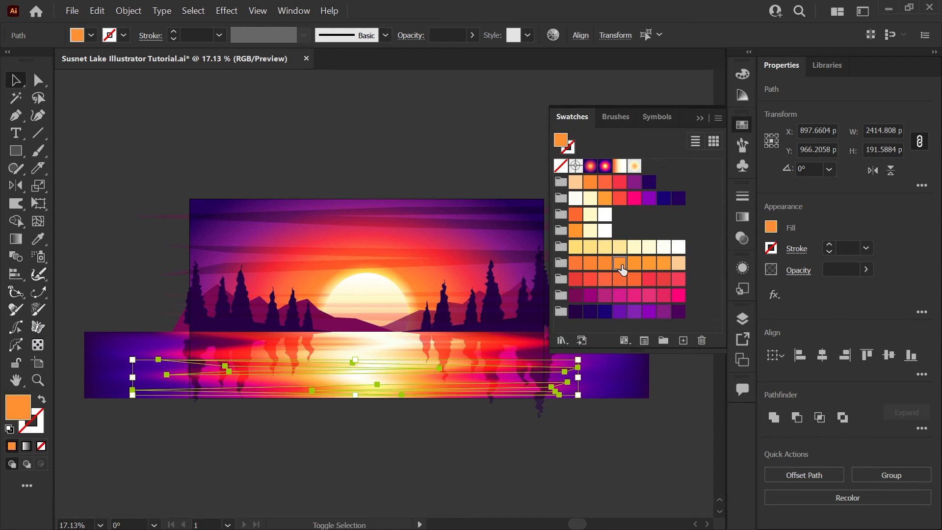
pyautogui.click(604, 279)
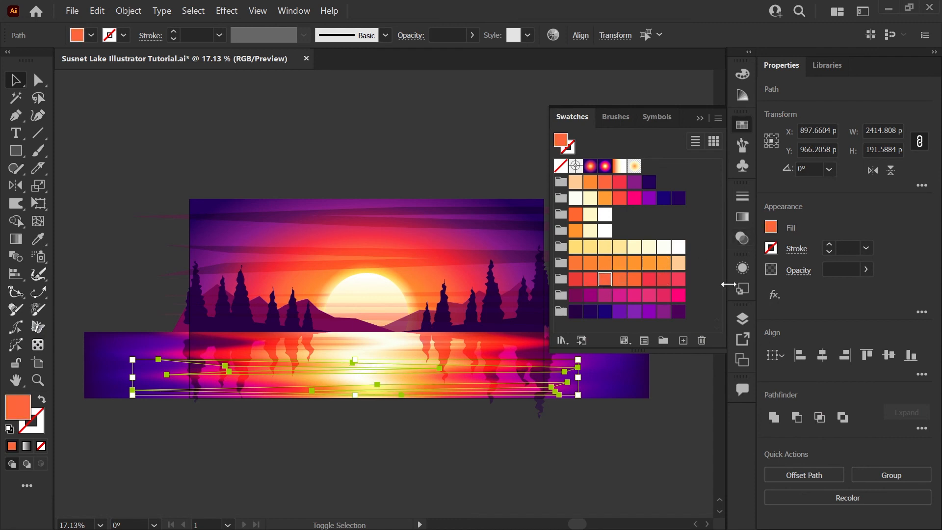
pyautogui.click(257, 11)
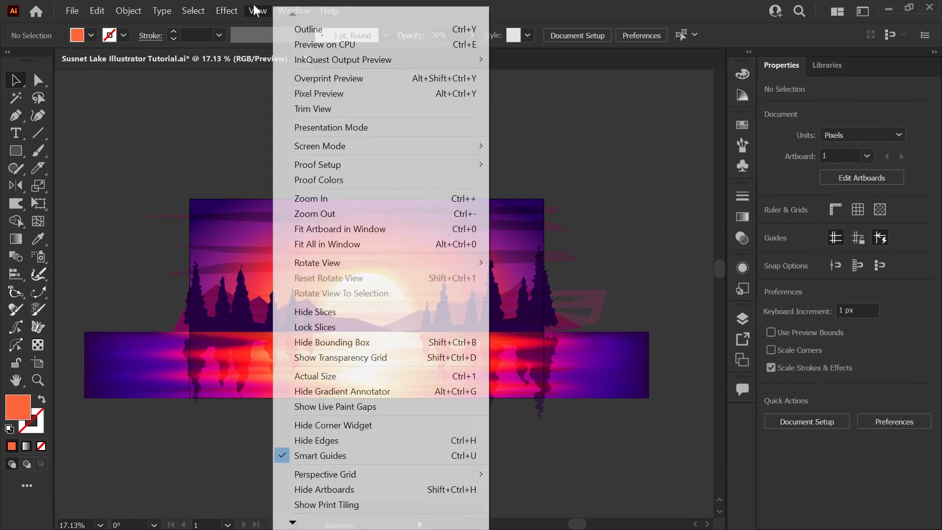
pyautogui.click(313, 109)
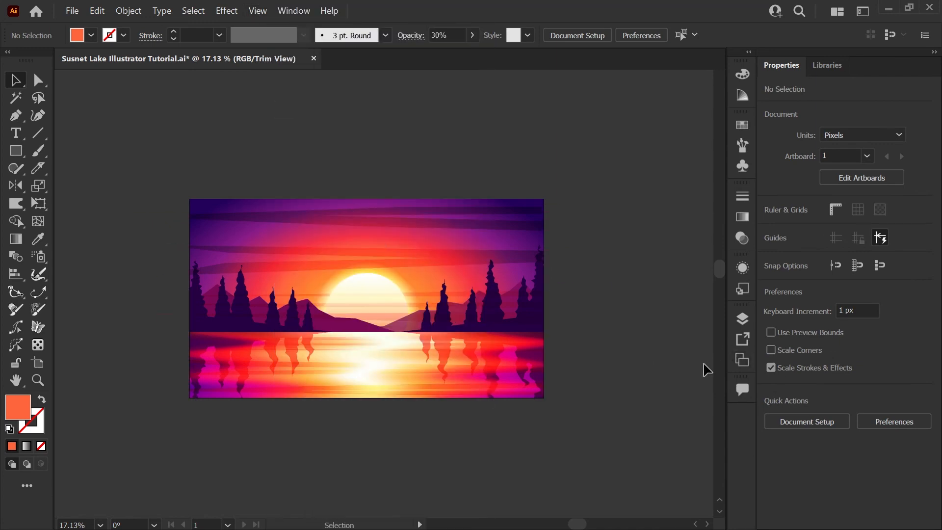
pyautogui.moveTo(698, 369)
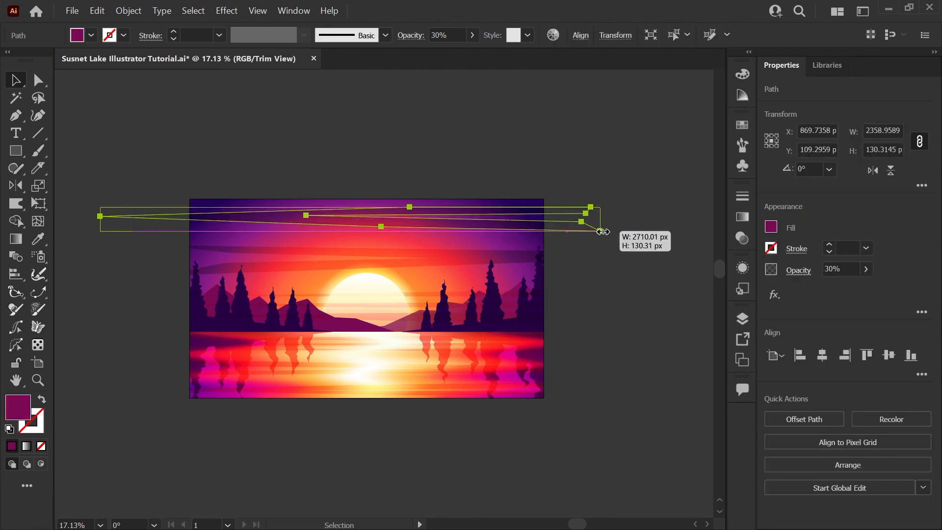
pyautogui.click(742, 238)
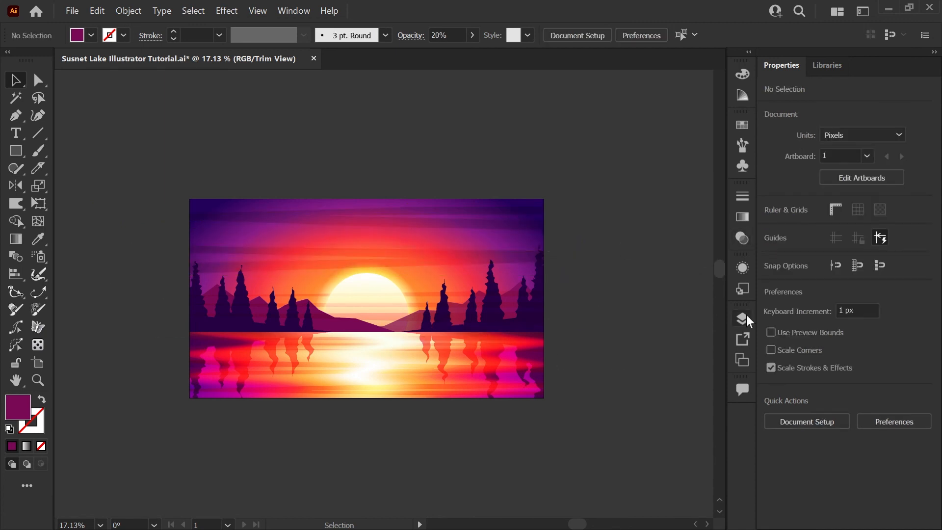
# Step: Colour several lake mesh points hot pink, pinkish red and red from the swatches
pyautogui.click(742, 317)
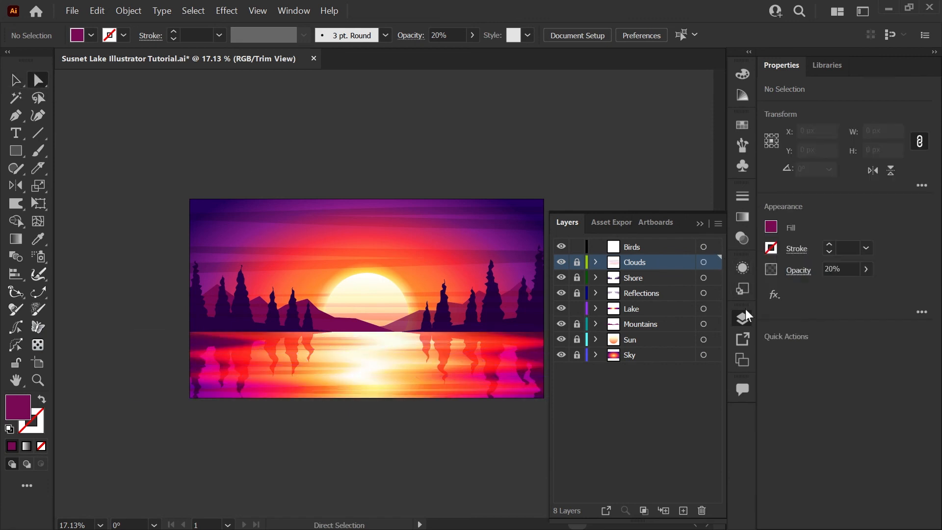
pyautogui.click(252, 352)
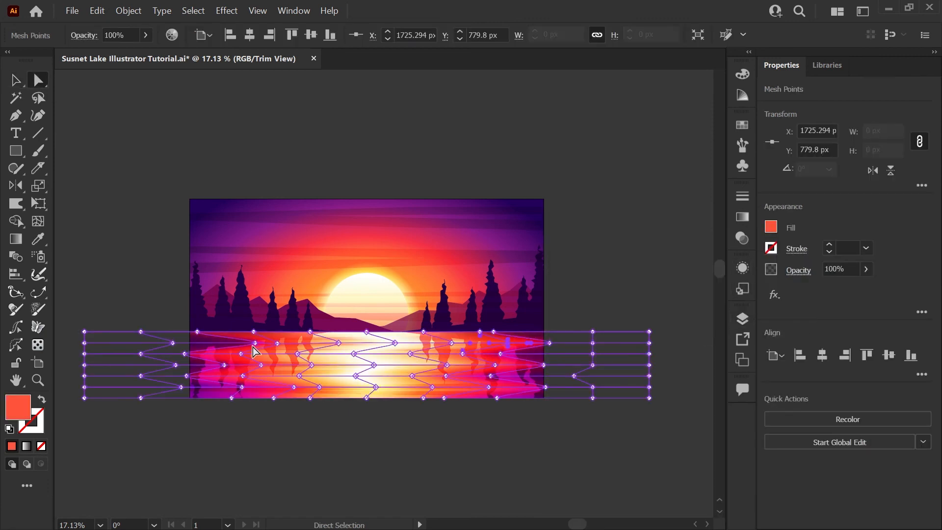
pyautogui.click(741, 124)
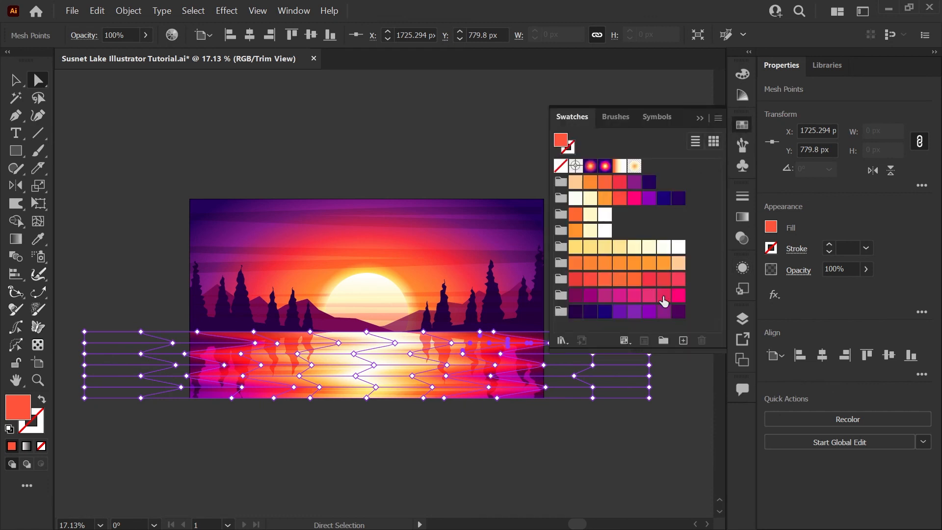
pyautogui.click(677, 295)
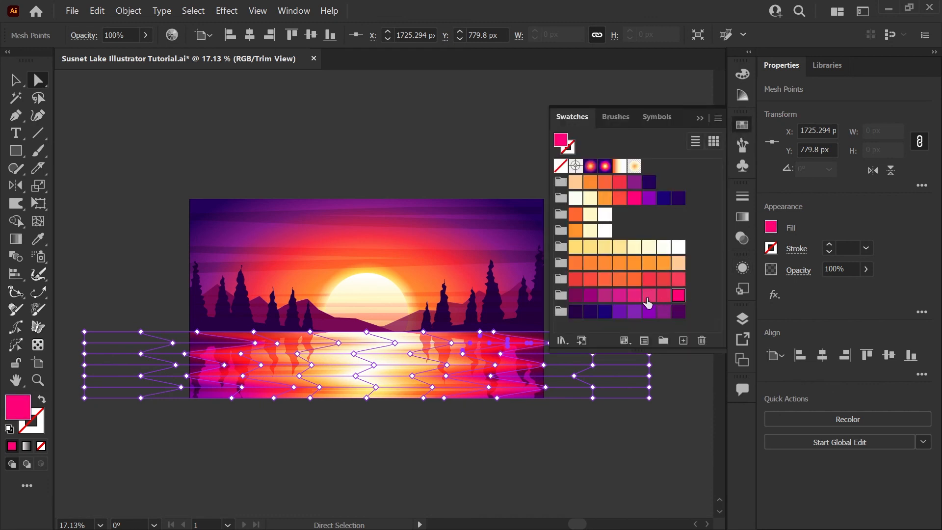
pyautogui.click(663, 278)
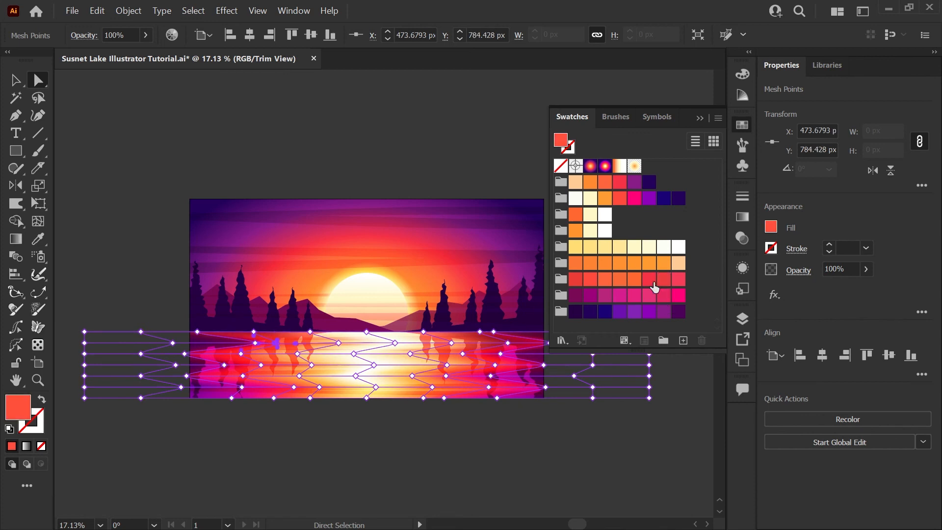
pyautogui.click(662, 295)
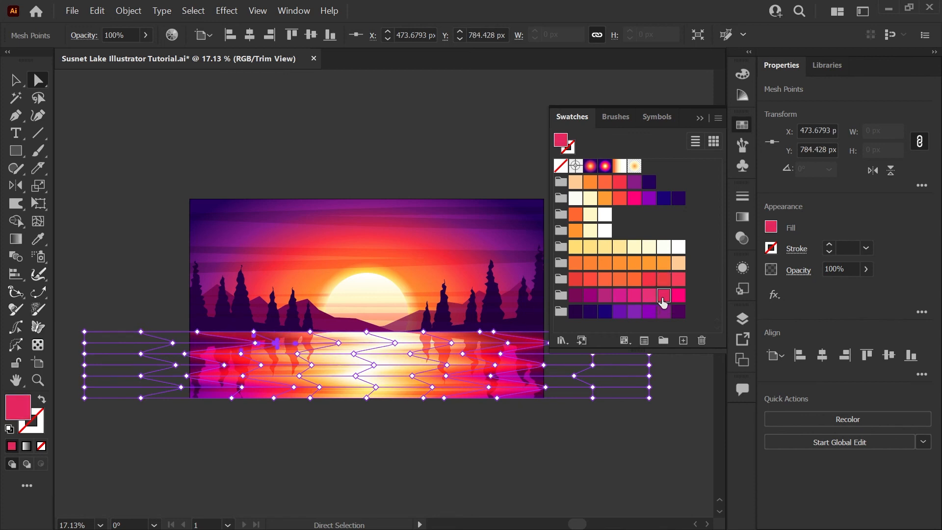
pyautogui.click(661, 295)
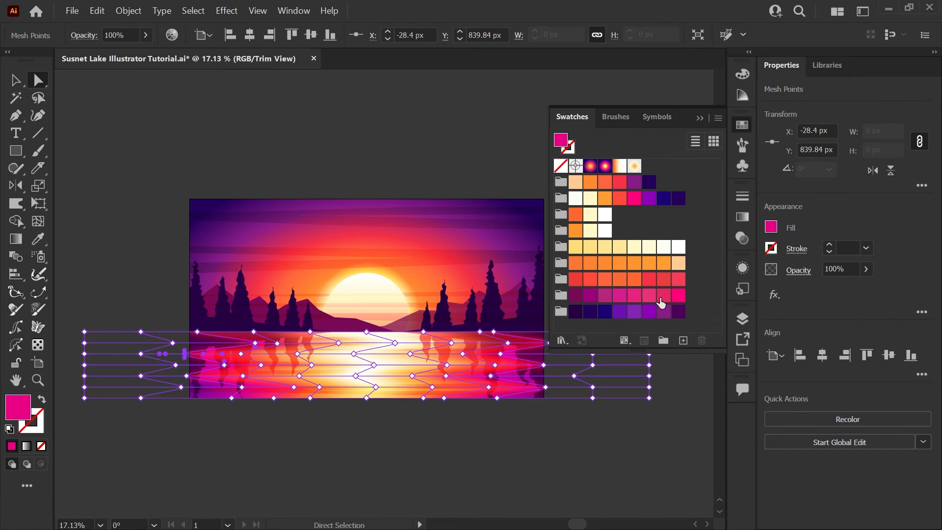
pyautogui.click(662, 279)
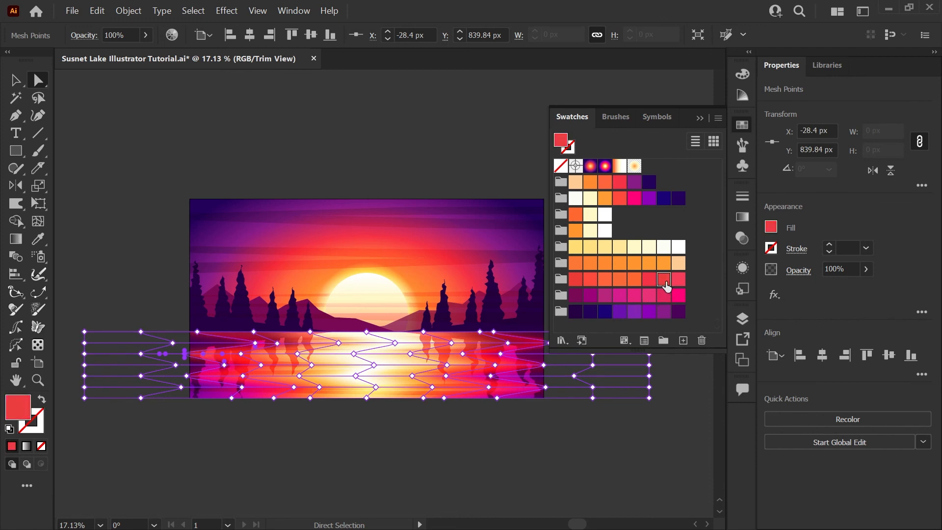
pyautogui.click(663, 281)
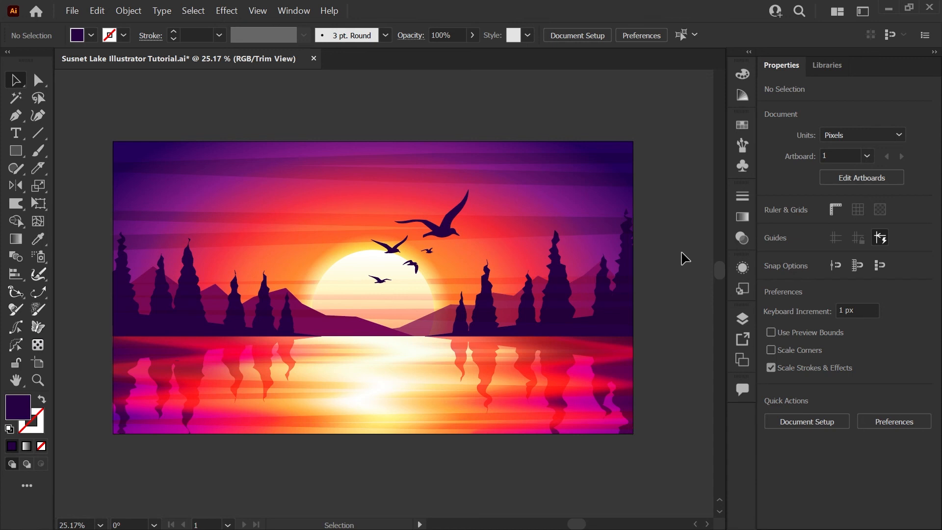
pyautogui.moveTo(677, 296)
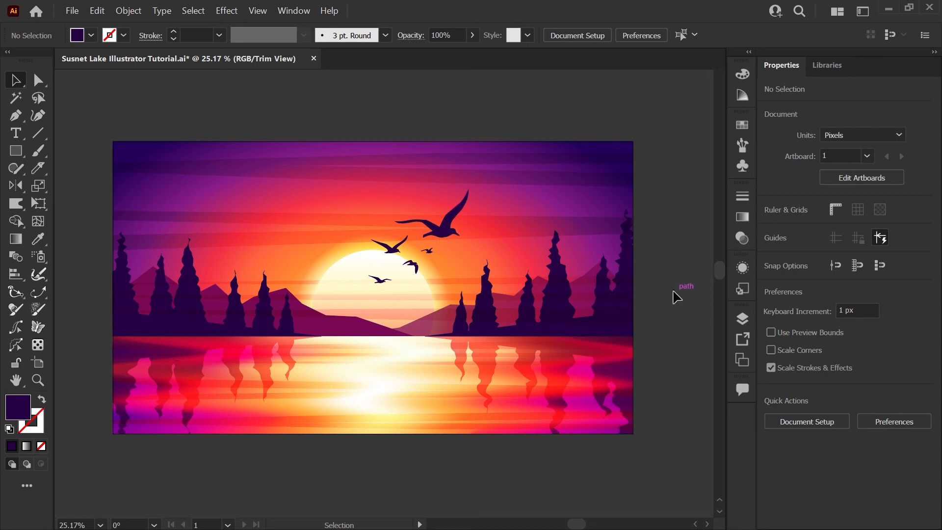